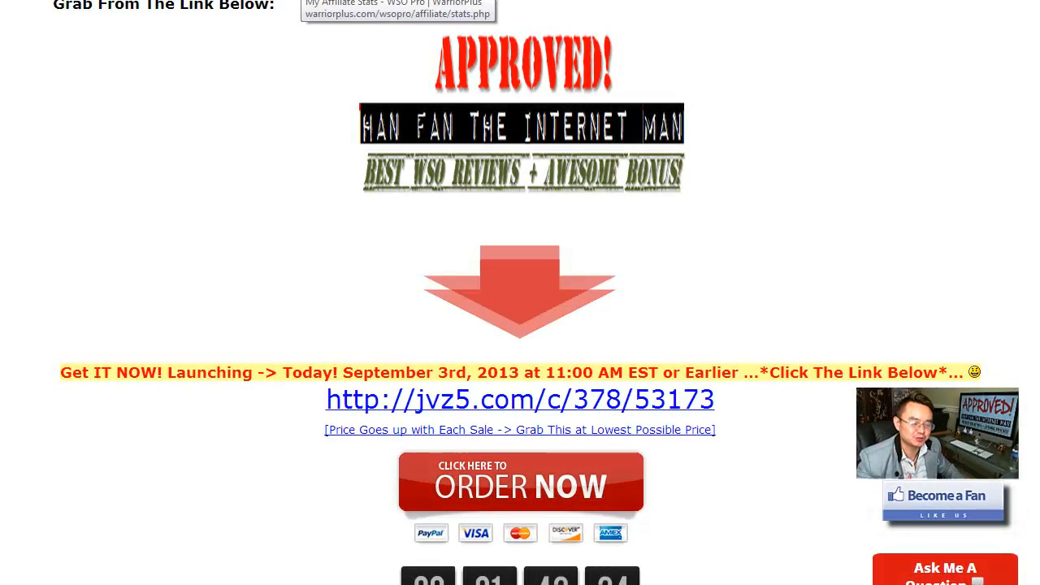
Step: Scroll the WSO review page down to the Keyword Organizer product image
{"action": "scroll", "scroll_direction": "down", "scroll_amount": 3}
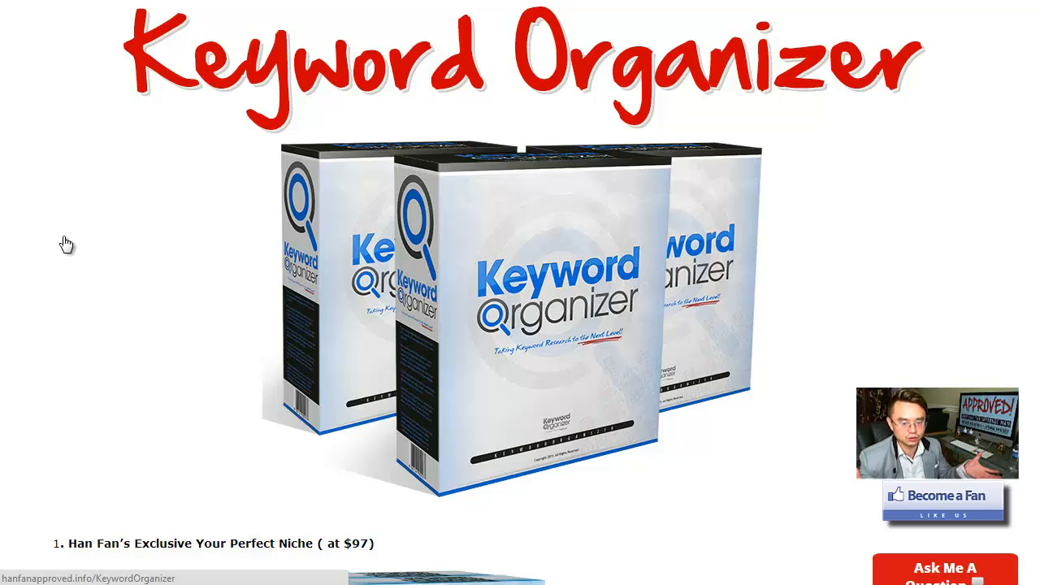
Step: Scroll through the bonus list back to the APPROVED banner with order link and countdown
{"action": "scroll", "scroll_direction": "down", "scroll_amount": 3}
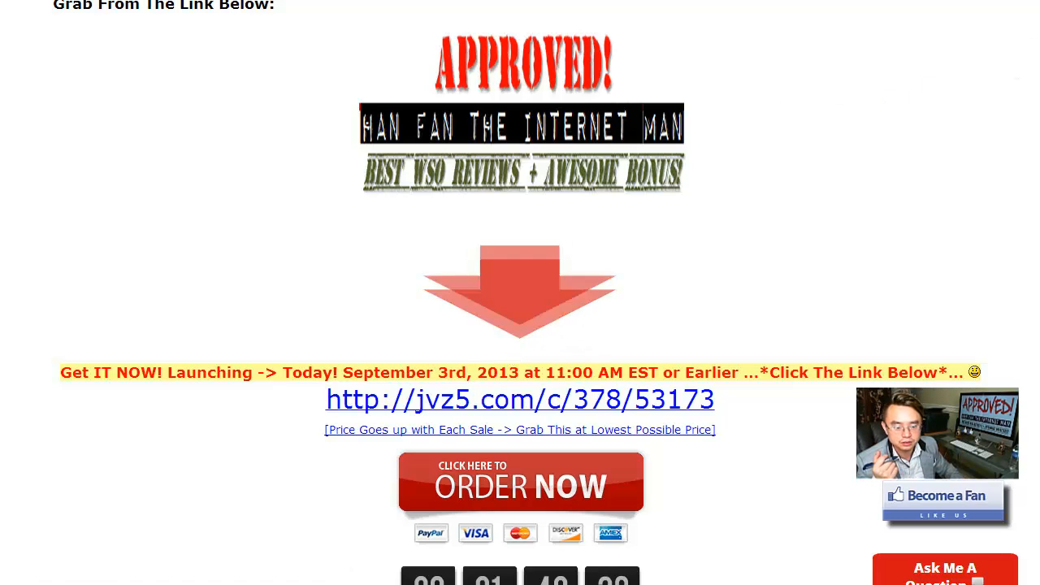
Step: Scroll the review page, then the Keyword Organizer Downloads page to its video and footer
{"action": "scroll", "scroll_direction": "down", "scroll_amount": 3}
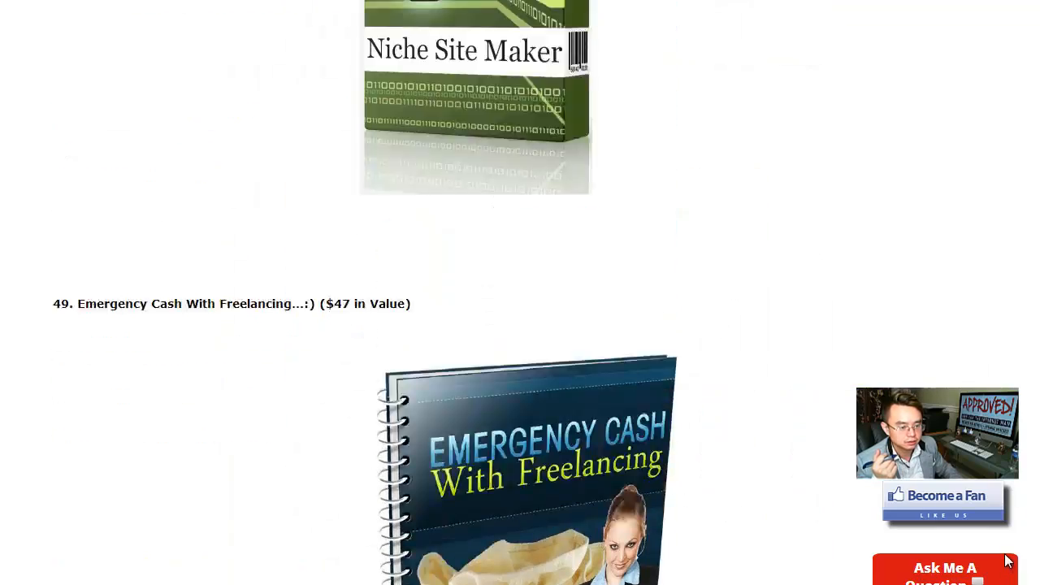
{"action": "scroll", "scroll_direction": "up", "scroll_amount": 3}
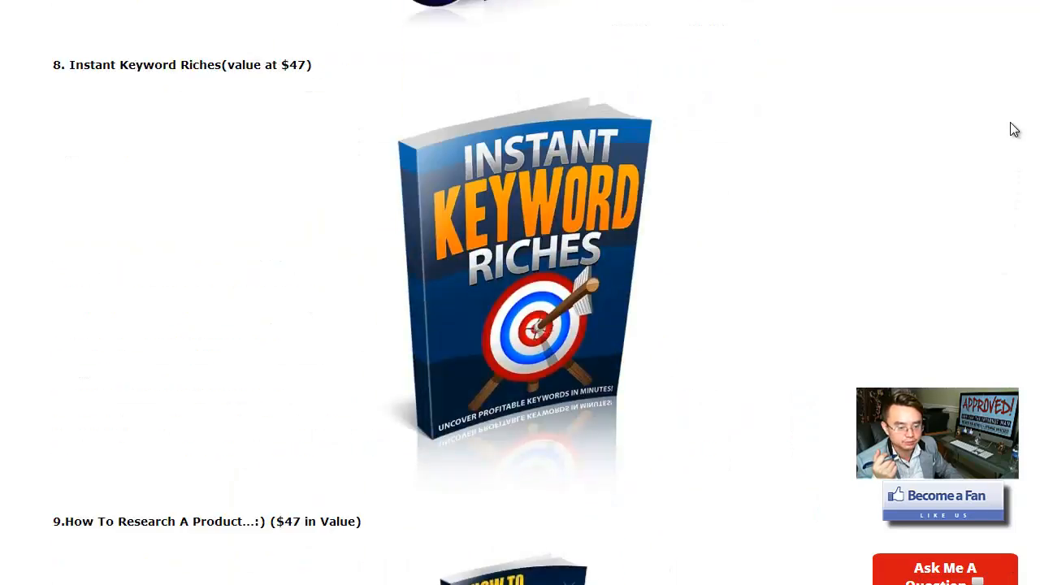
{"action": "scroll", "scroll_direction": "up", "scroll_amount": 3}
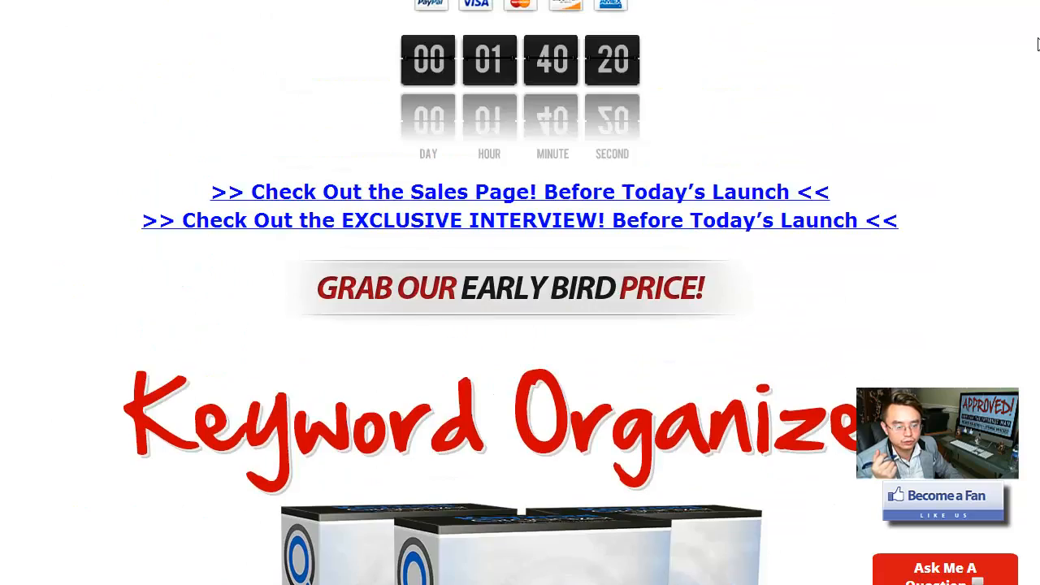
{"action": "scroll", "scroll_direction": "up", "scroll_amount": 3}
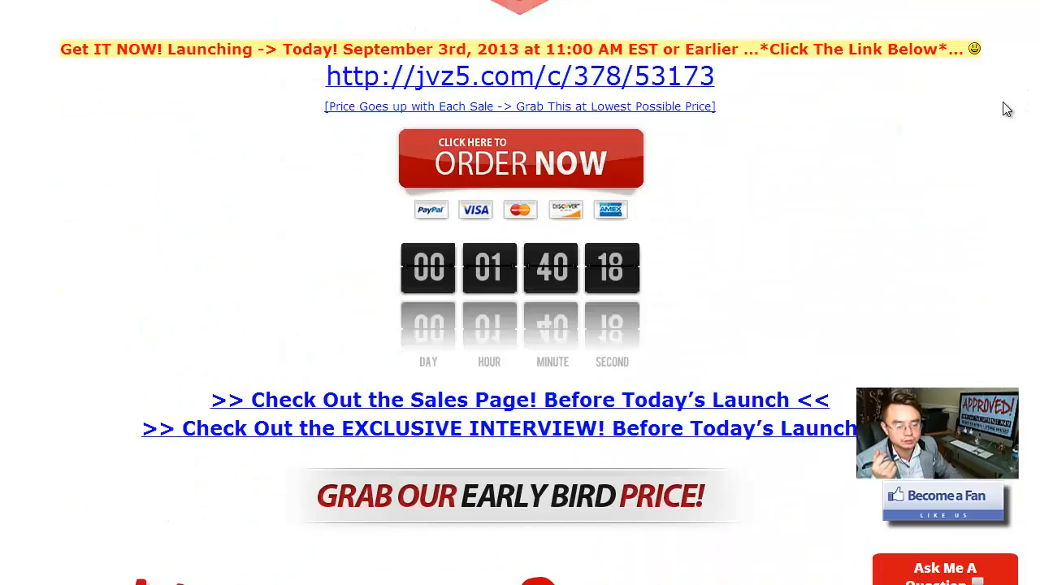
{"action": "scroll", "scroll_direction": "down", "scroll_amount": 3}
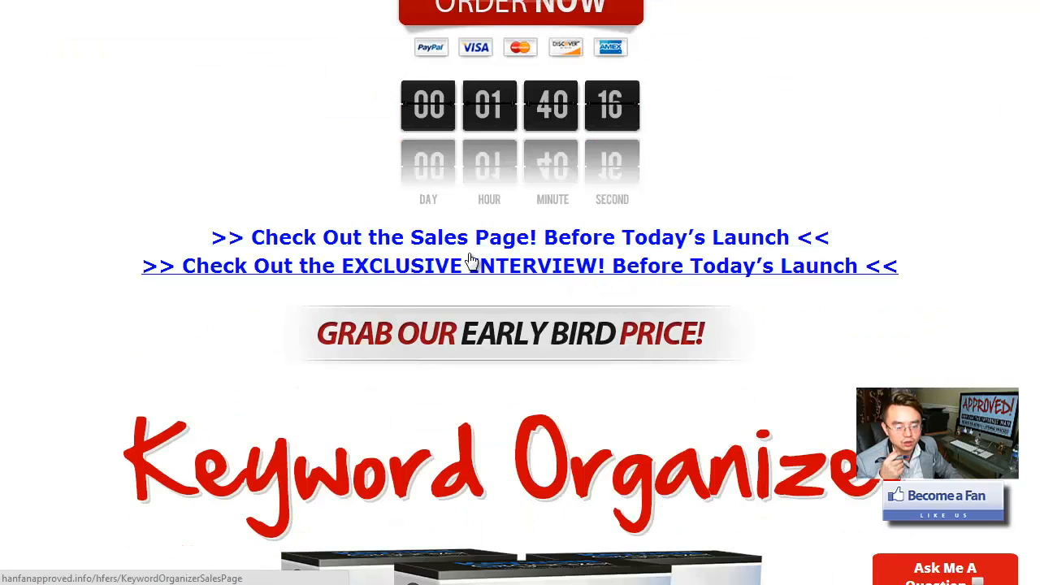
{"action": "mouse_move", "coordinate": [501, 275]}
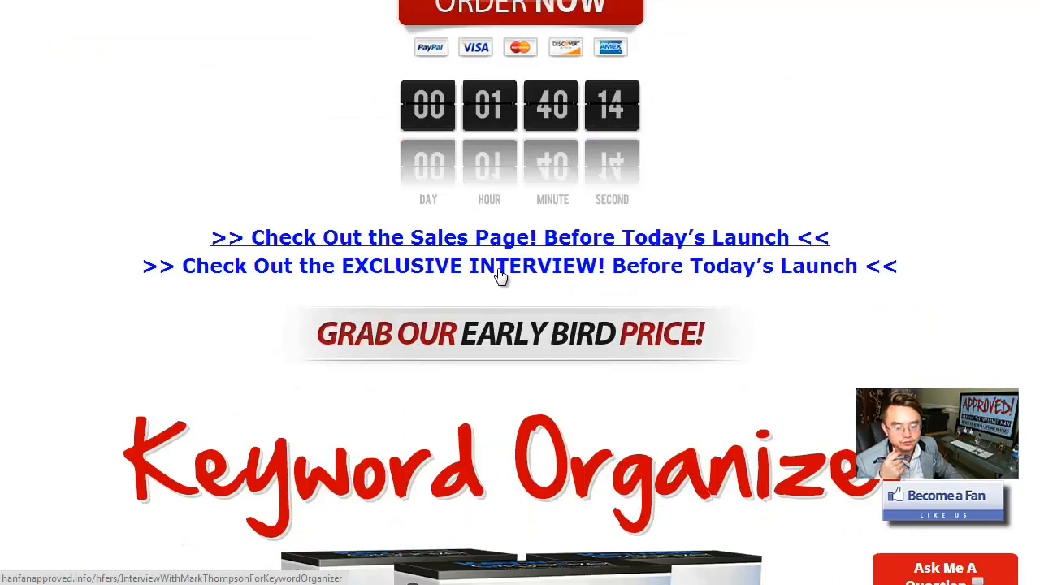
{"action": "scroll", "scroll_direction": "down", "scroll_amount": 3}
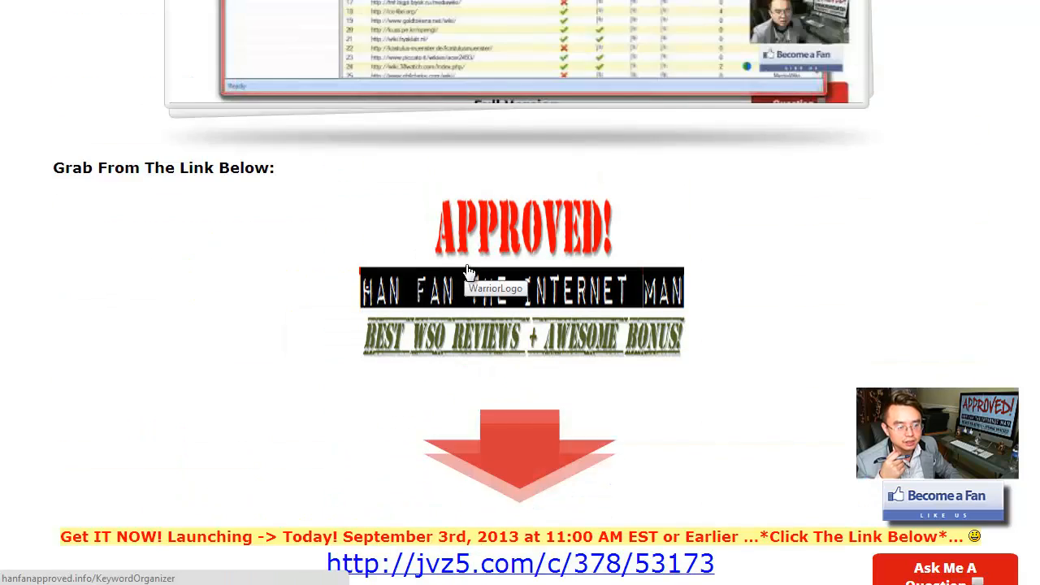
{"action": "scroll", "scroll_direction": "down", "scroll_amount": 3}
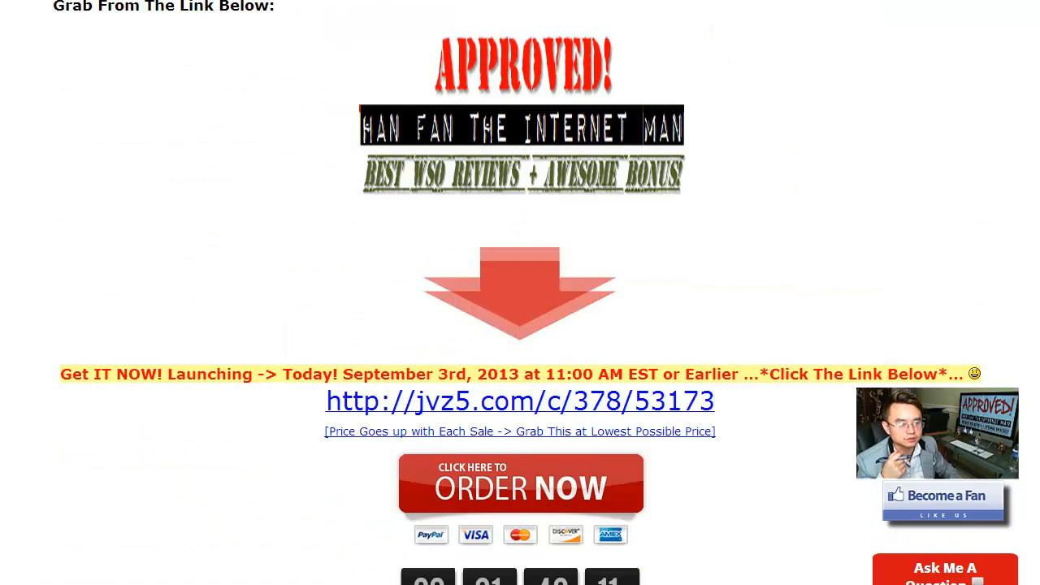
{"action": "scroll", "scroll_direction": "down", "scroll_amount": 3}
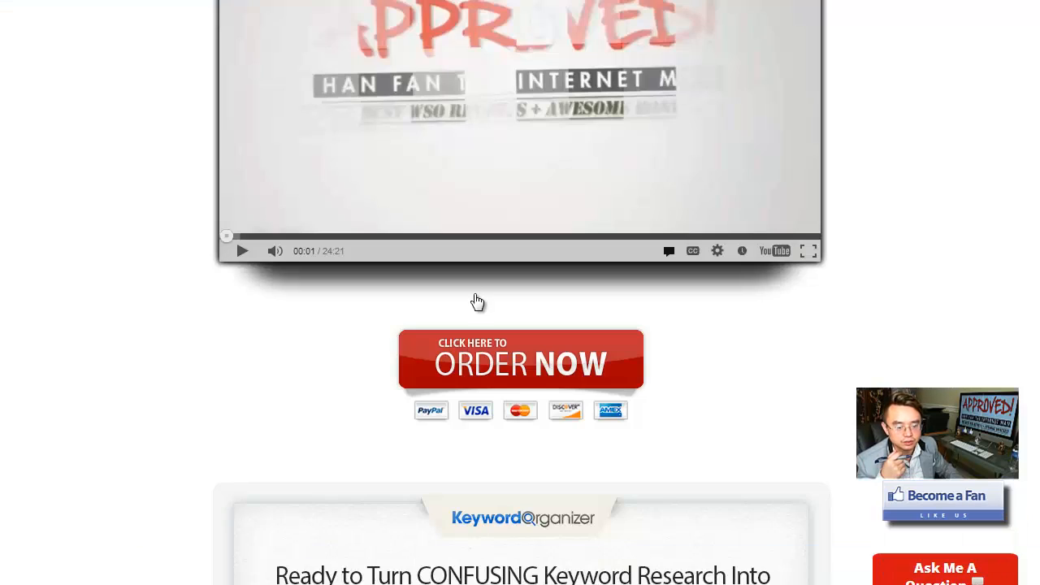
{"action": "scroll", "scroll_direction": "up", "scroll_amount": 3}
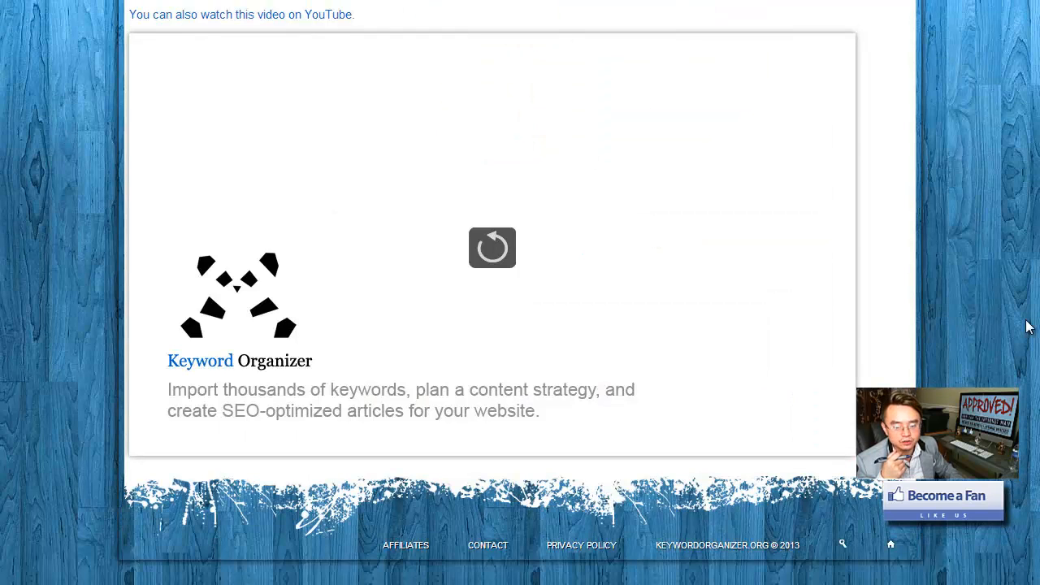
Step: Browse onward to the Keyword Researcher downloads page with its license and Windows/Mac links
{"action": "scroll", "scroll_direction": "up", "scroll_amount": 3}
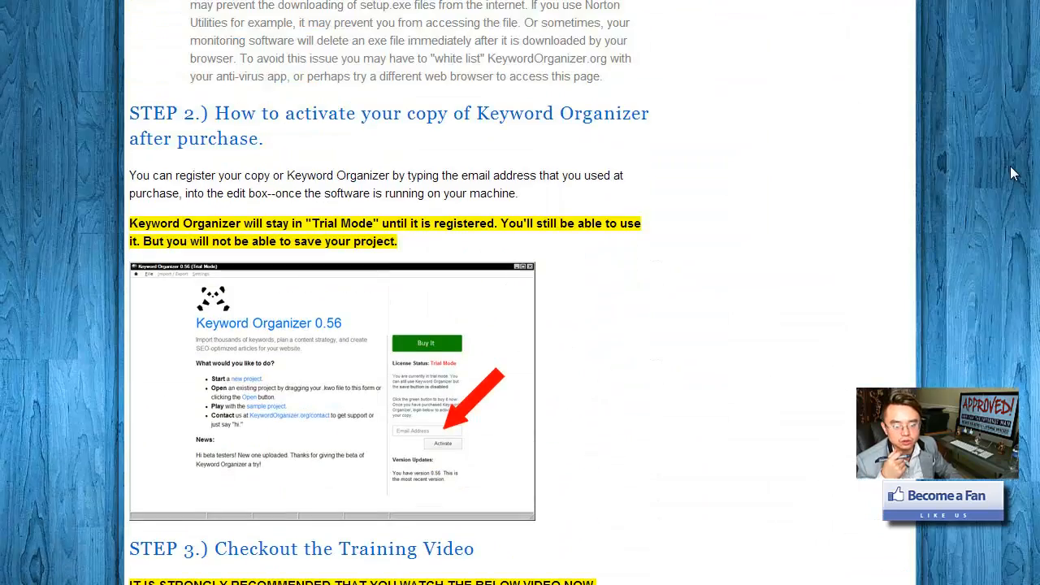
{"action": "scroll", "scroll_direction": "up", "scroll_amount": 3}
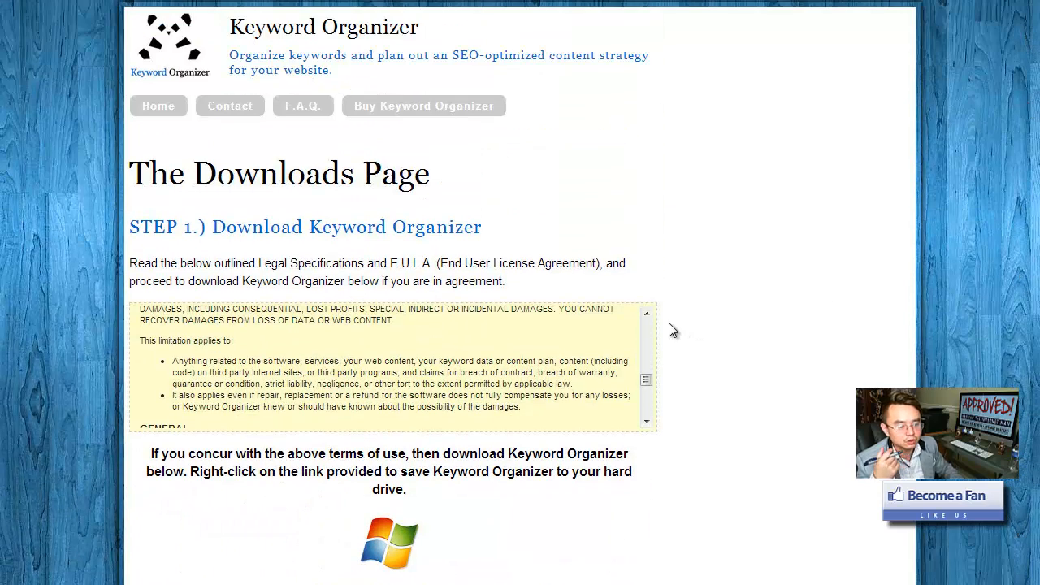
{"action": "mouse_move", "coordinate": [702, 347]}
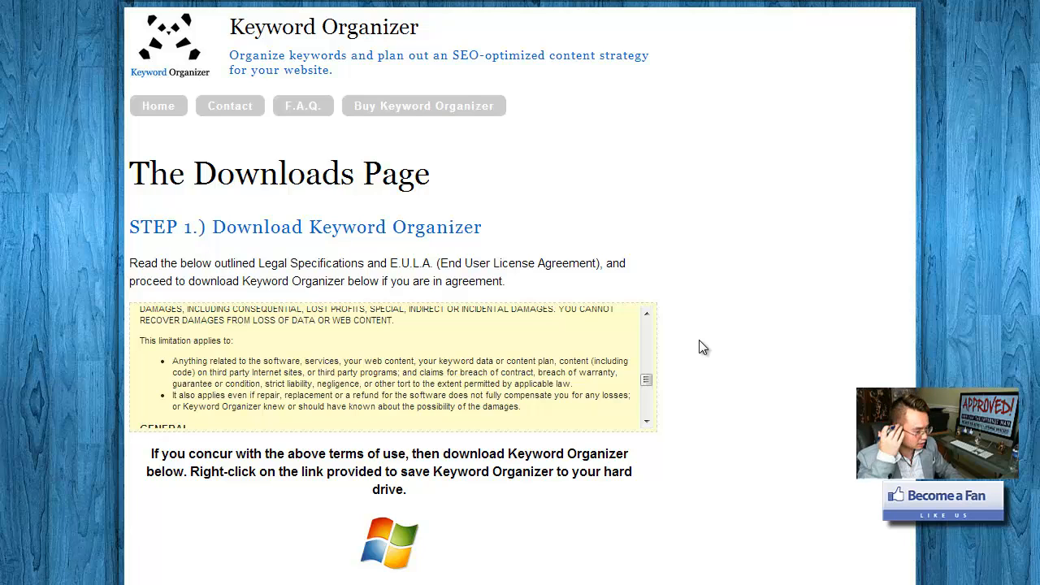
{"action": "mouse_move", "coordinate": [705, 347]}
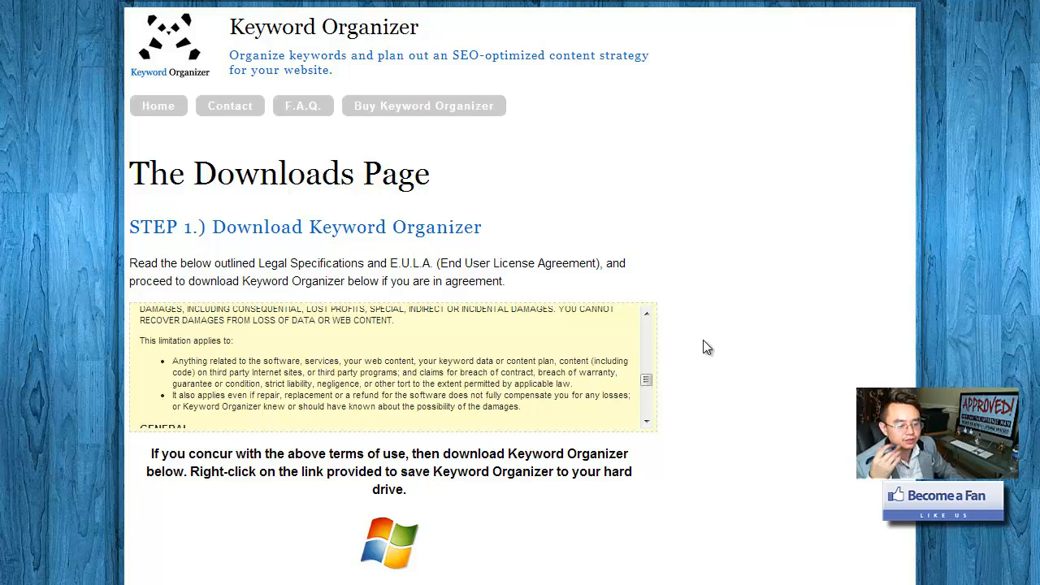
{"action": "scroll", "scroll_direction": "down", "scroll_amount": 3}
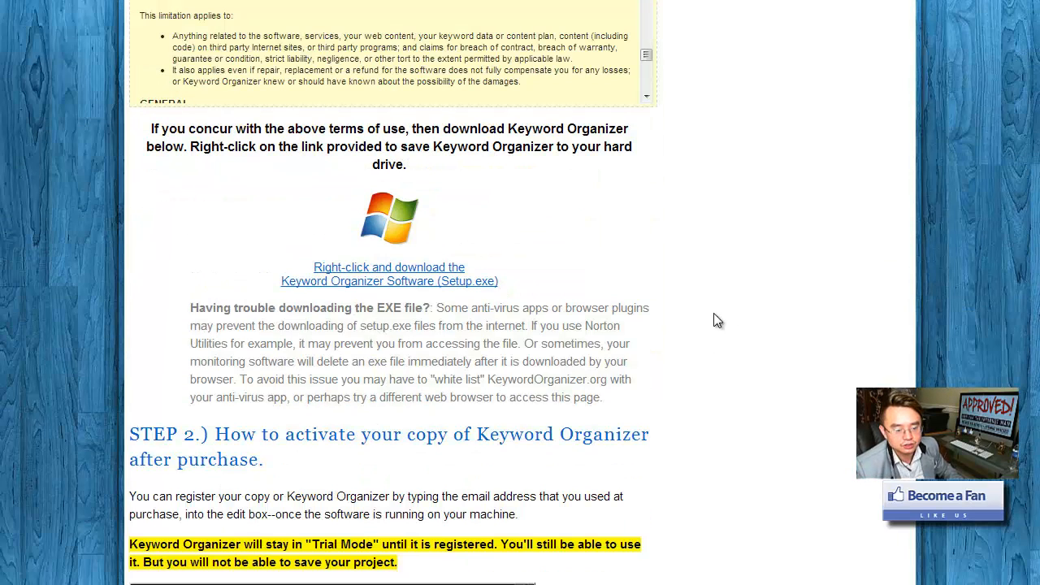
{"action": "mouse_move", "coordinate": [324, 283]}
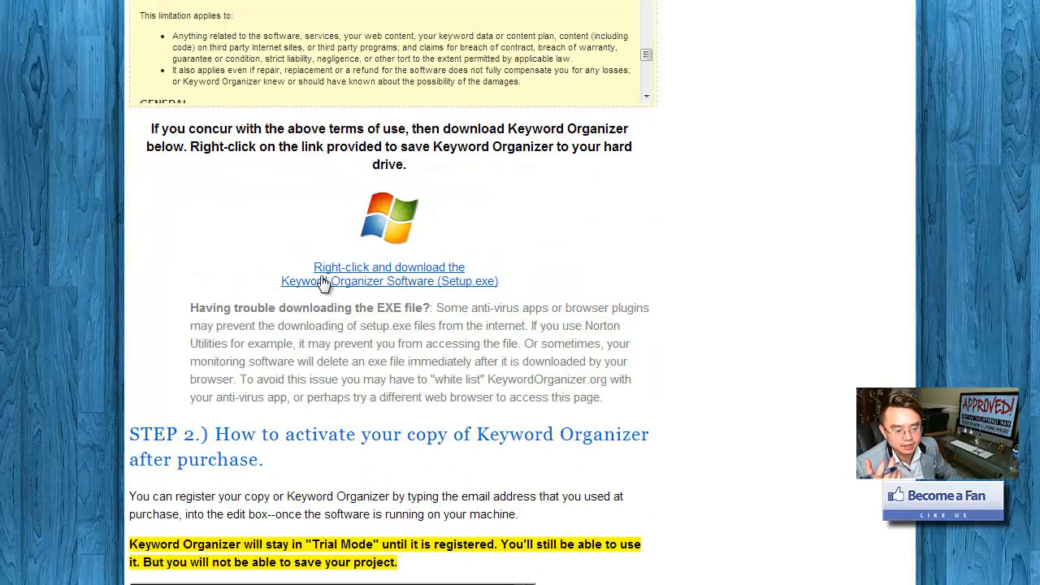
{"action": "mouse_move", "coordinate": [443, 292]}
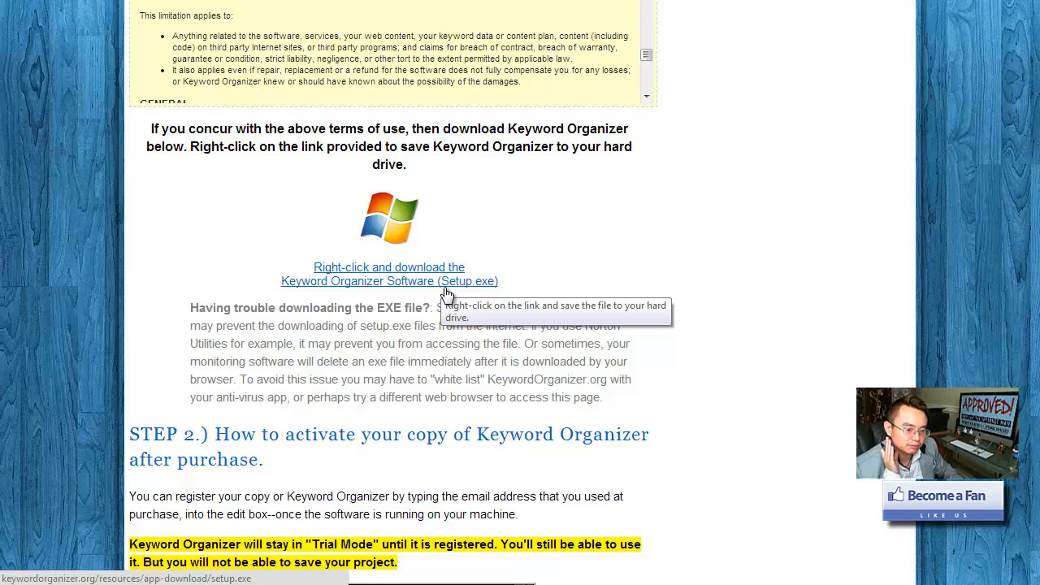
{"action": "scroll", "scroll_direction": "down", "scroll_amount": 3}
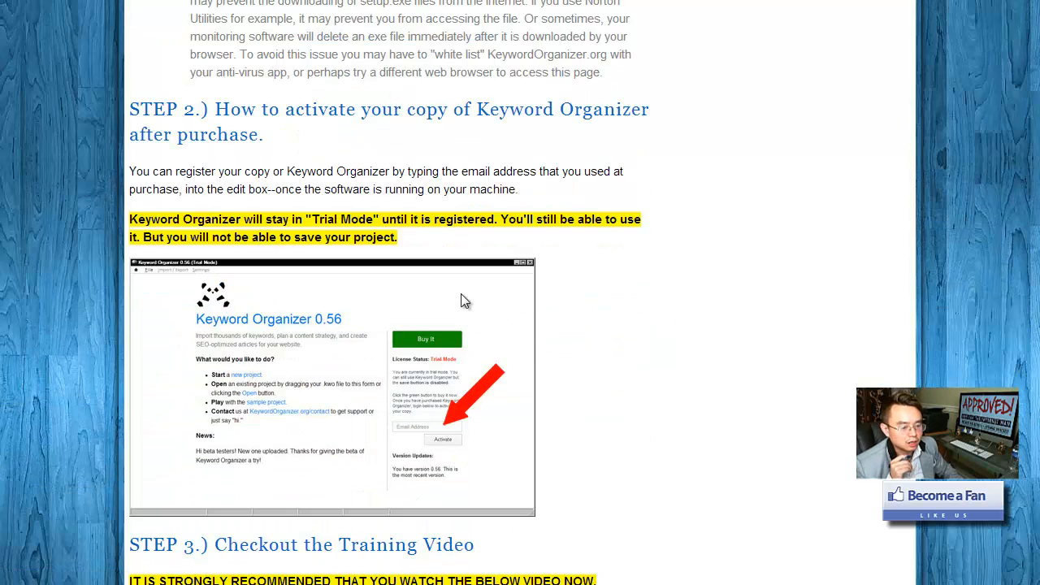
{"action": "scroll", "scroll_direction": "down", "scroll_amount": 3}
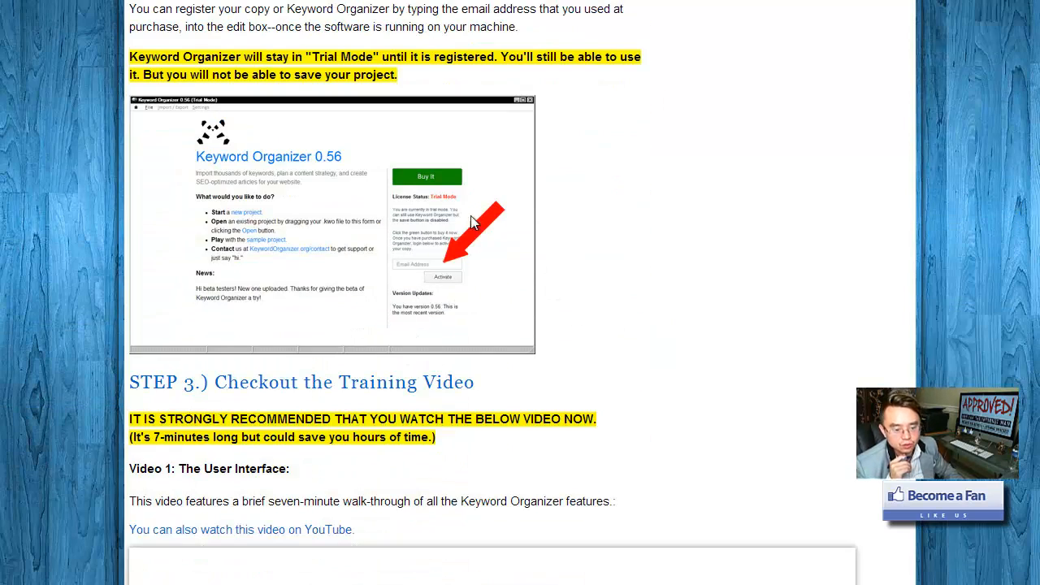
{"action": "mouse_move", "coordinate": [422, 198]}
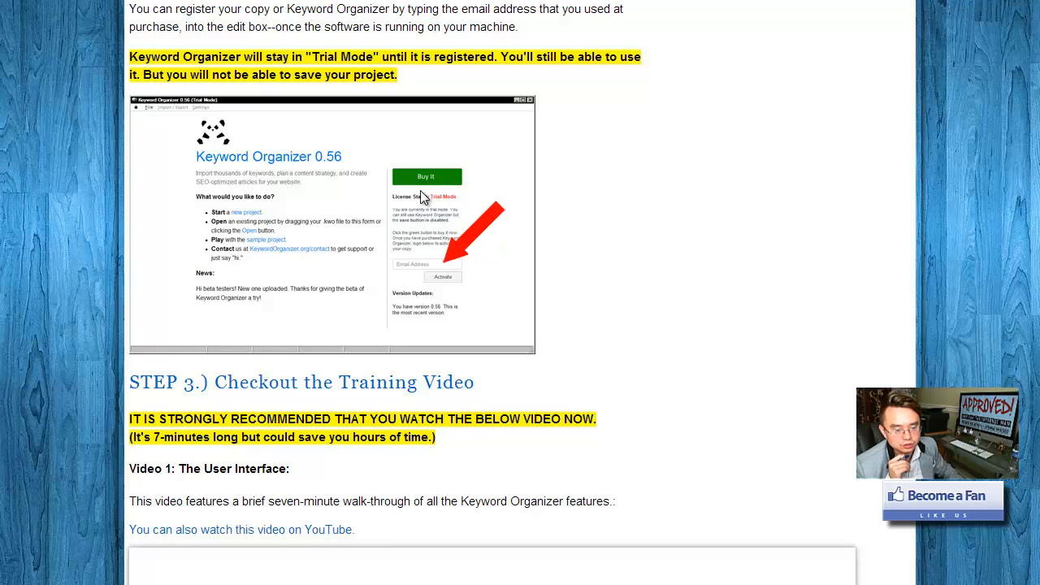
{"action": "mouse_move", "coordinate": [467, 247]}
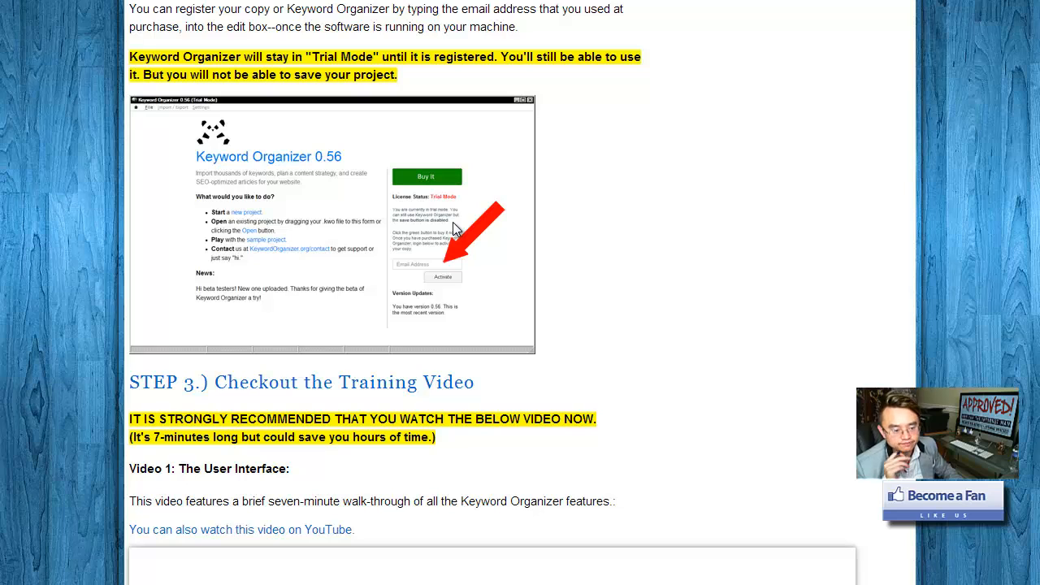
{"action": "mouse_move", "coordinate": [508, 280]}
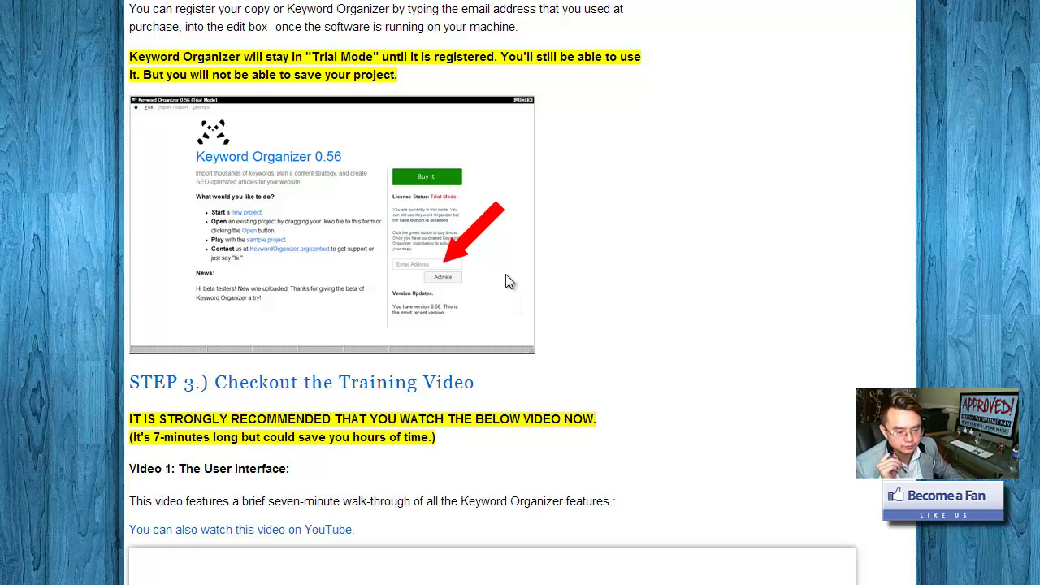
{"action": "scroll", "scroll_direction": "down", "scroll_amount": 3}
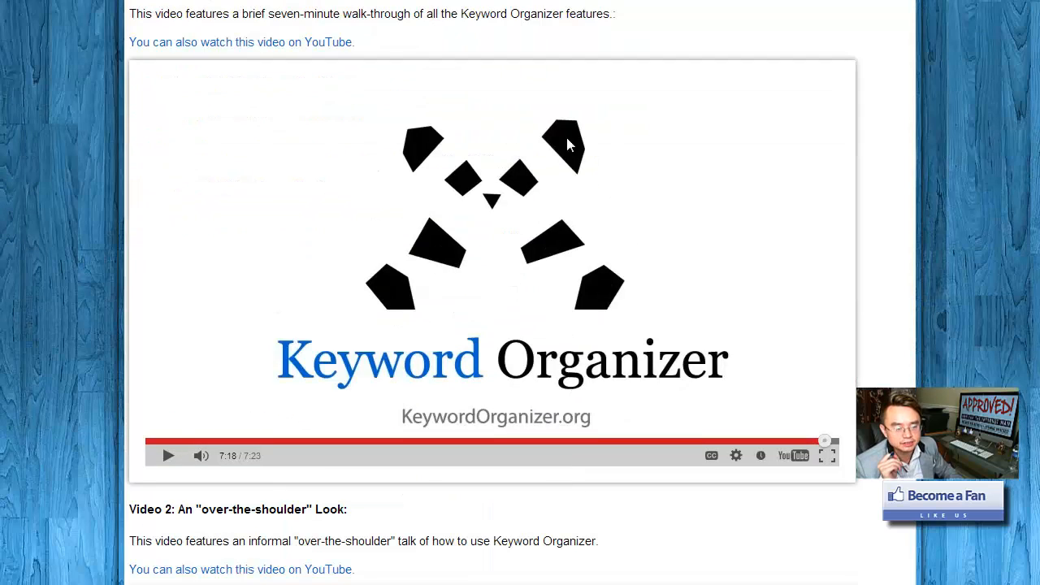
{"action": "mouse_move", "coordinate": [572, 274]}
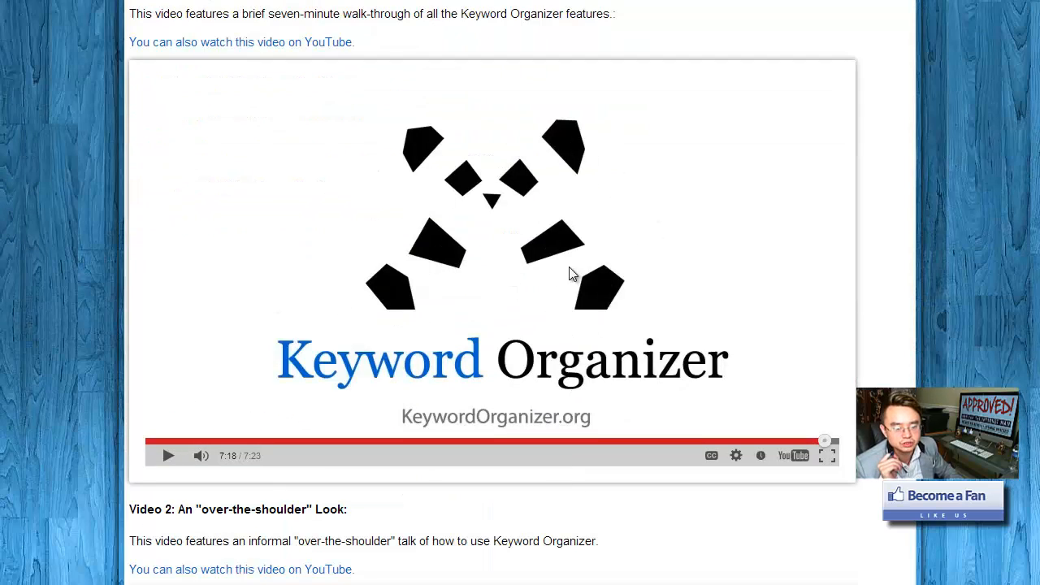
{"action": "mouse_move", "coordinate": [463, 215]}
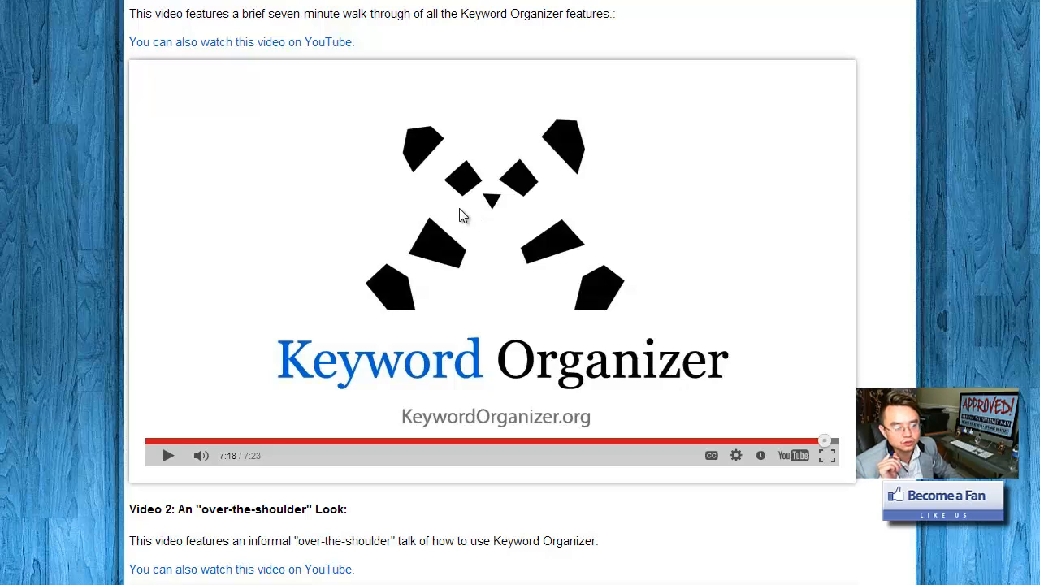
{"action": "scroll", "scroll_direction": "down", "scroll_amount": 3}
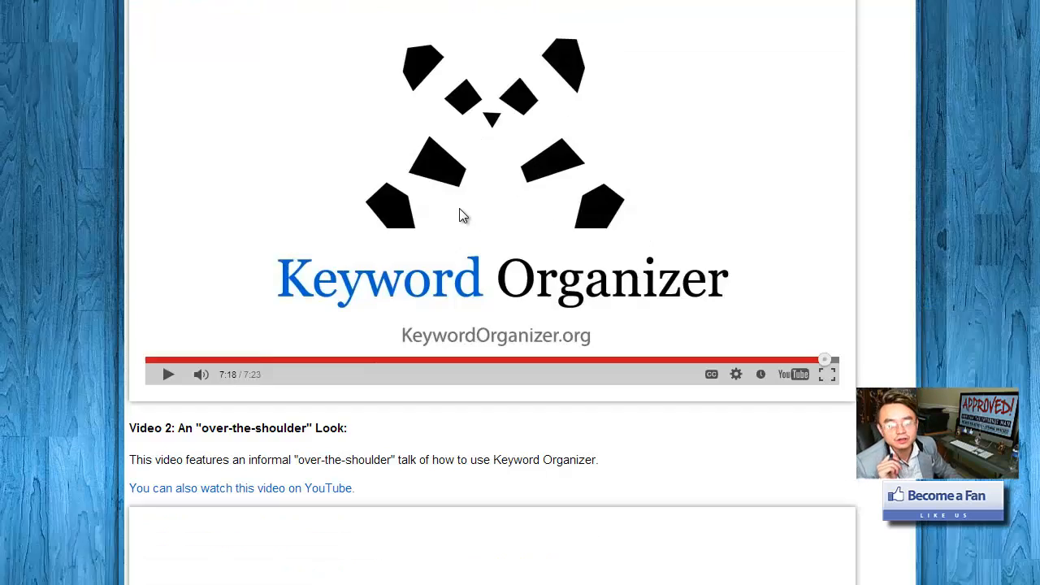
{"action": "scroll", "scroll_direction": "down", "scroll_amount": 3}
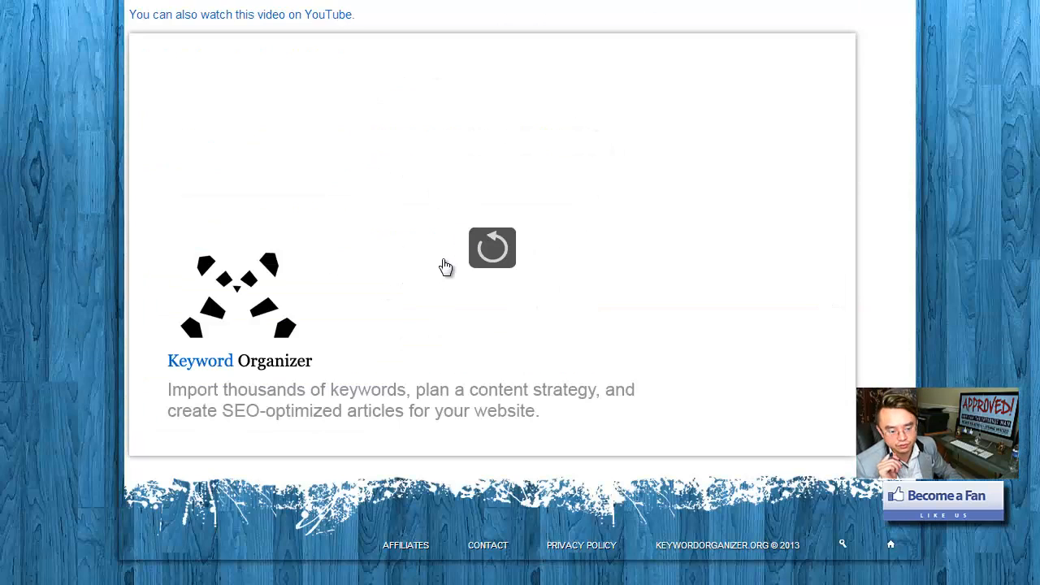
{"action": "mouse_move", "coordinate": [603, 262]}
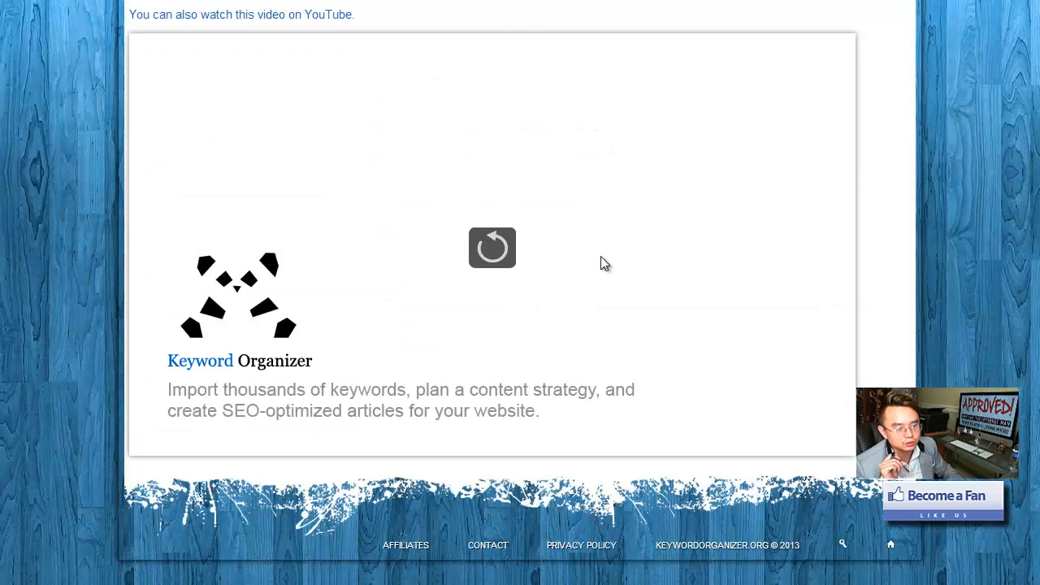
{"action": "mouse_move", "coordinate": [405, 202]}
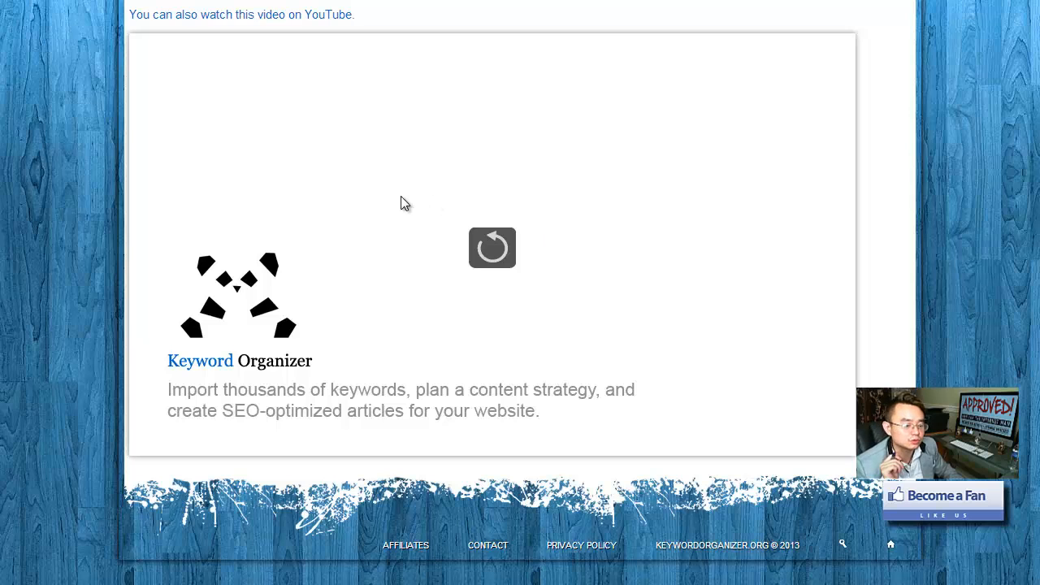
{"action": "mouse_move", "coordinate": [568, 295]}
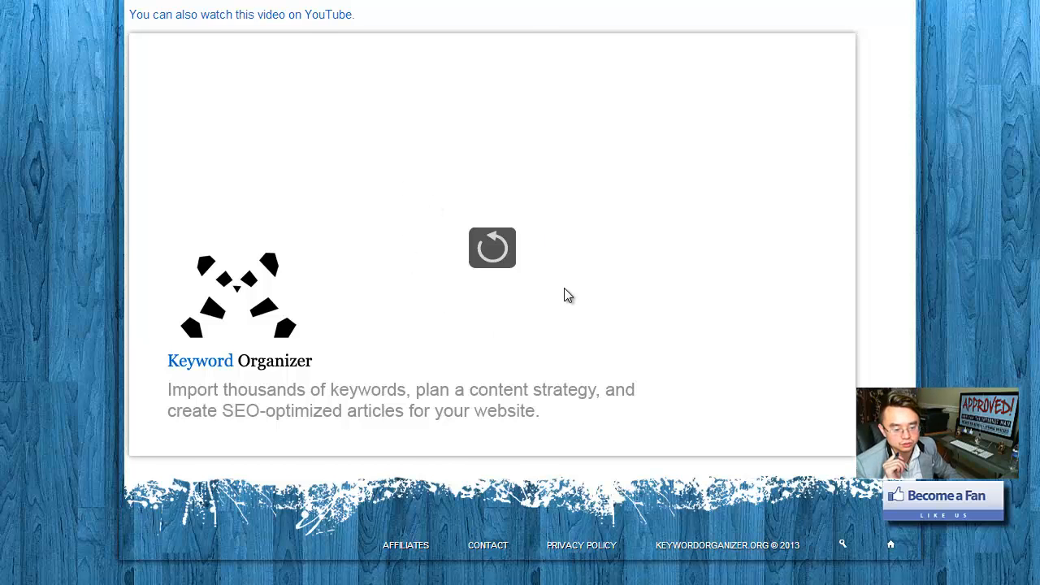
{"action": "scroll", "scroll_direction": "up", "scroll_amount": 3}
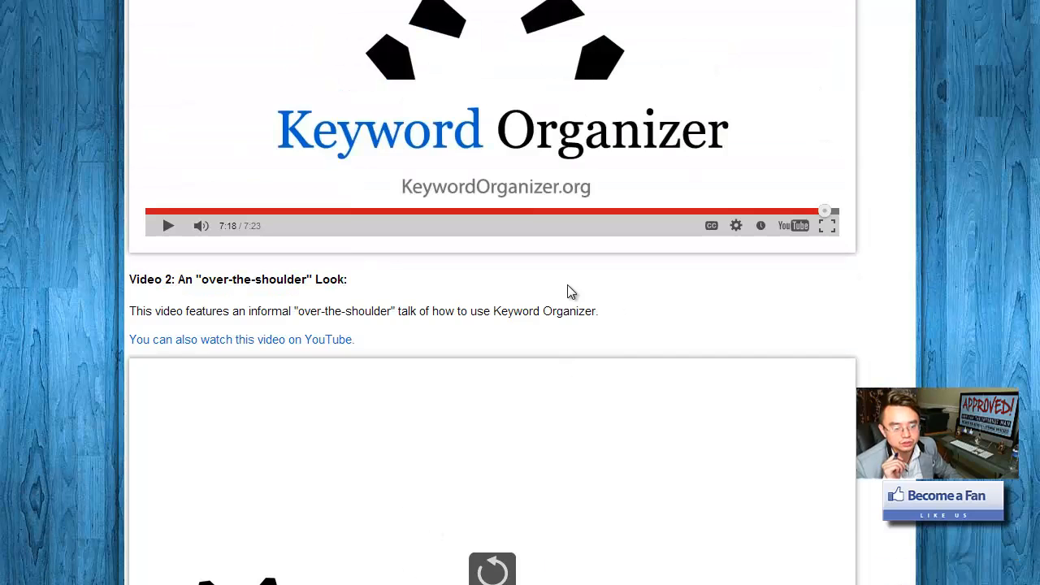
{"action": "scroll", "scroll_direction": "down", "scroll_amount": 3}
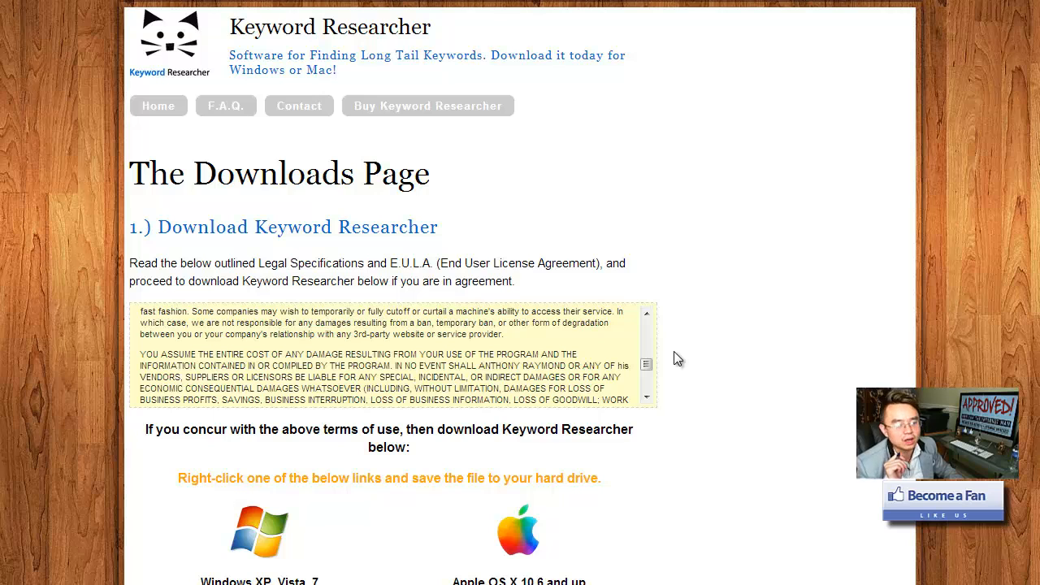
{"action": "mouse_move", "coordinate": [672, 345]}
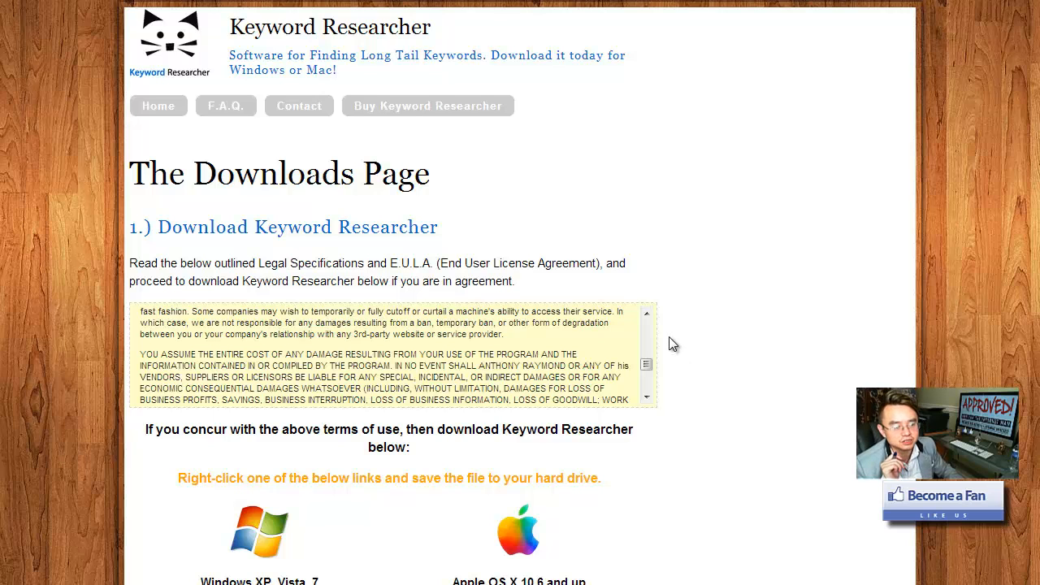
{"action": "scroll", "scroll_direction": "down", "scroll_amount": 3}
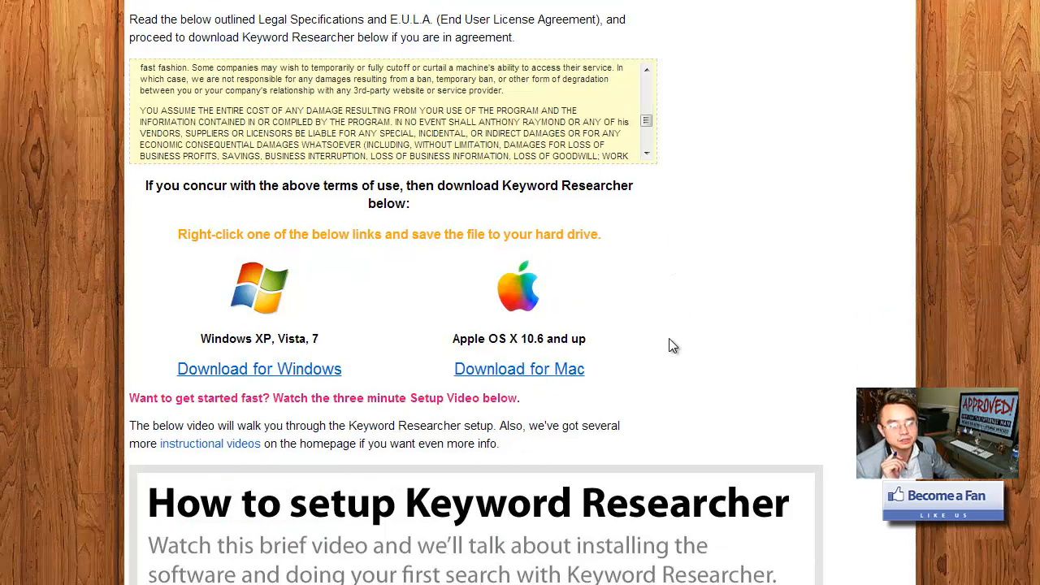
{"action": "mouse_move", "coordinate": [268, 292]}
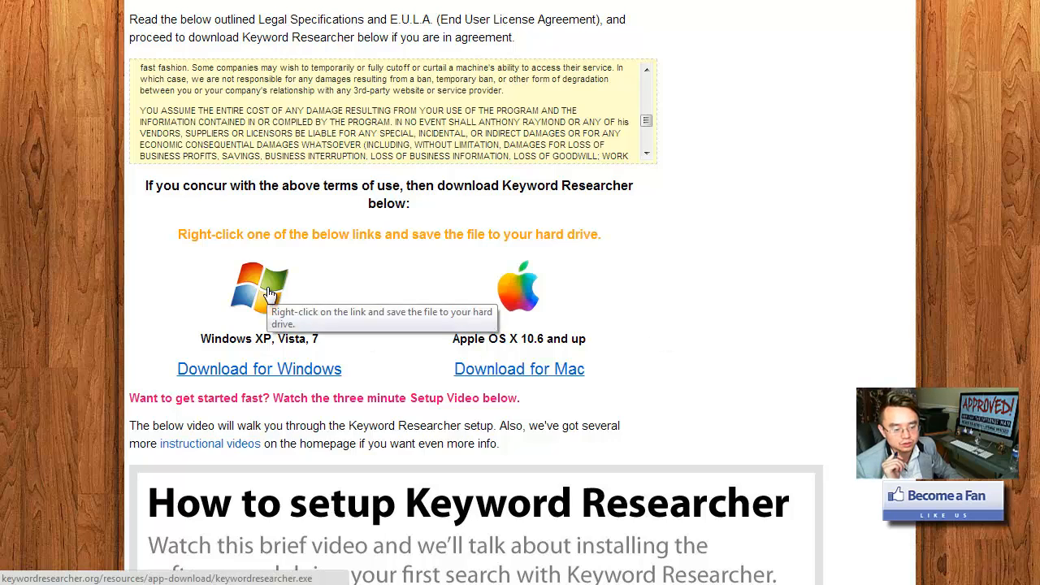
{"action": "mouse_move", "coordinate": [542, 274]}
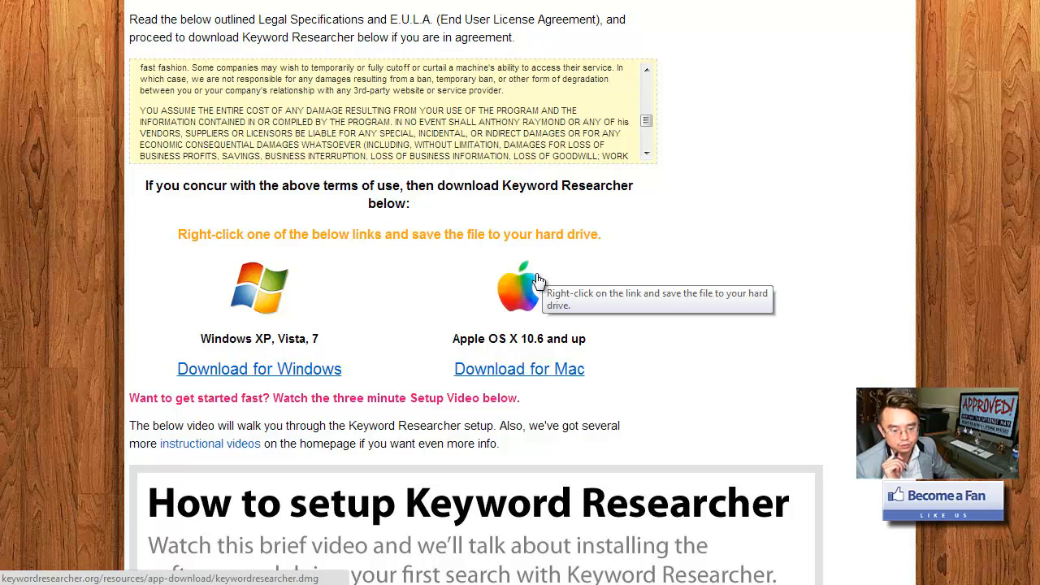
{"action": "mouse_move", "coordinate": [555, 283]}
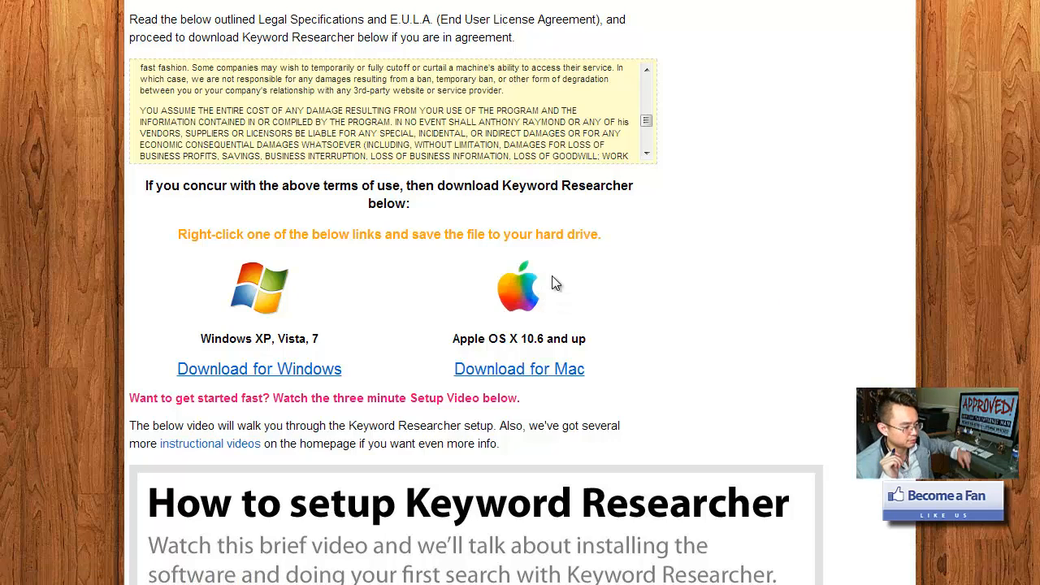
{"action": "mouse_move", "coordinate": [433, 285]}
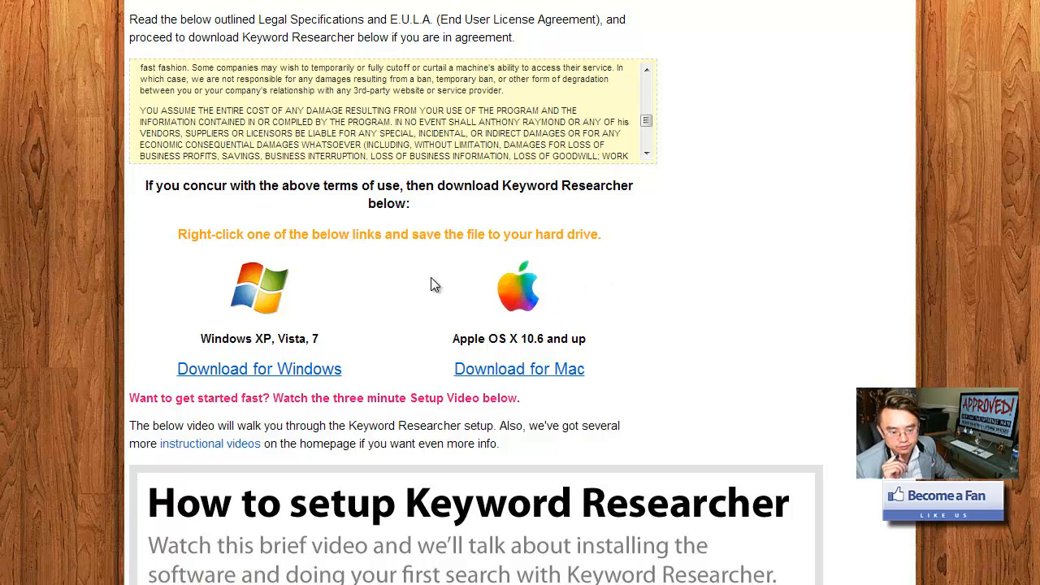
{"action": "scroll", "scroll_direction": "down", "scroll_amount": 3}
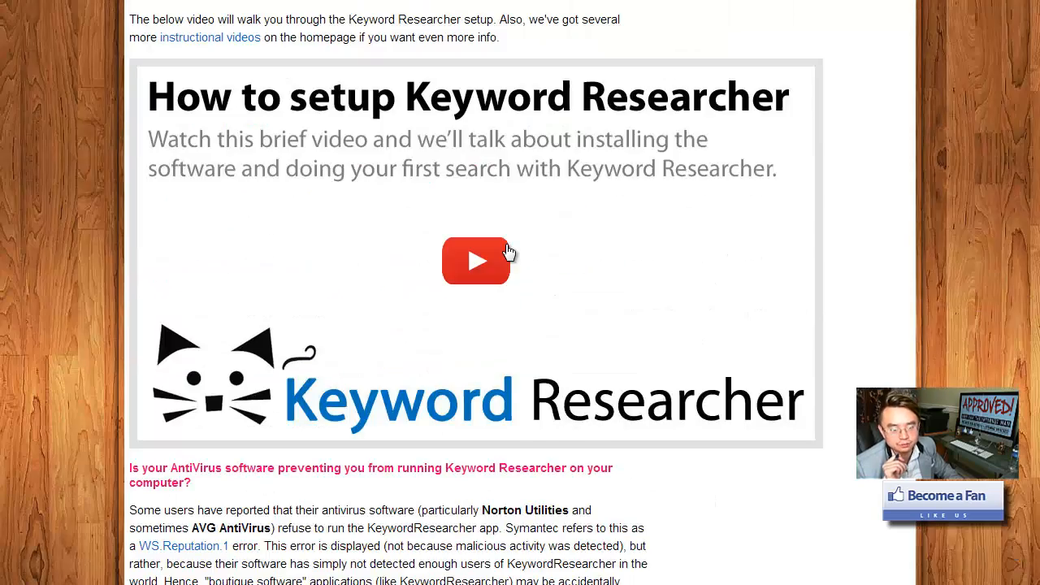
{"action": "scroll", "scroll_direction": "down", "scroll_amount": 3}
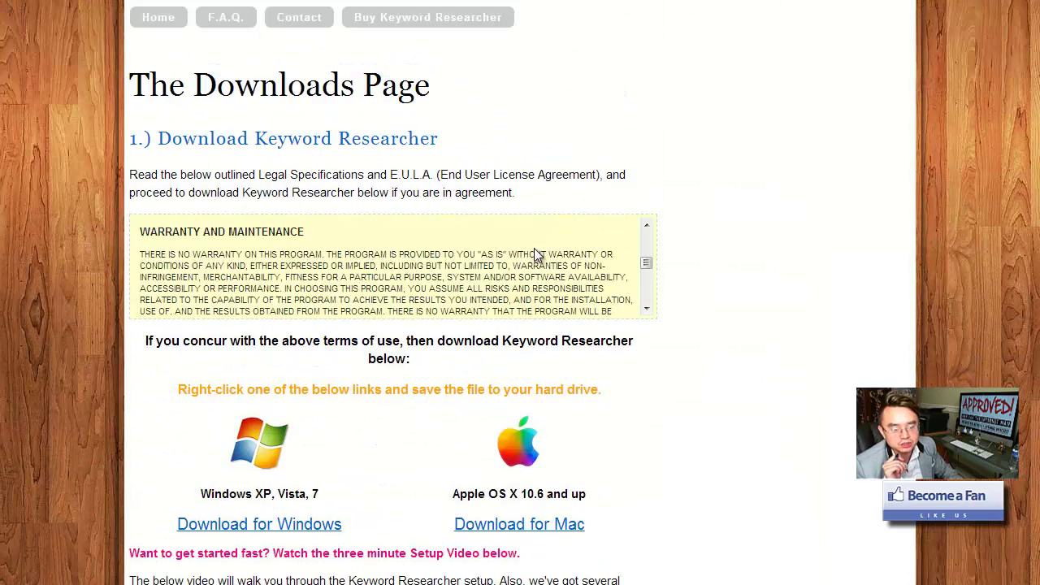
{"action": "mouse_move", "coordinate": [768, 173]}
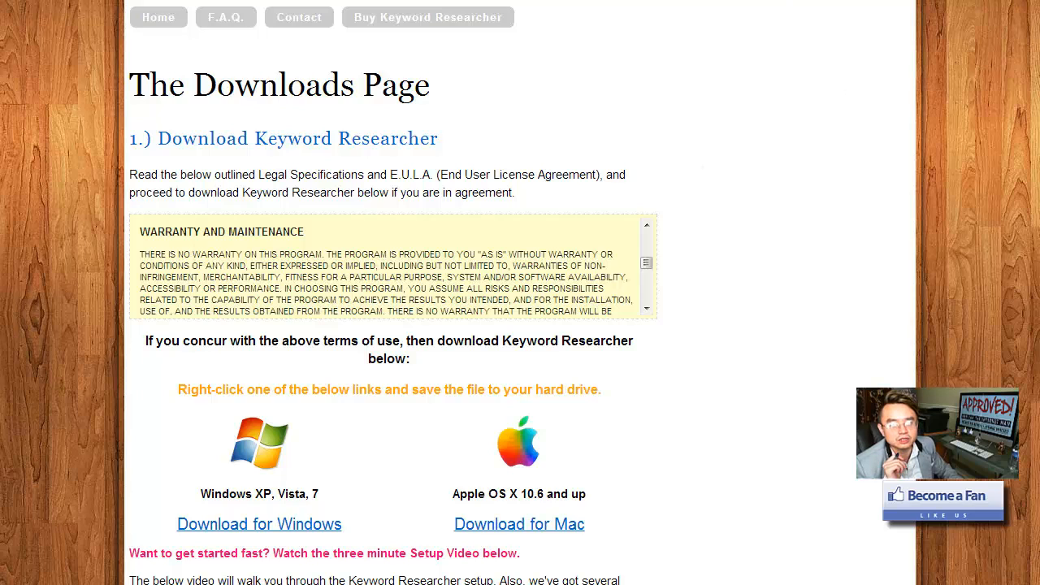
{"action": "scroll", "scroll_direction": "down", "scroll_amount": 3}
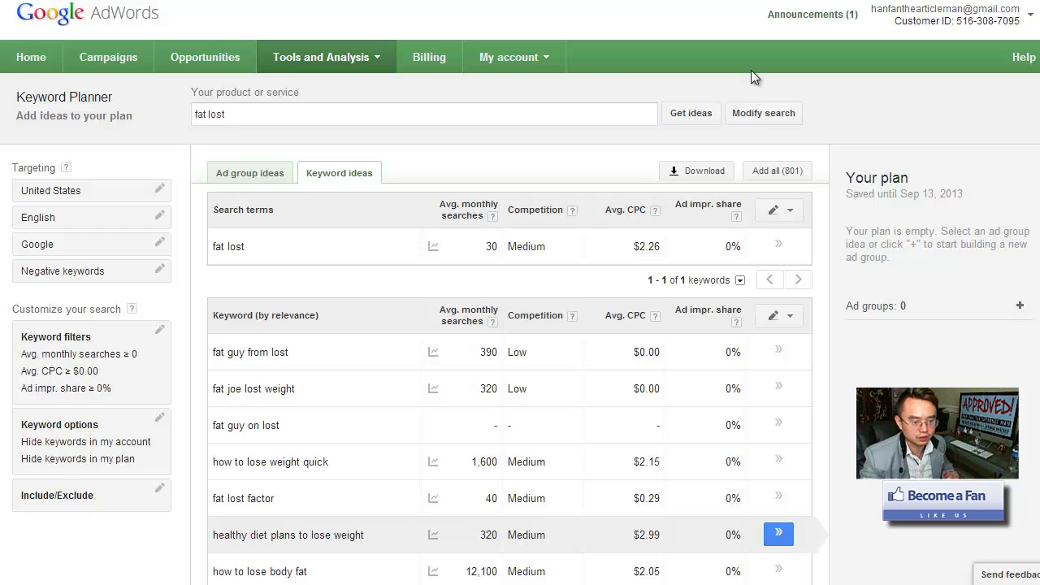
{"action": "mouse_move", "coordinate": [363, 171]}
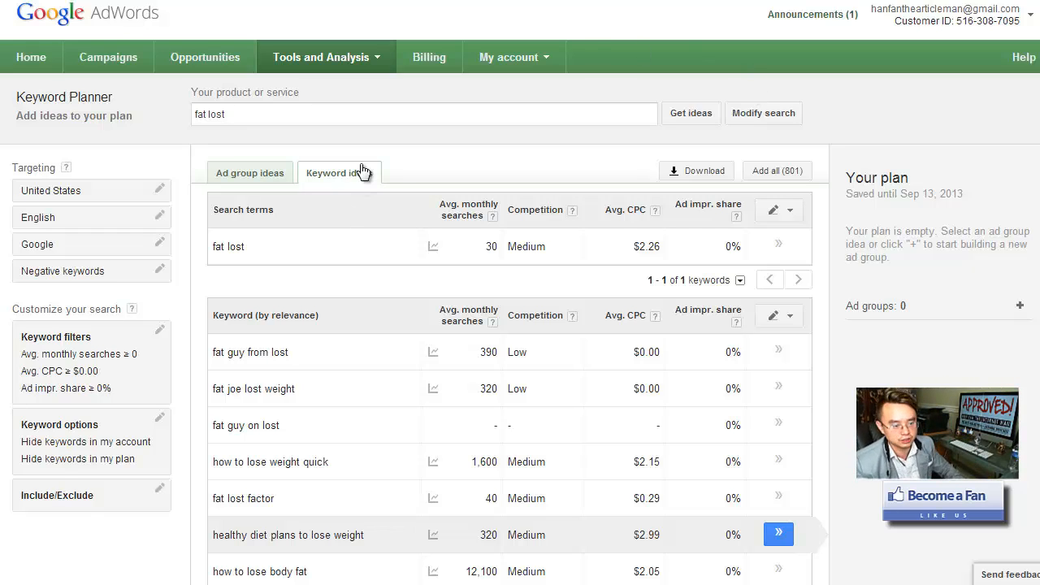
{"action": "scroll", "scroll_direction": "down", "scroll_amount": 3}
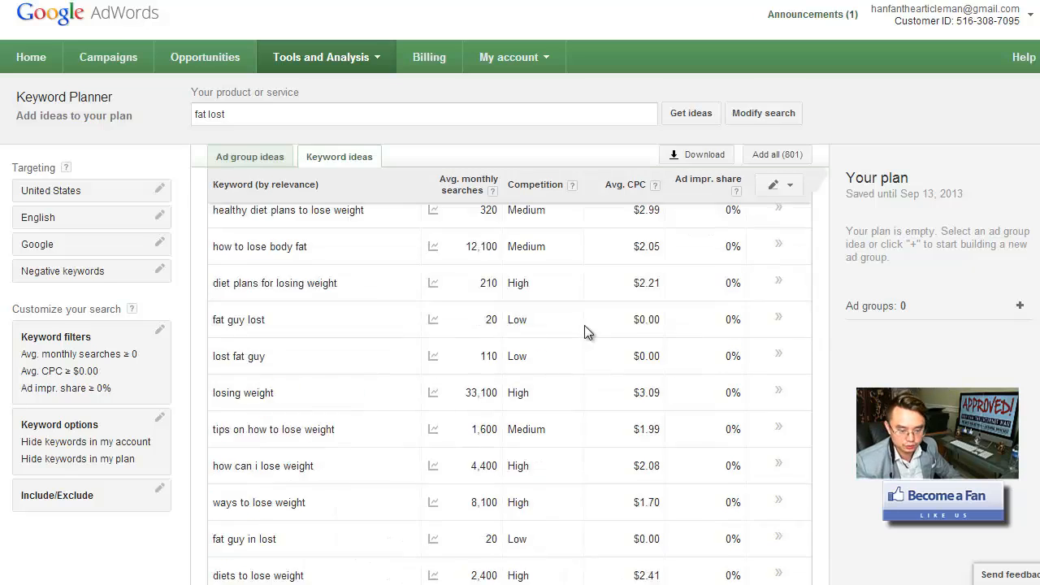
{"action": "scroll", "scroll_direction": "down", "scroll_amount": 3}
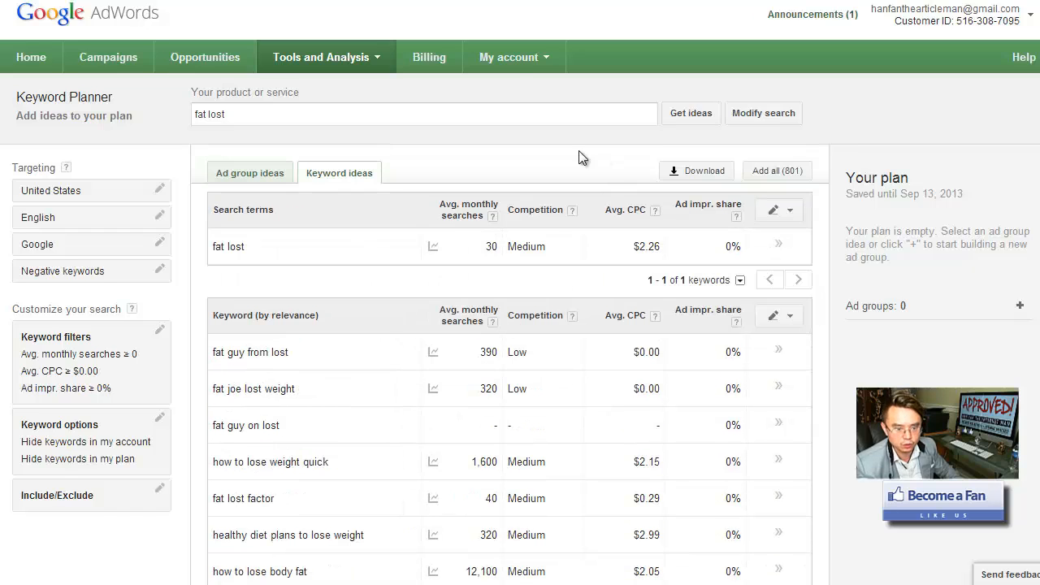
{"action": "left_click", "coordinate": [513, 57]}
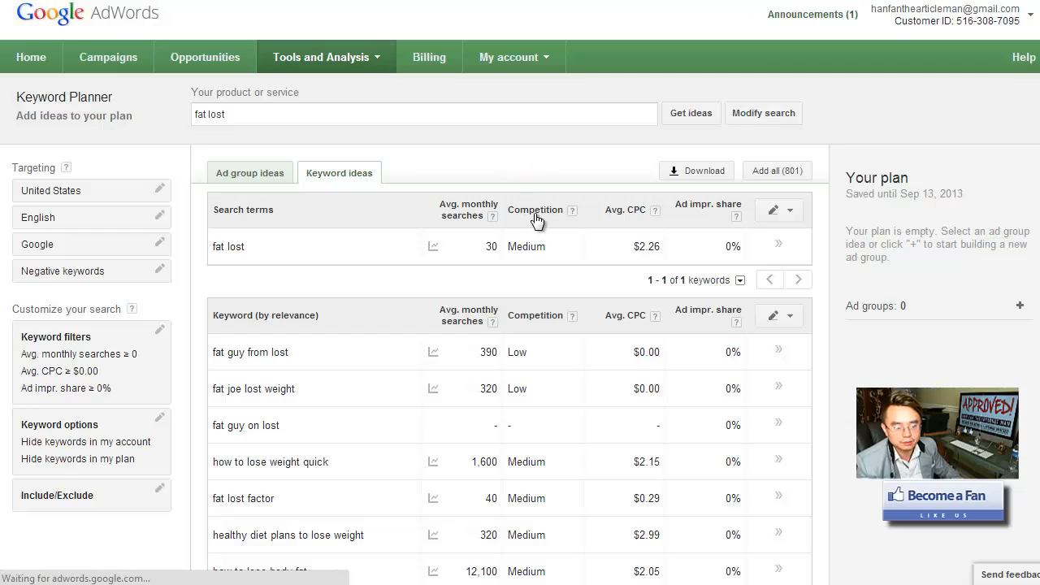
Step: View the account Preferences page under My account, then head back to Keyword Planner
{"action": "left_click", "coordinate": [508, 57]}
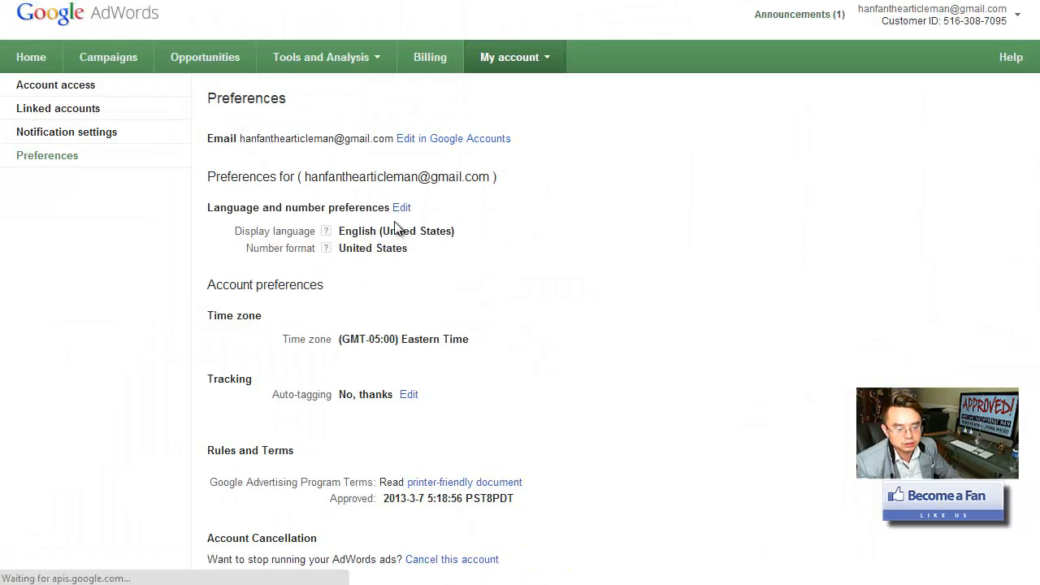
{"action": "double_click", "coordinate": [356, 231]}
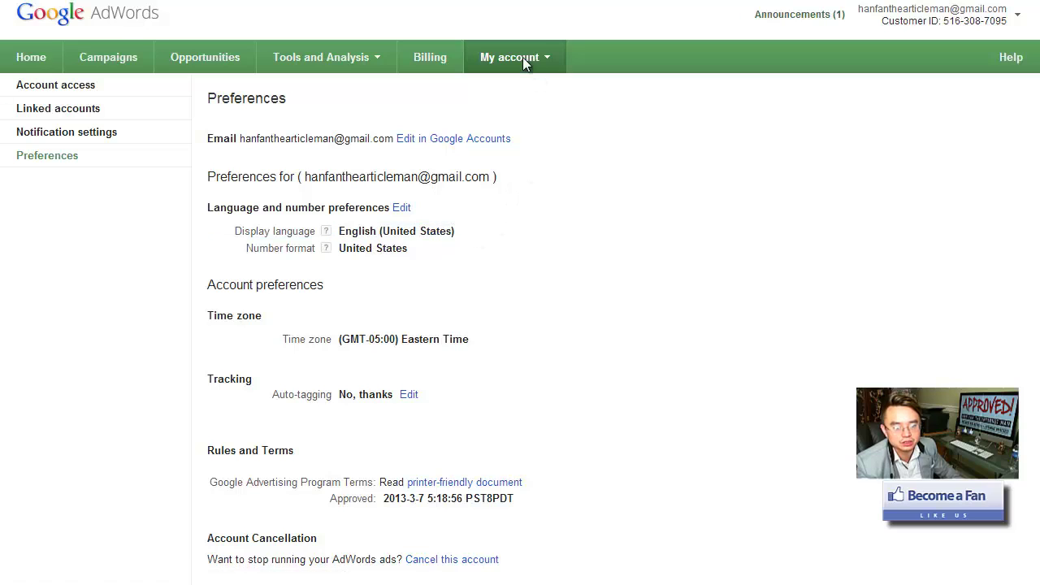
{"action": "mouse_move", "coordinate": [386, 248]}
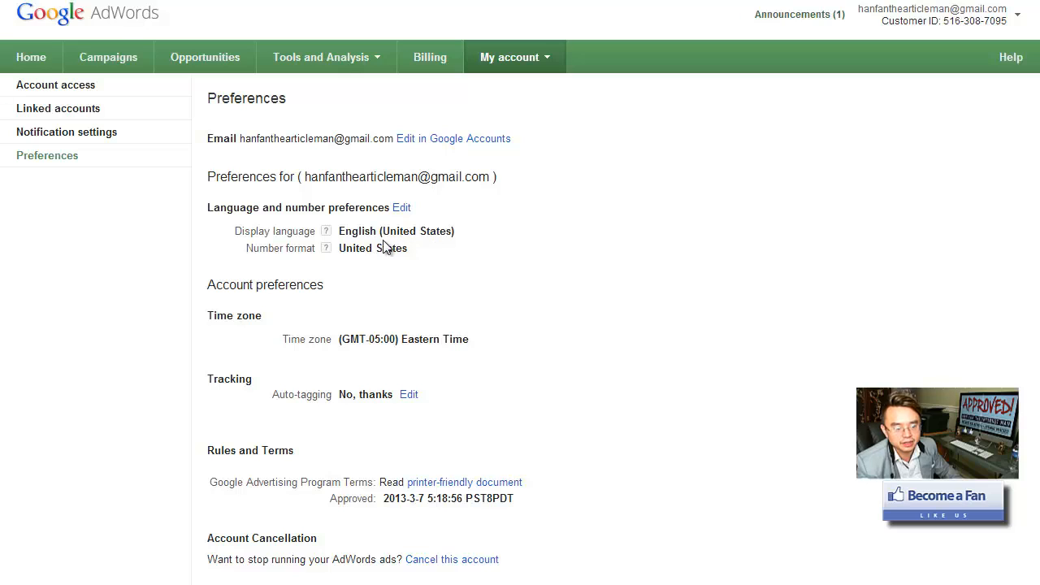
{"action": "mouse_move", "coordinate": [503, 225]}
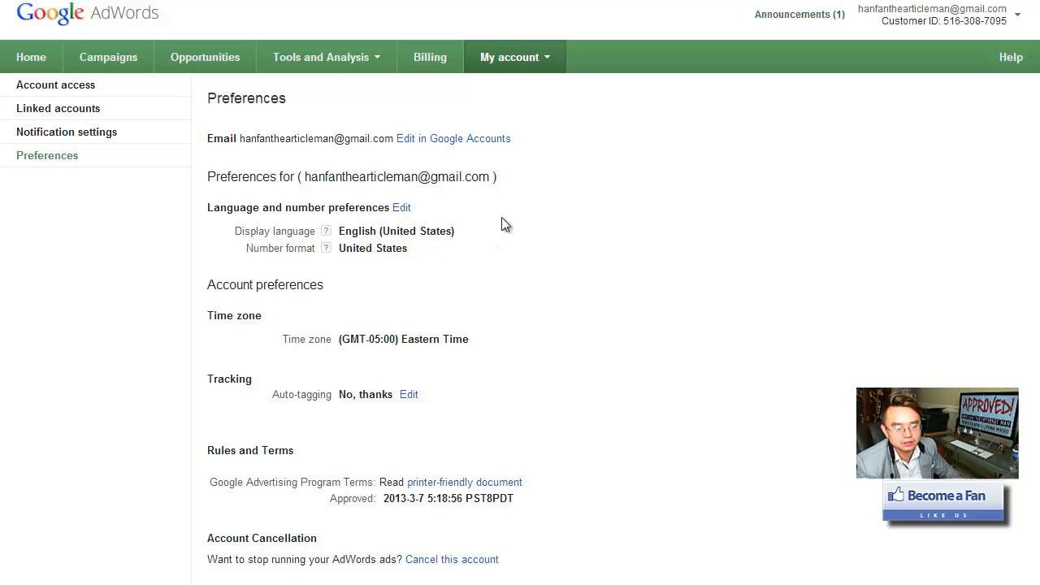
{"action": "left_click", "coordinate": [511, 57]}
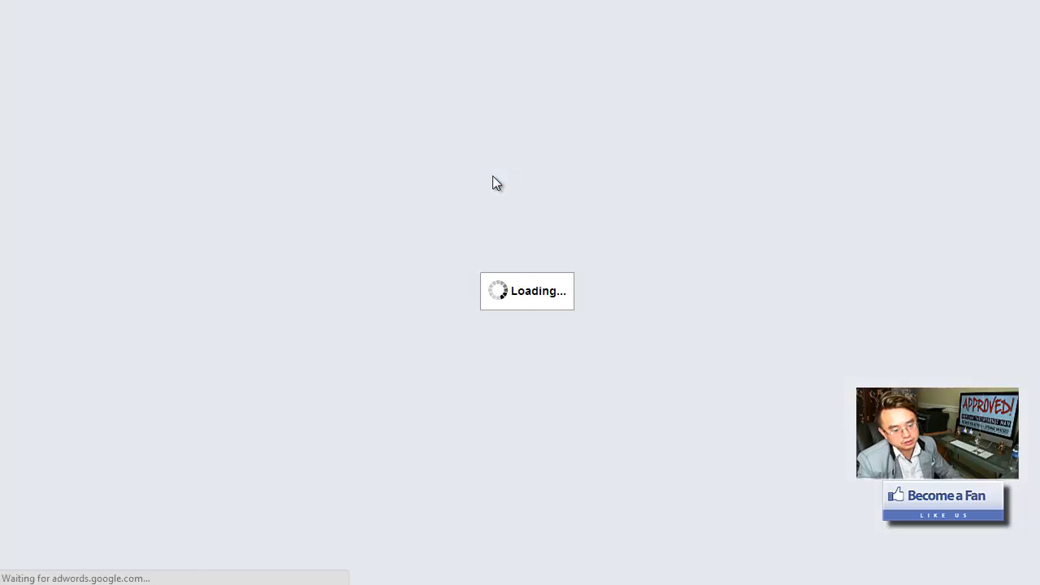
{"action": "mouse_move", "coordinate": [656, 282]}
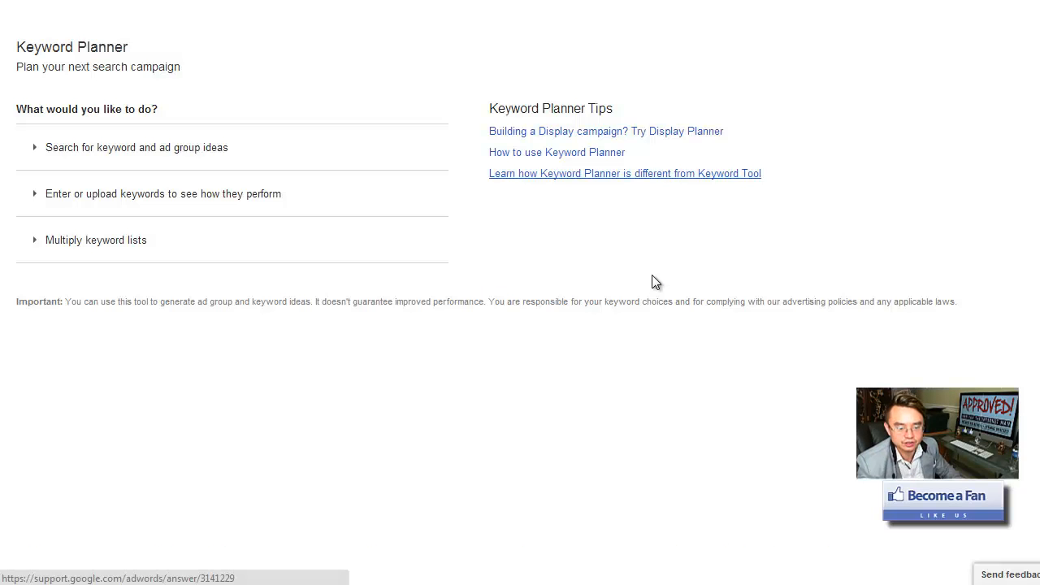
Step: Get keyword and ad group ideas for 'fat lost' and bring up the download options
{"action": "left_click", "coordinate": [137, 147]}
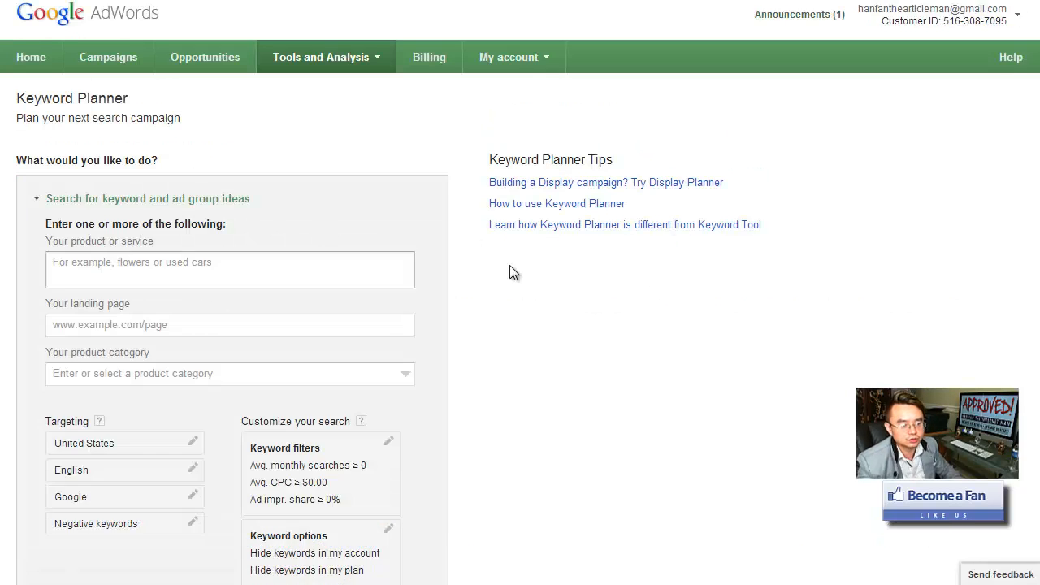
{"action": "left_click", "coordinate": [230, 268]}
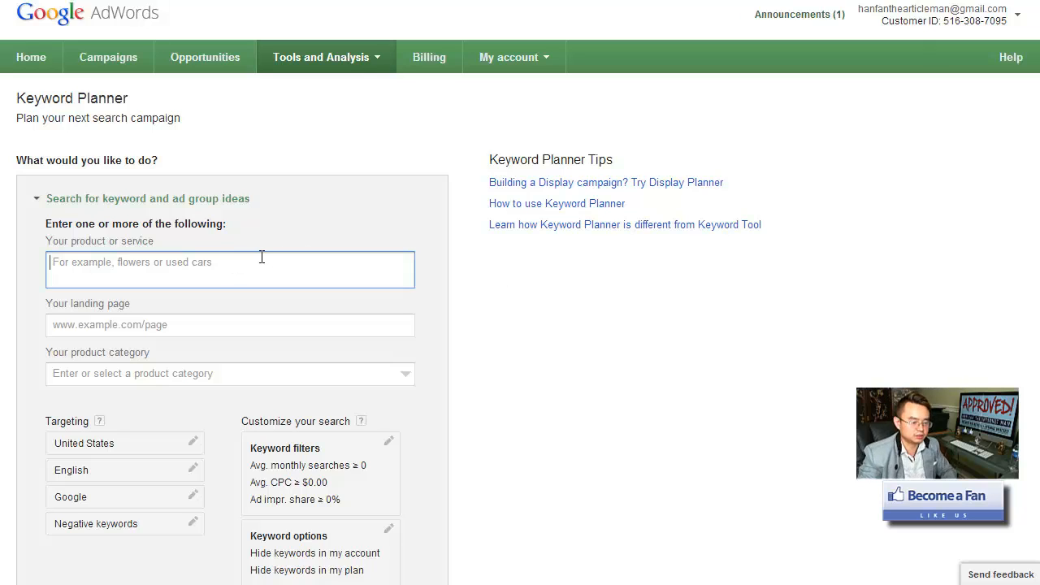
{"action": "type", "text": "fat lost"}
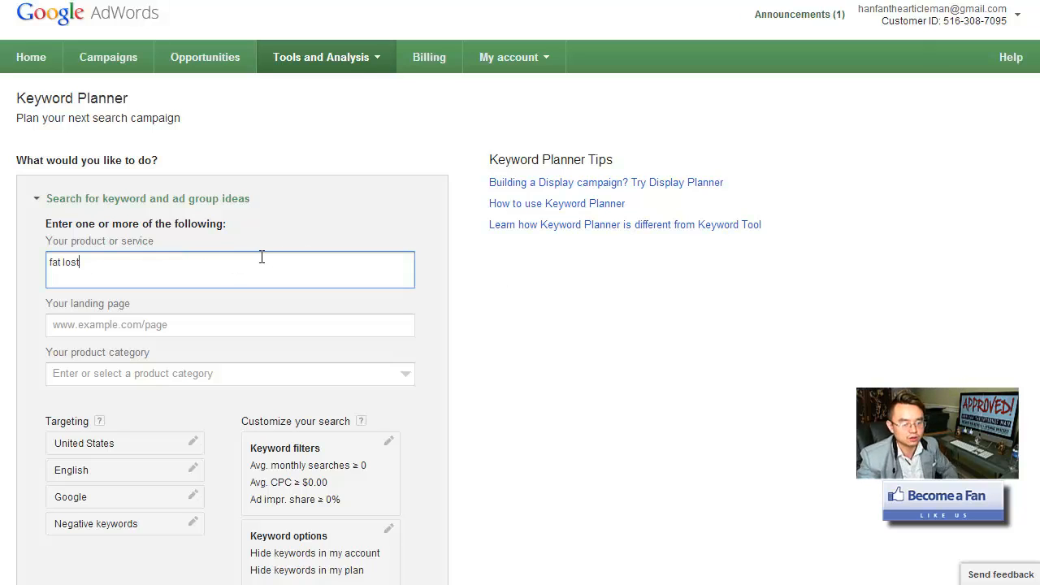
{"action": "scroll", "scroll_direction": "down", "scroll_amount": 3}
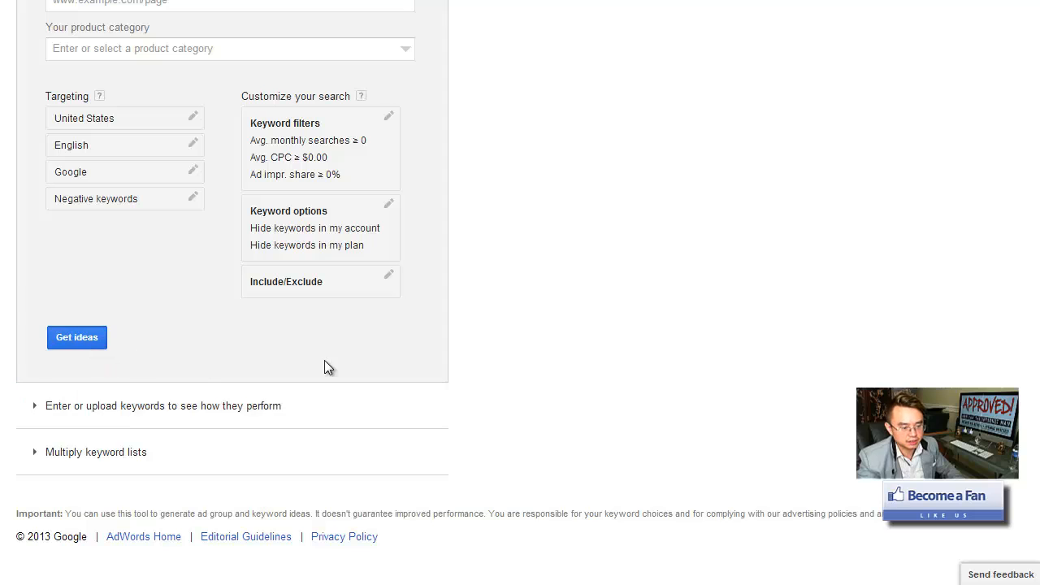
{"action": "left_click", "coordinate": [76, 338]}
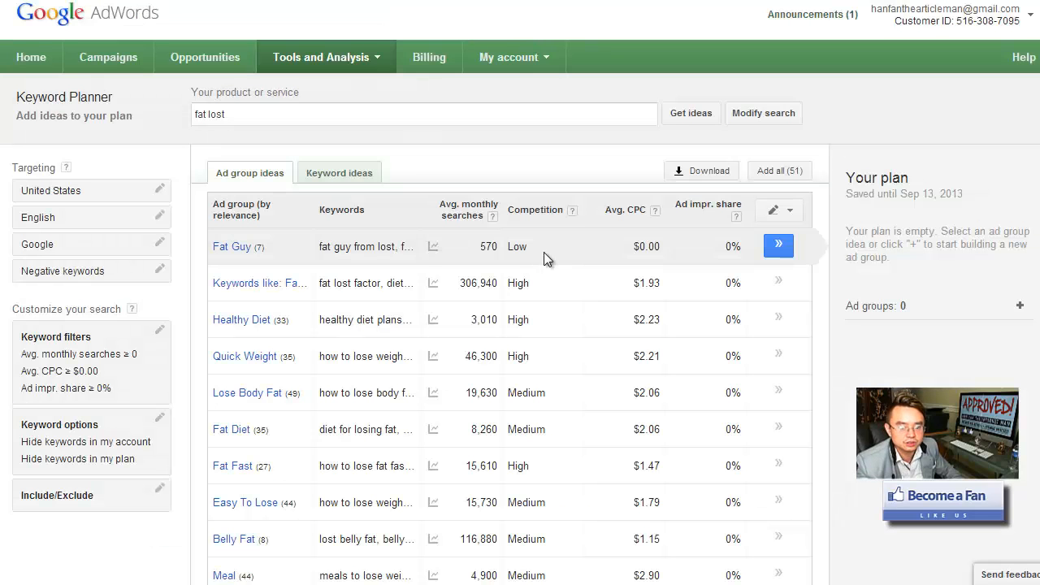
{"action": "left_click", "coordinate": [701, 171]}
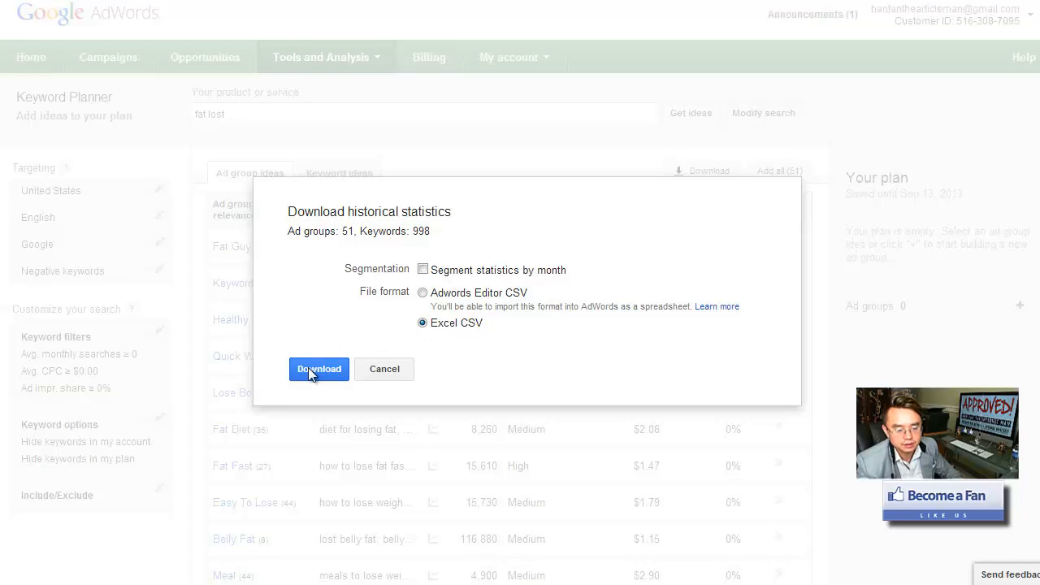
{"action": "mouse_move", "coordinate": [470, 341]}
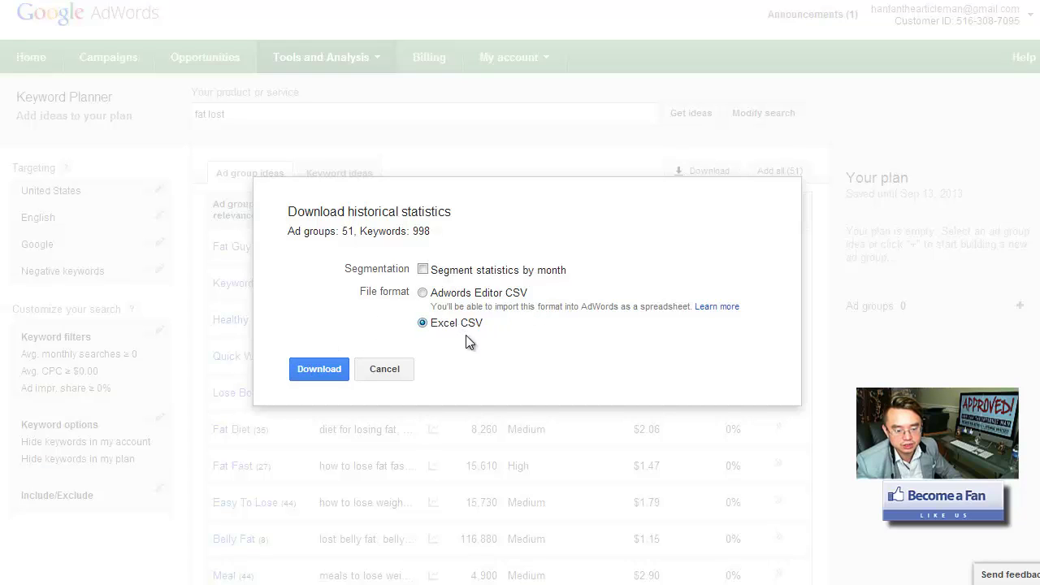
{"action": "mouse_move", "coordinate": [857, 137]}
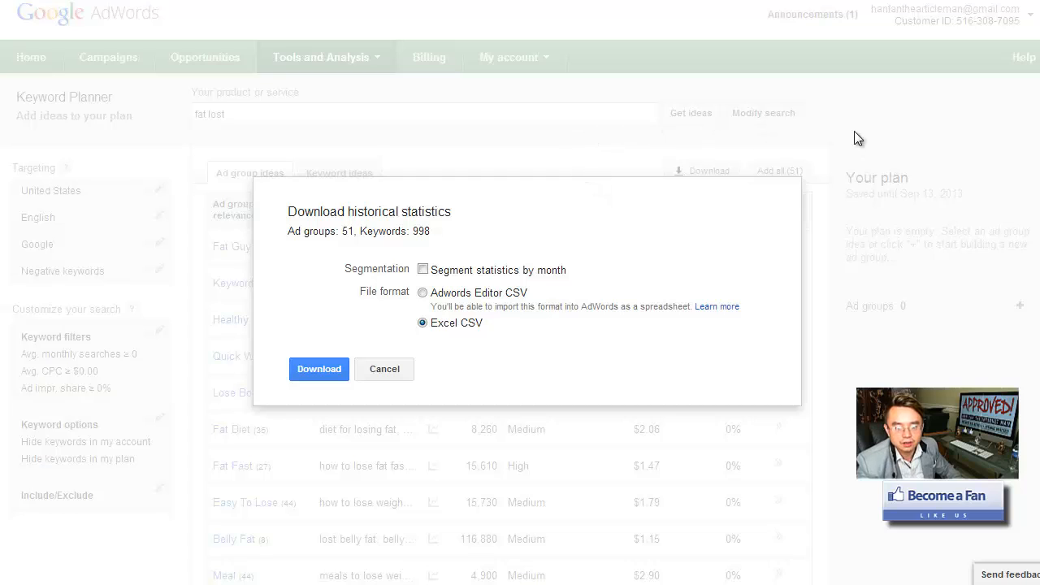
Step: Download statistics for 51 ad groups and 998 keywords as an Excel CSV
{"action": "left_click", "coordinate": [383, 369]}
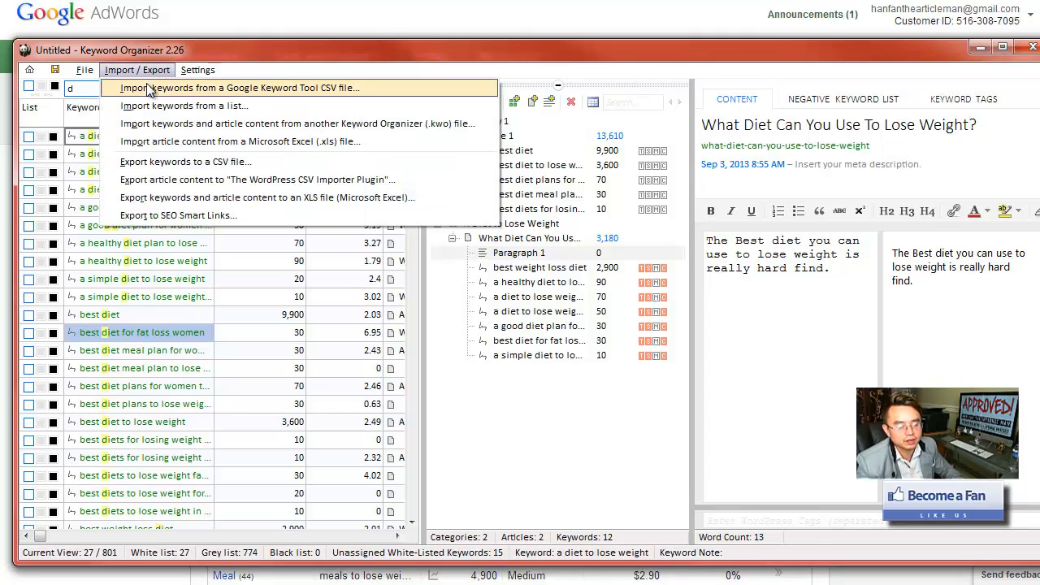
{"action": "left_click", "coordinate": [238, 88]}
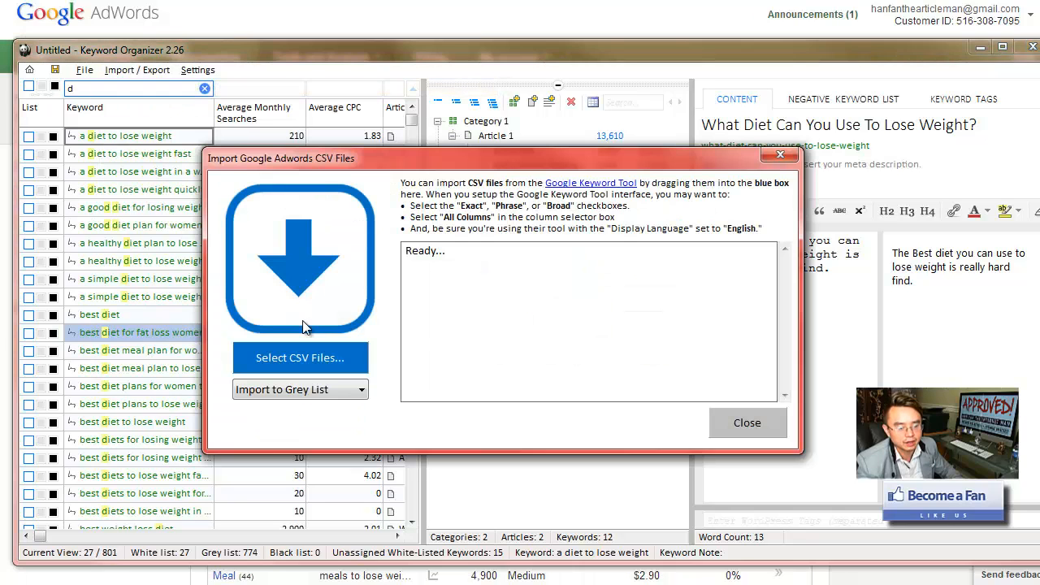
{"action": "mouse_move", "coordinate": [276, 203]}
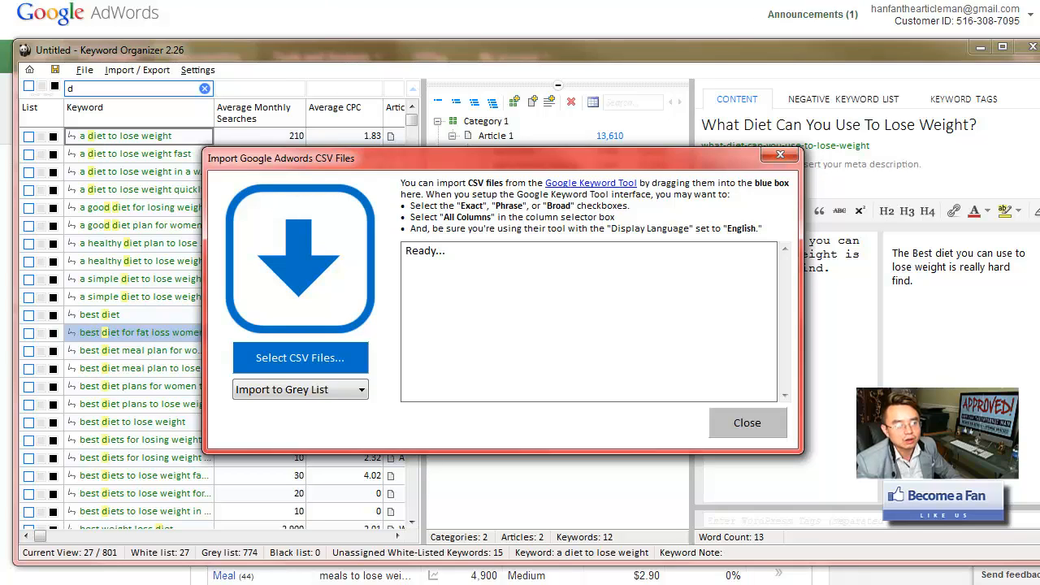
{"action": "mouse_move", "coordinate": [296, 311]}
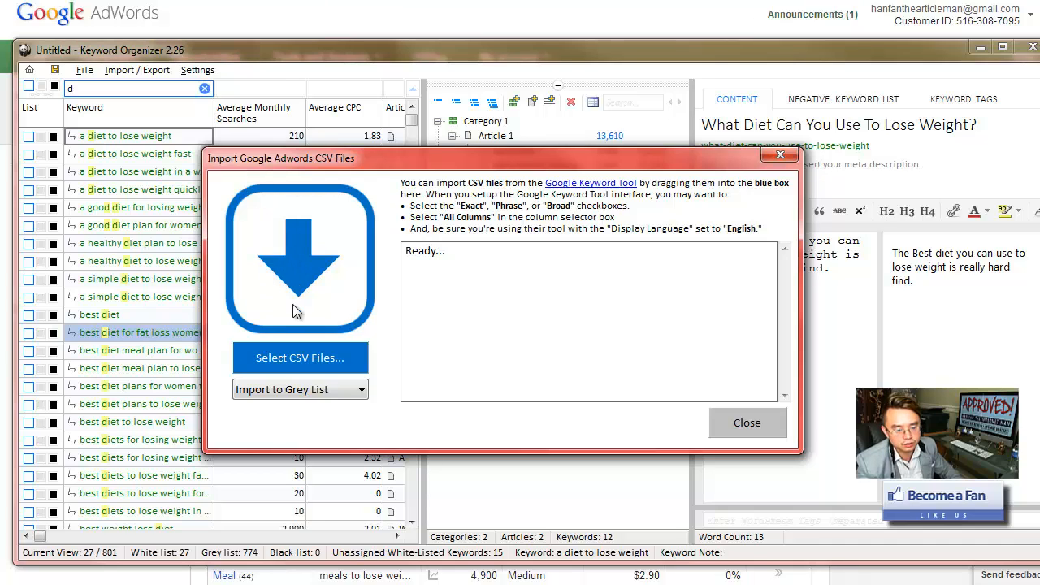
{"action": "mouse_move", "coordinate": [341, 406]}
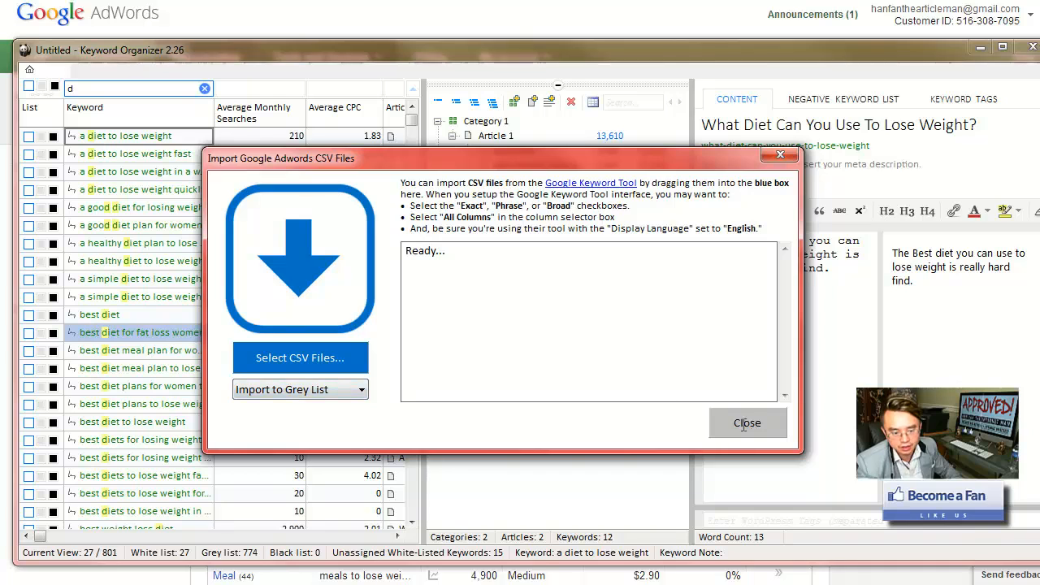
{"action": "left_click", "coordinate": [746, 422]}
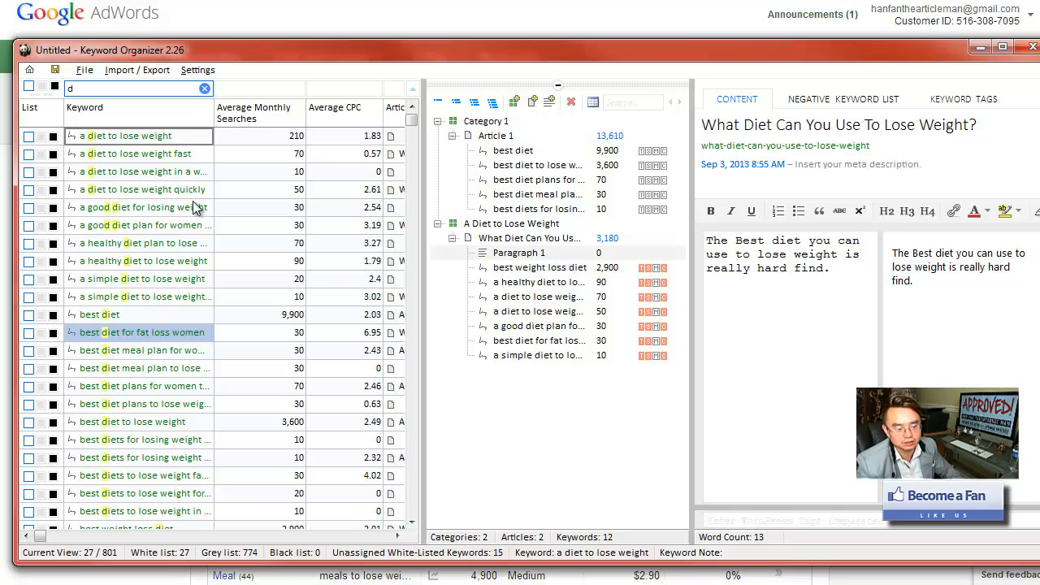
{"action": "left_click", "coordinate": [138, 153]}
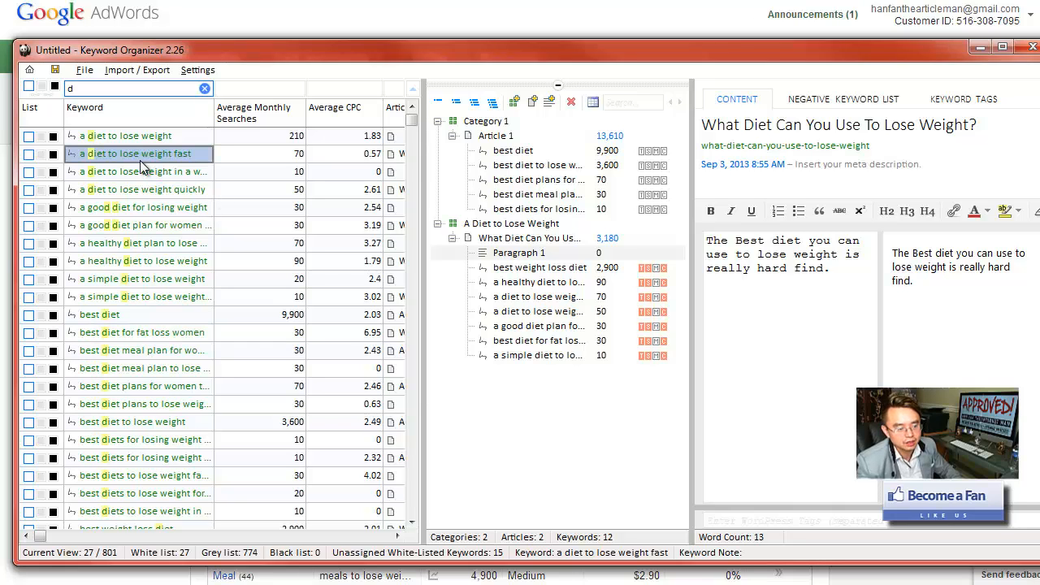
{"action": "right_click", "coordinate": [142, 154]}
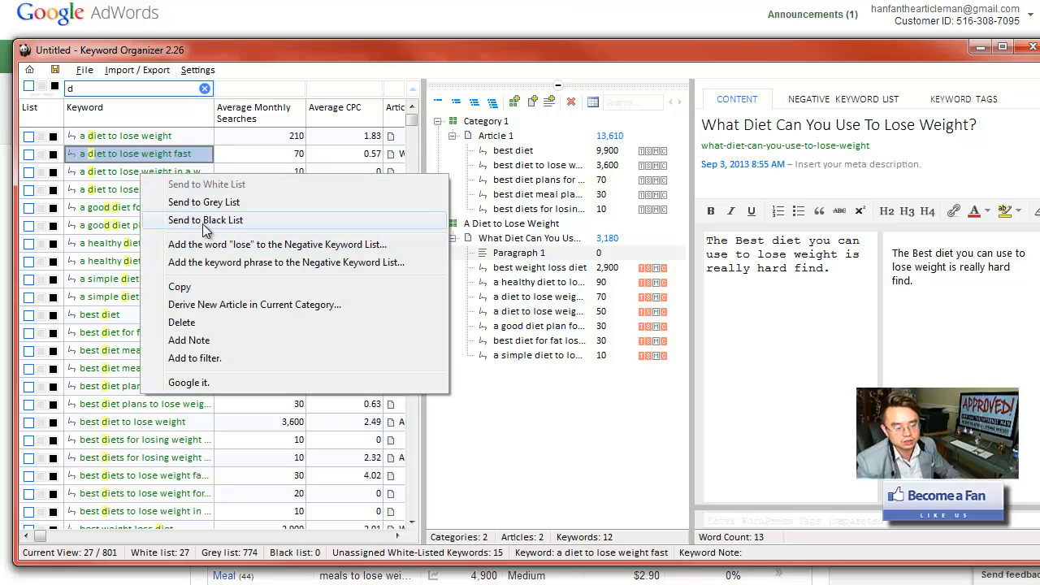
{"action": "right_click", "coordinate": [142, 171]}
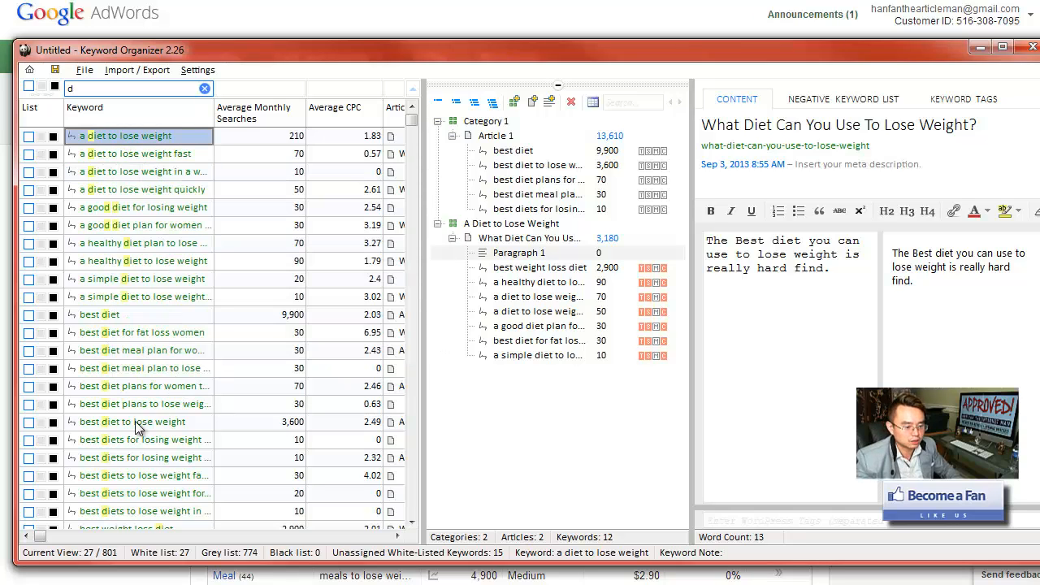
{"action": "right_click", "coordinate": [119, 233]}
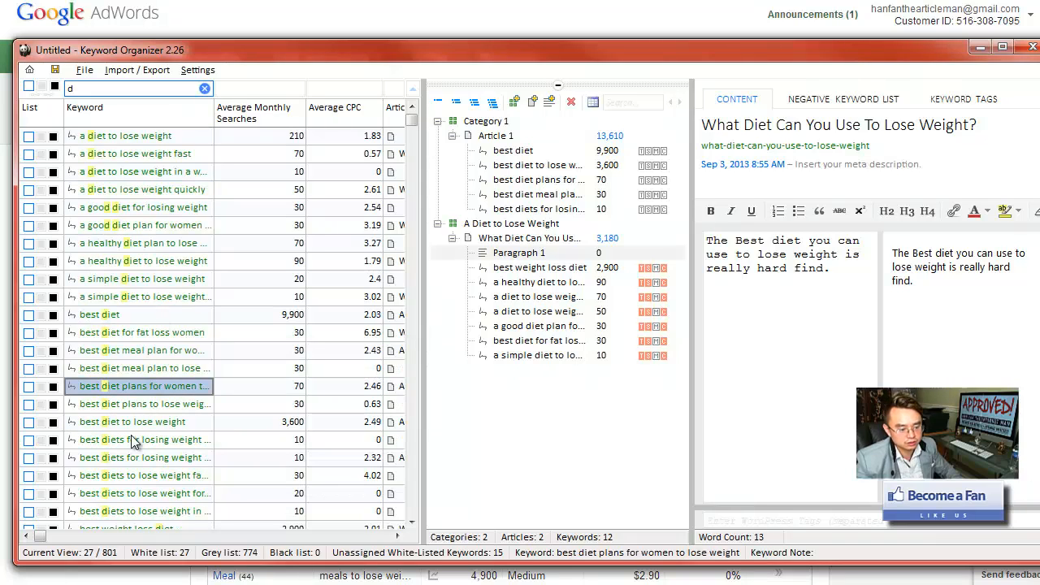
{"action": "right_click", "coordinate": [139, 475]}
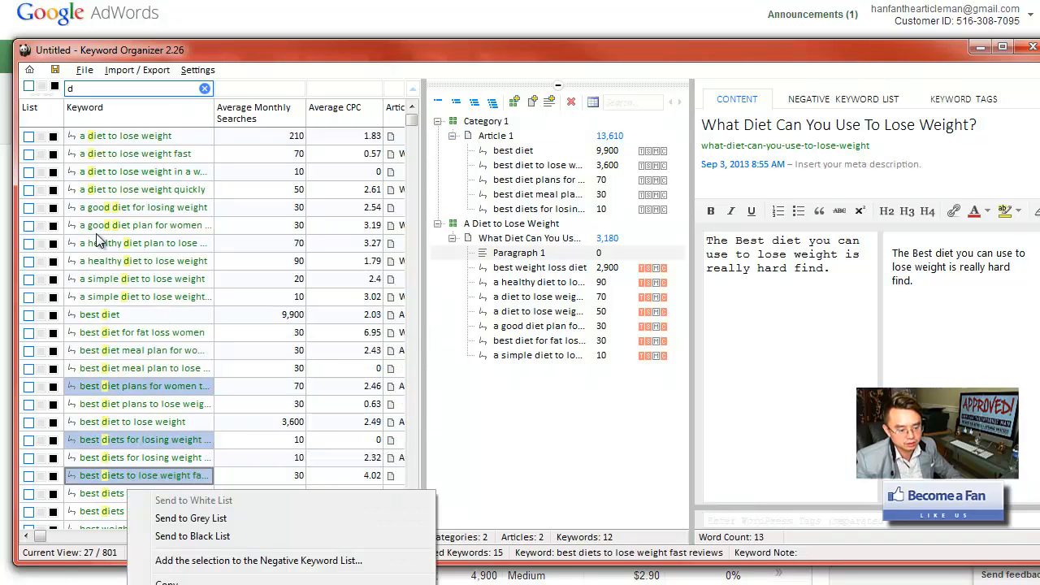
{"action": "mouse_move", "coordinate": [167, 276]}
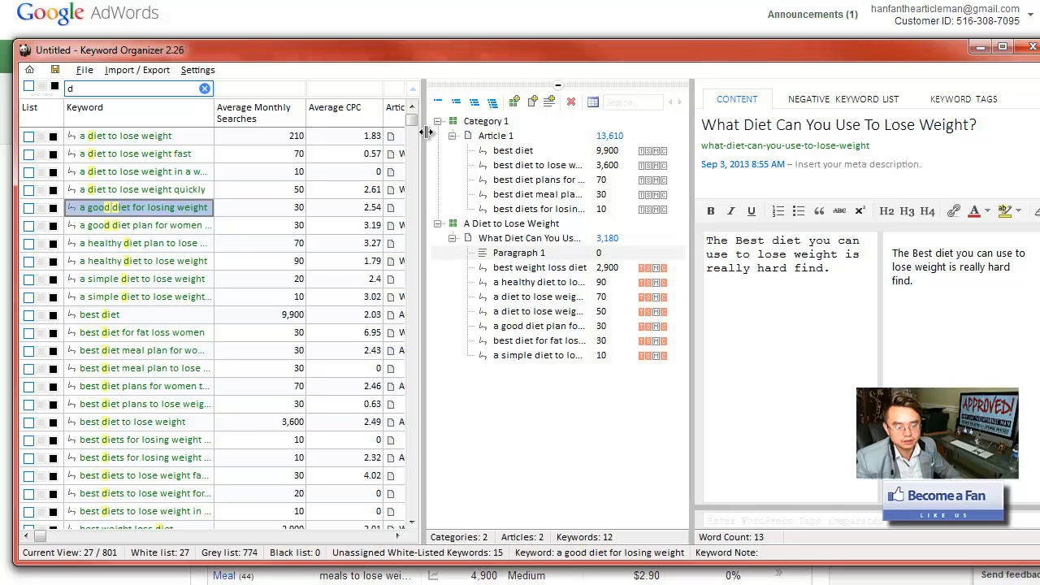
Step: Collapse the article tree and confirm Column Settings so the Article column shows in full
{"action": "left_click", "coordinate": [557, 87]}
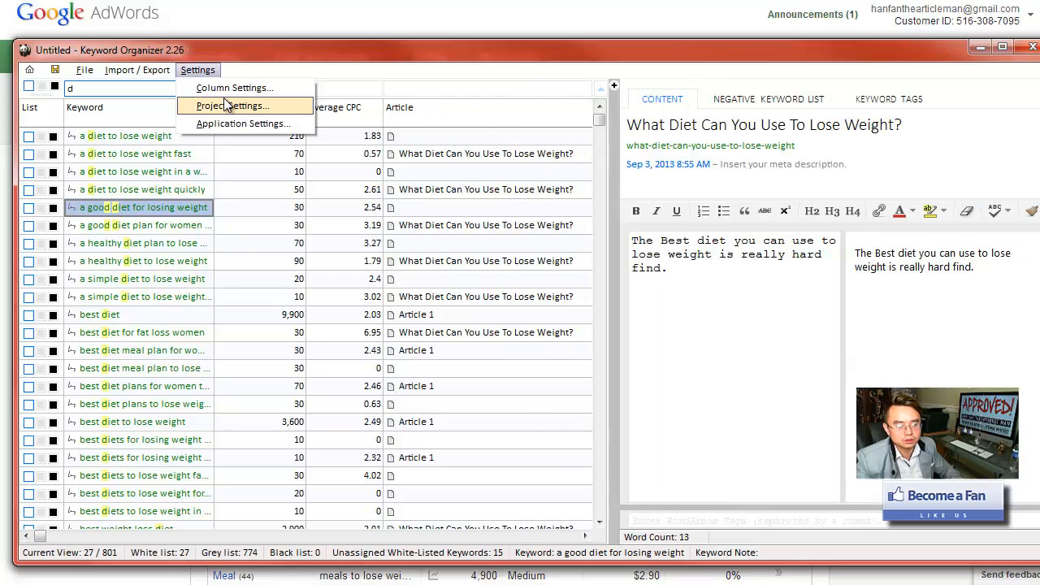
{"action": "left_click", "coordinate": [235, 88]}
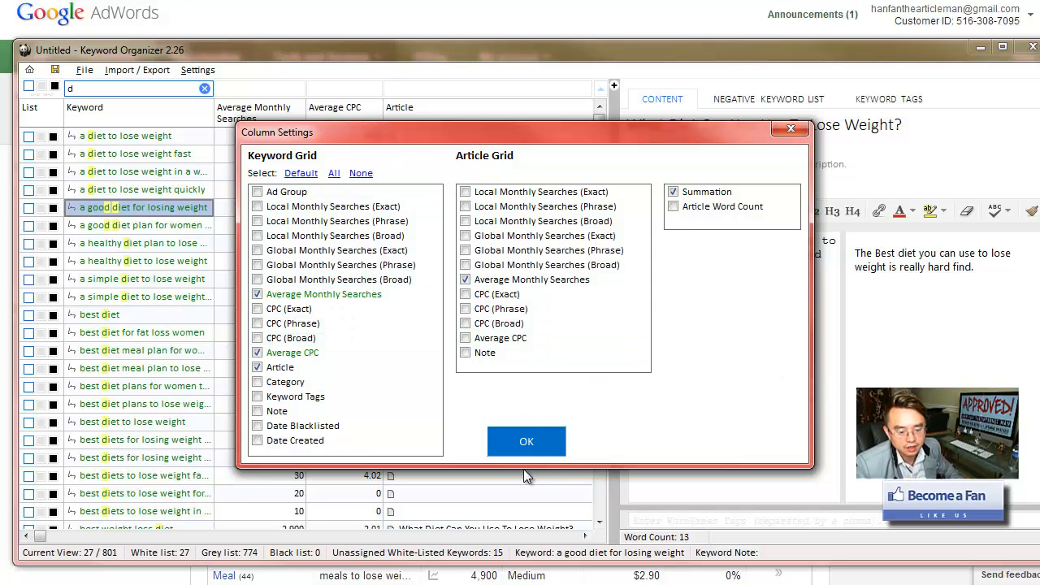
{"action": "mouse_move", "coordinate": [246, 334]}
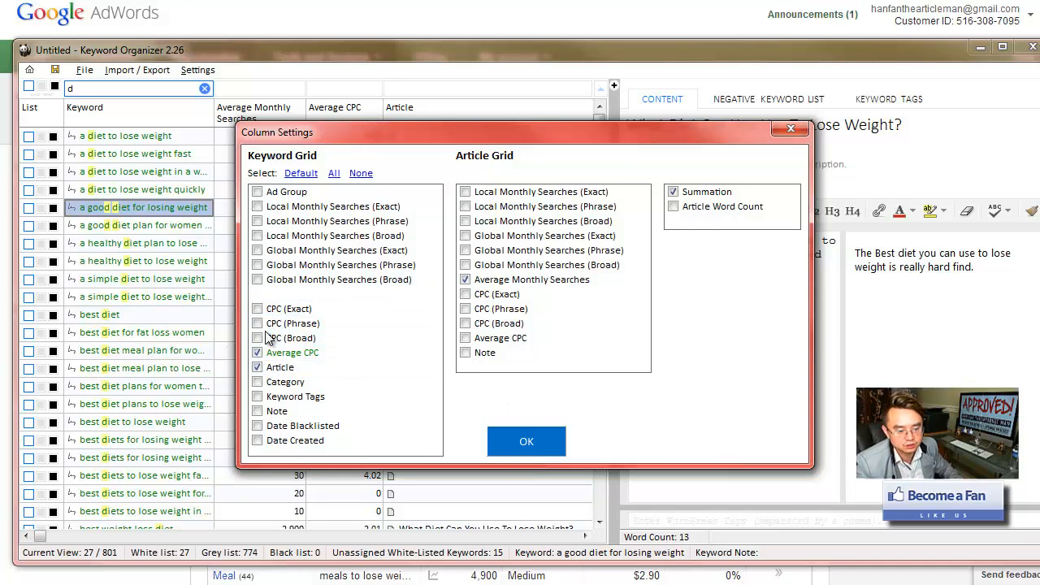
{"action": "left_click", "coordinate": [258, 293]}
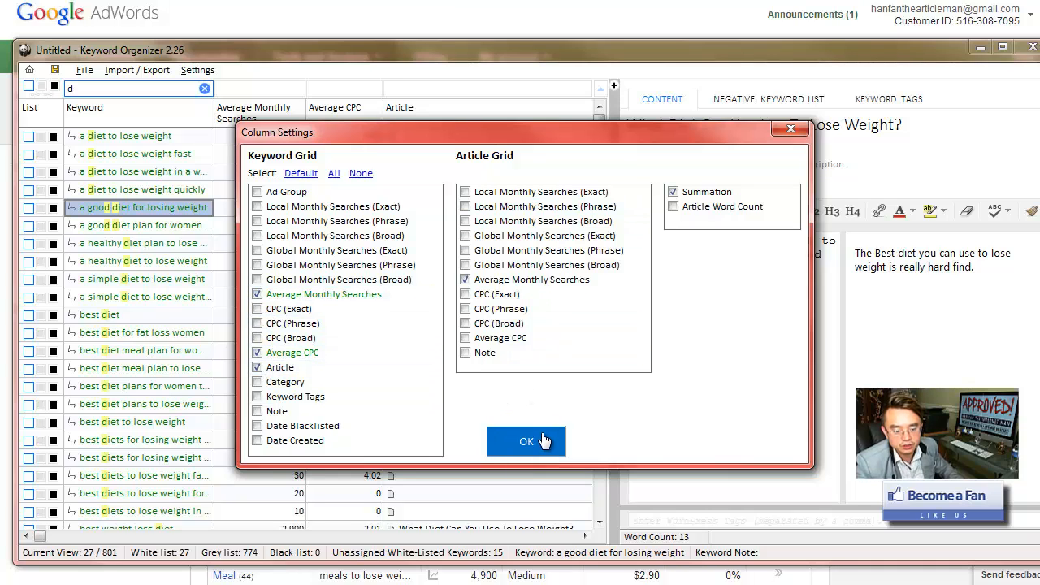
{"action": "left_click", "coordinate": [527, 441]}
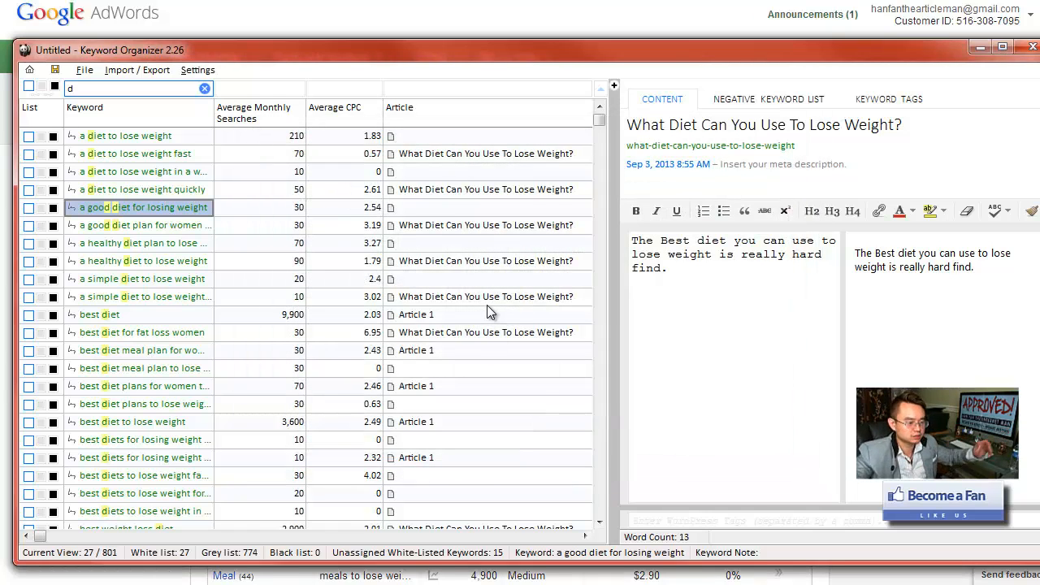
{"action": "mouse_move", "coordinate": [362, 361]}
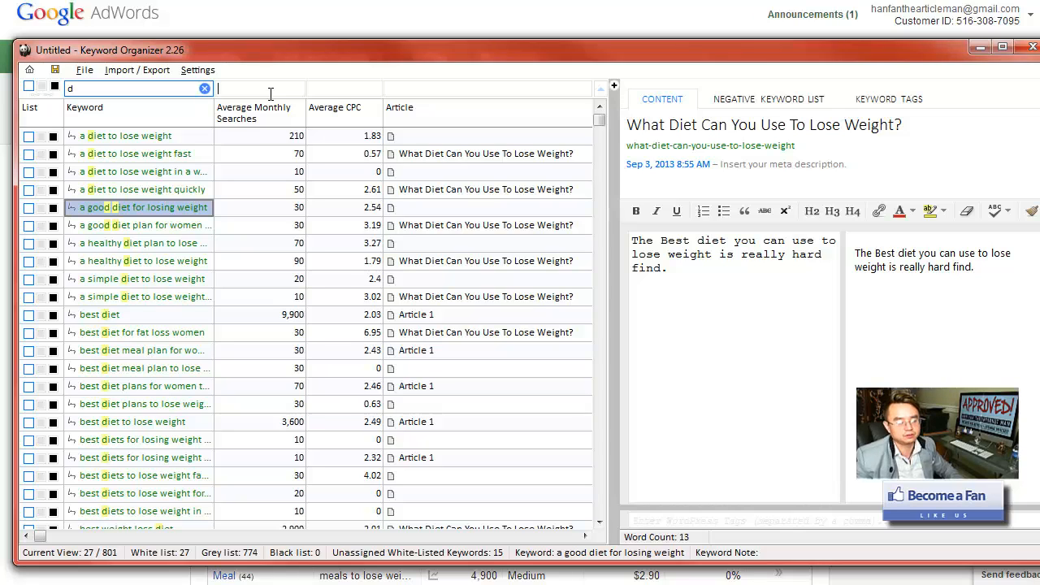
Step: Filter Average Monthly Searches to >=1000 and select the 'diet' and 'diet pills' keywords
{"action": "type", "text": ">=1000"}
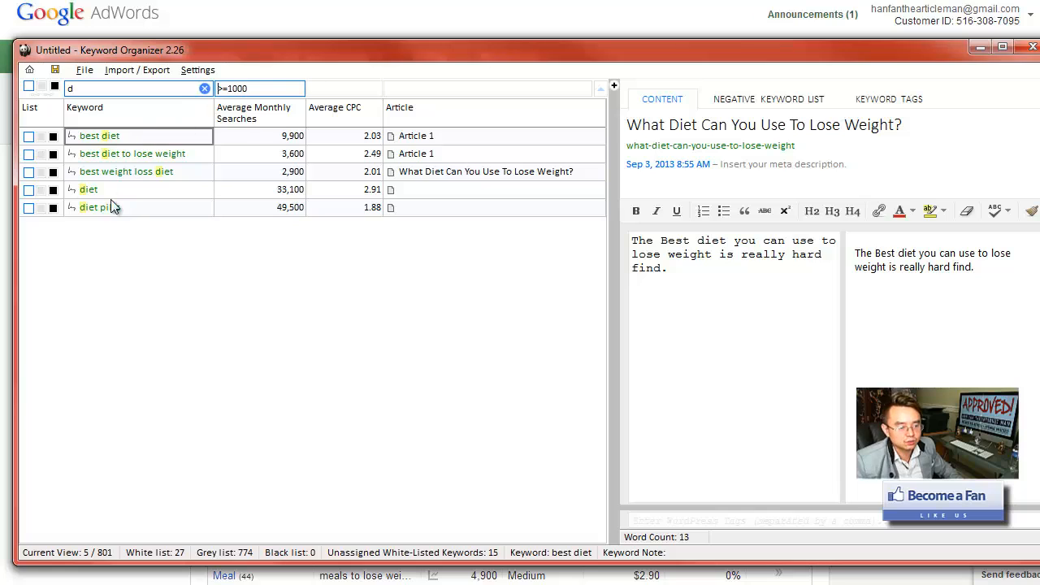
{"action": "mouse_move", "coordinate": [110, 249]}
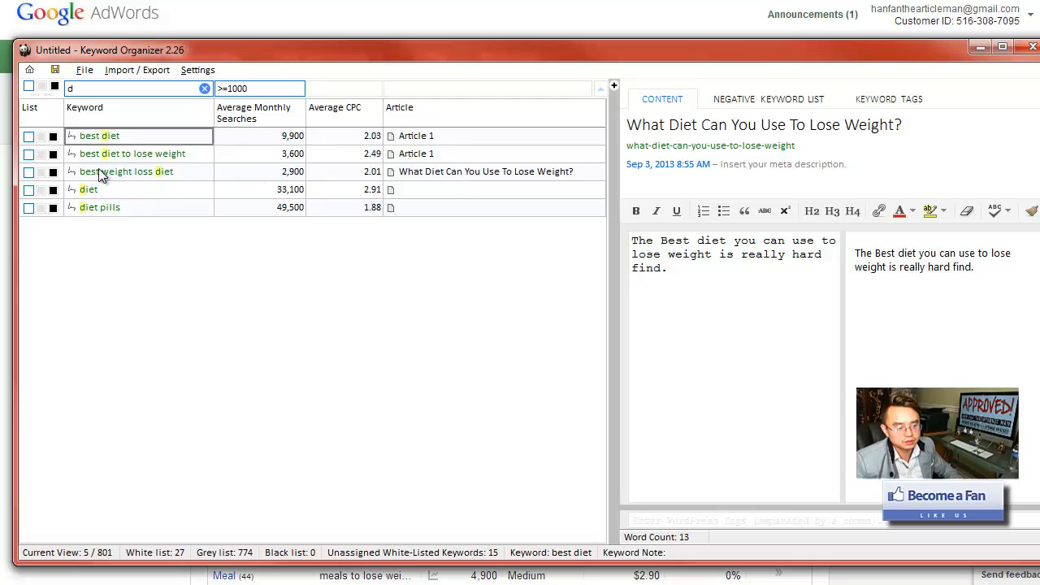
{"action": "left_click", "coordinate": [88, 189]}
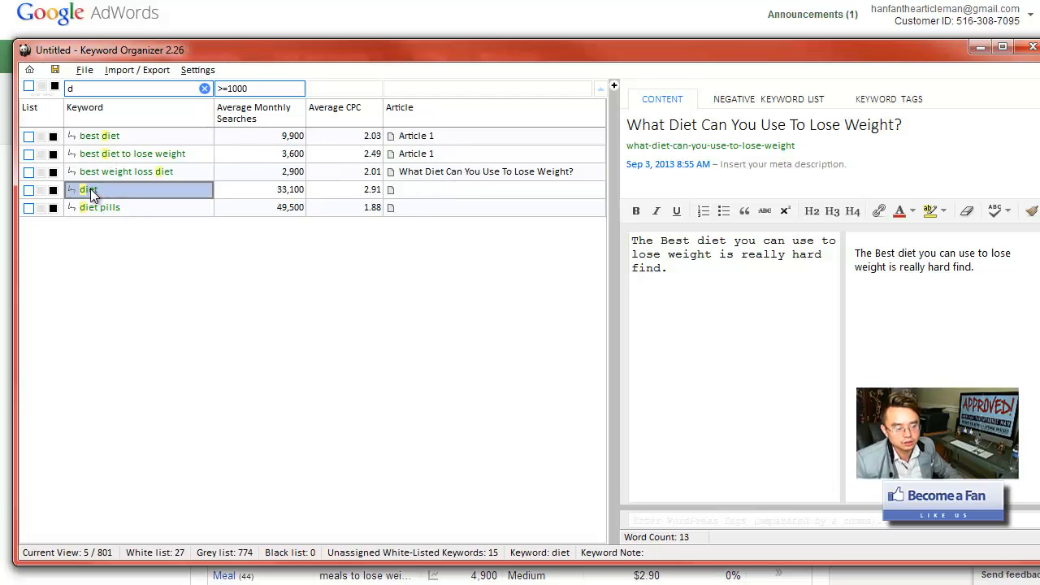
{"action": "left_click", "coordinate": [99, 207]}
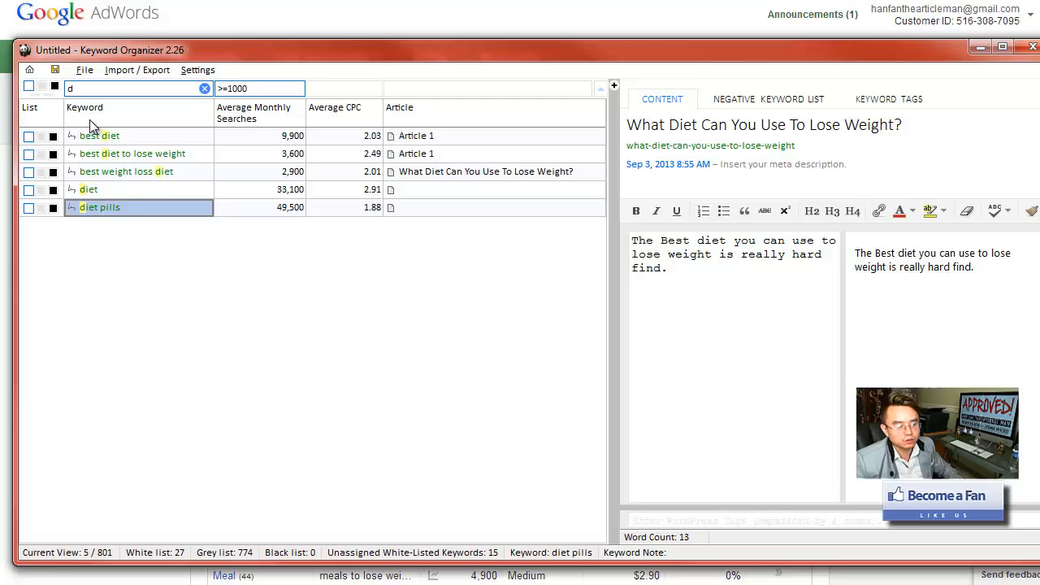
{"action": "mouse_move", "coordinate": [96, 170]}
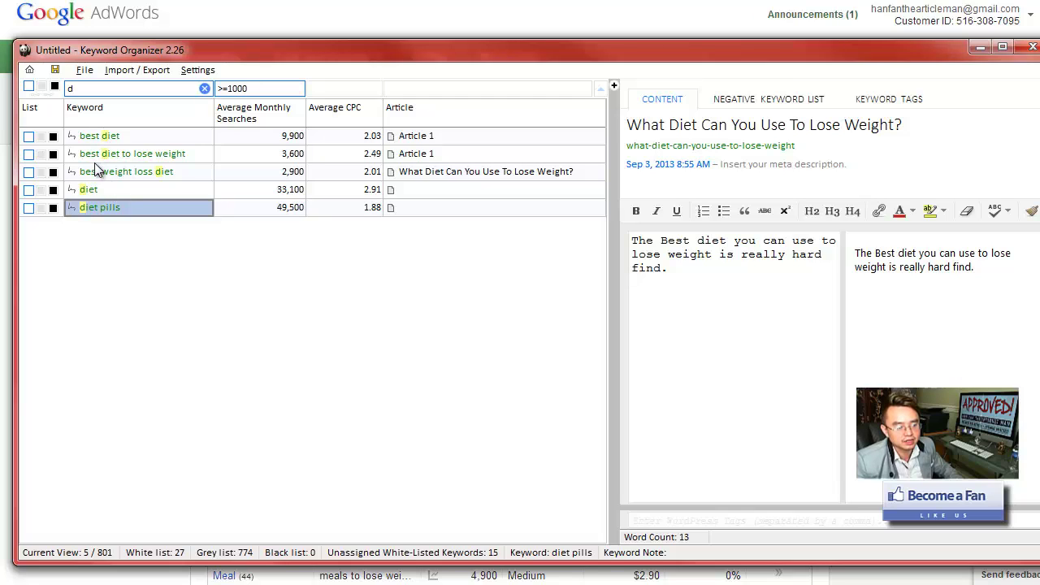
{"action": "mouse_move", "coordinate": [158, 189]}
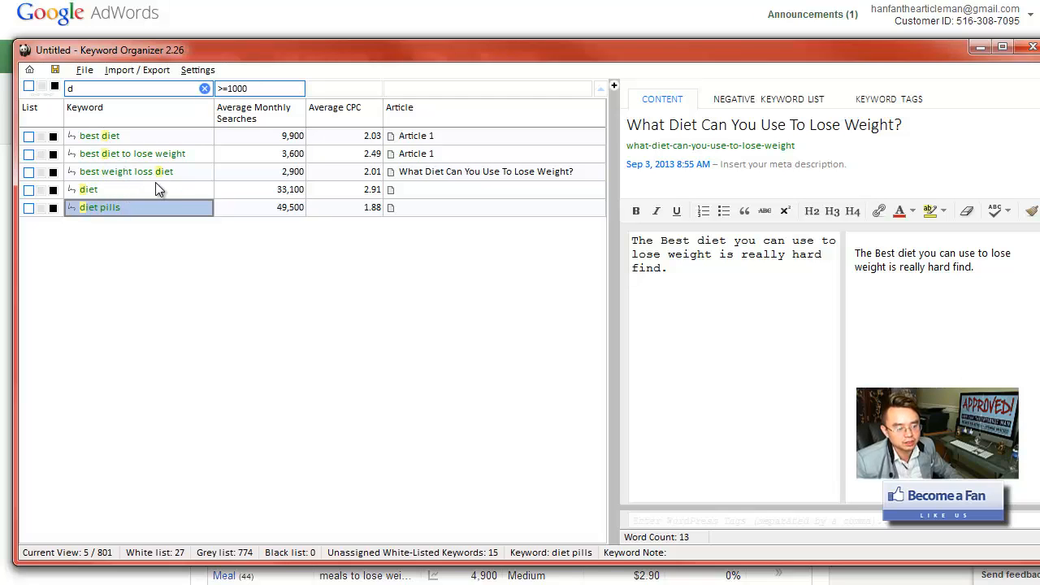
{"action": "mouse_move", "coordinate": [86, 104]}
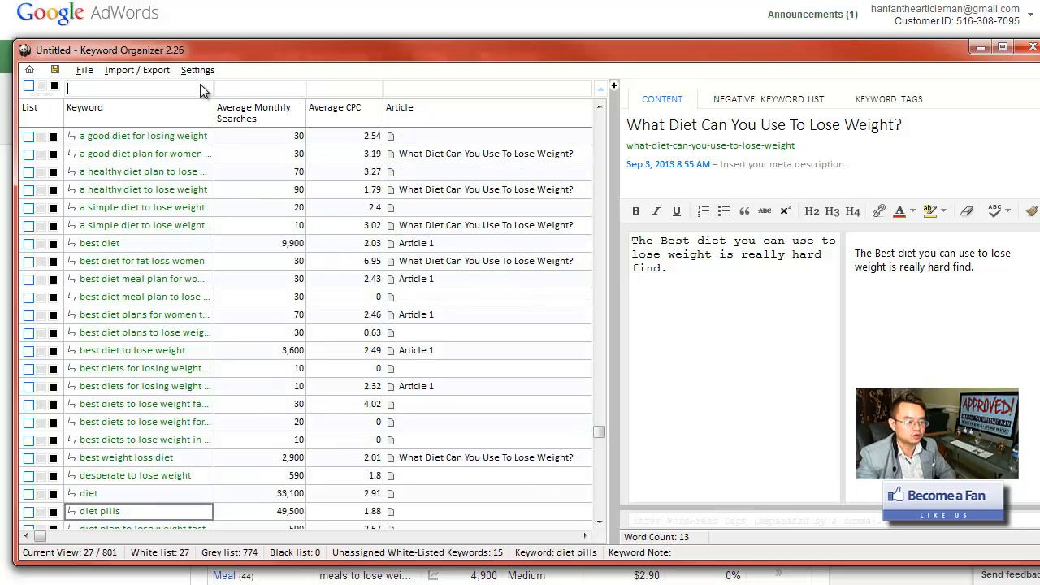
Step: Filter keywords to 'diet' with Average CPC >=2.00, leaving 16 keywords
{"action": "type", "text": "diet"}
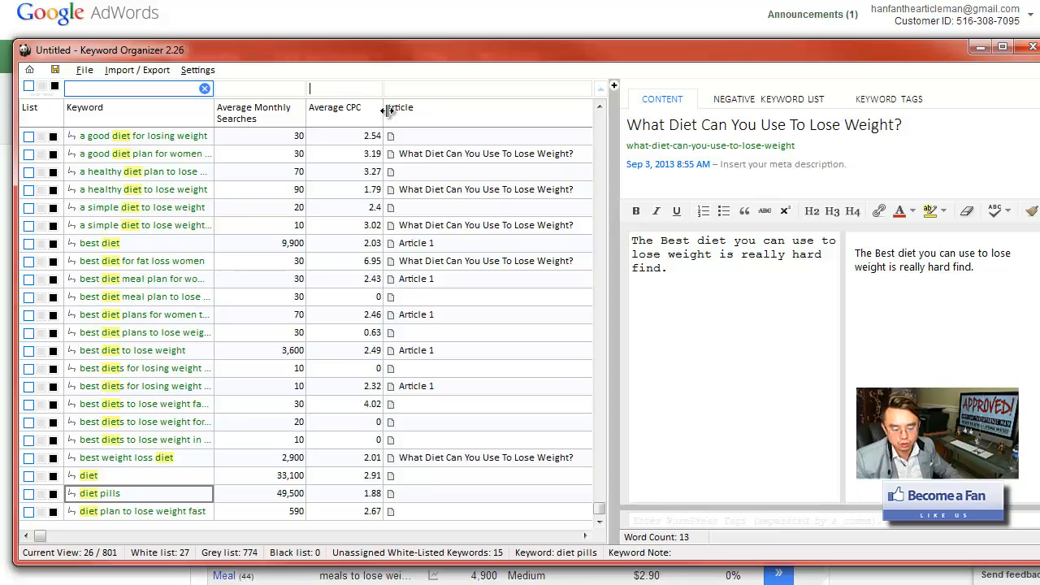
{"action": "type", "text": ">=2.00"}
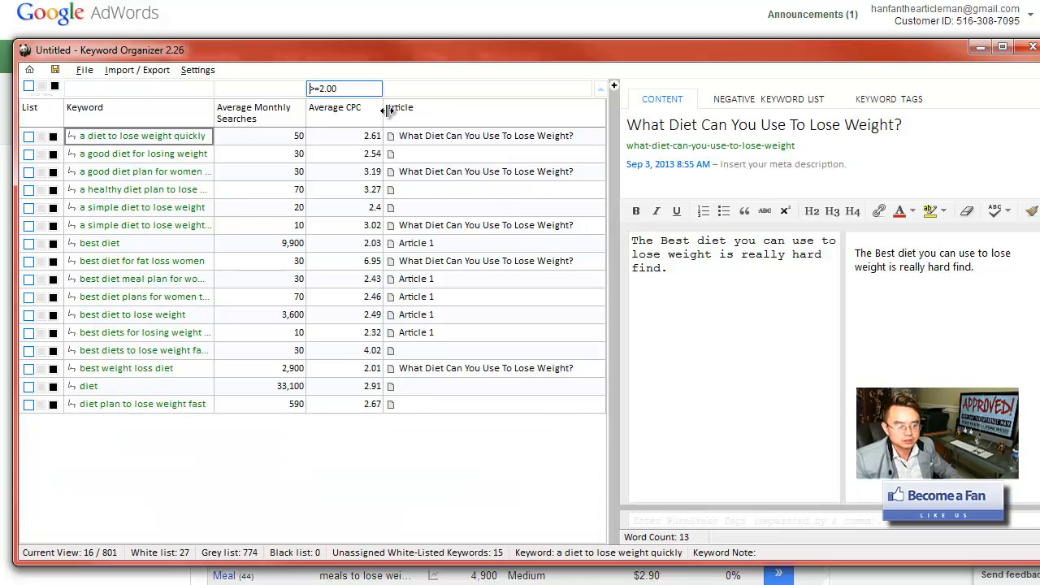
{"action": "mouse_move", "coordinate": [341, 263]}
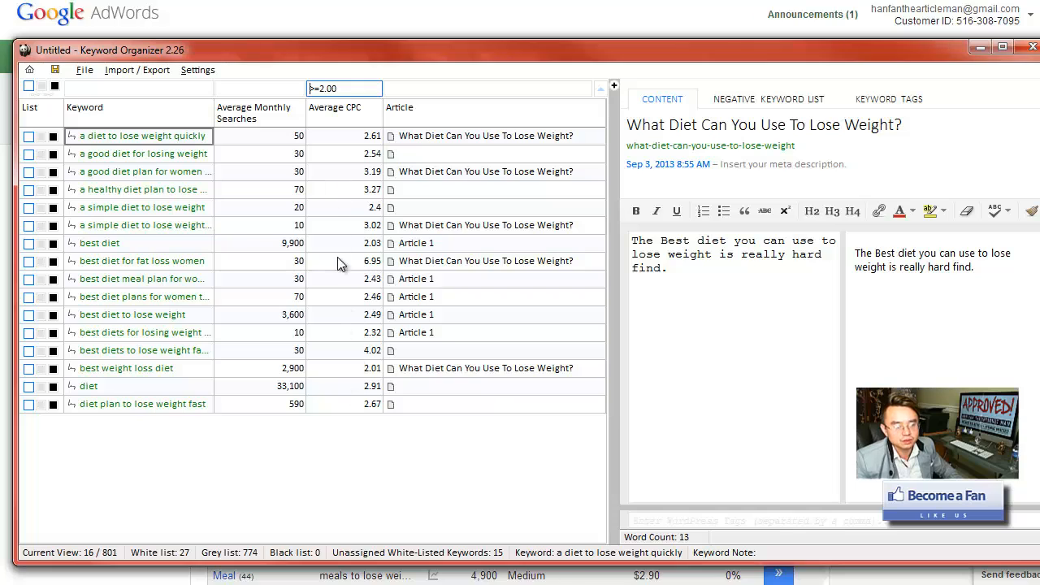
{"action": "mouse_move", "coordinate": [436, 225]}
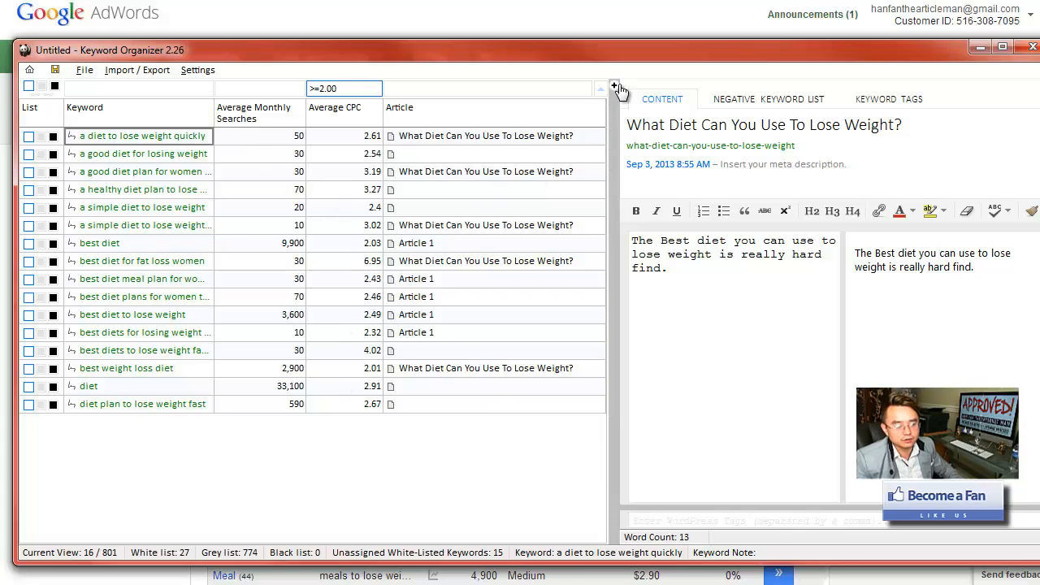
{"action": "left_click", "coordinate": [615, 87]}
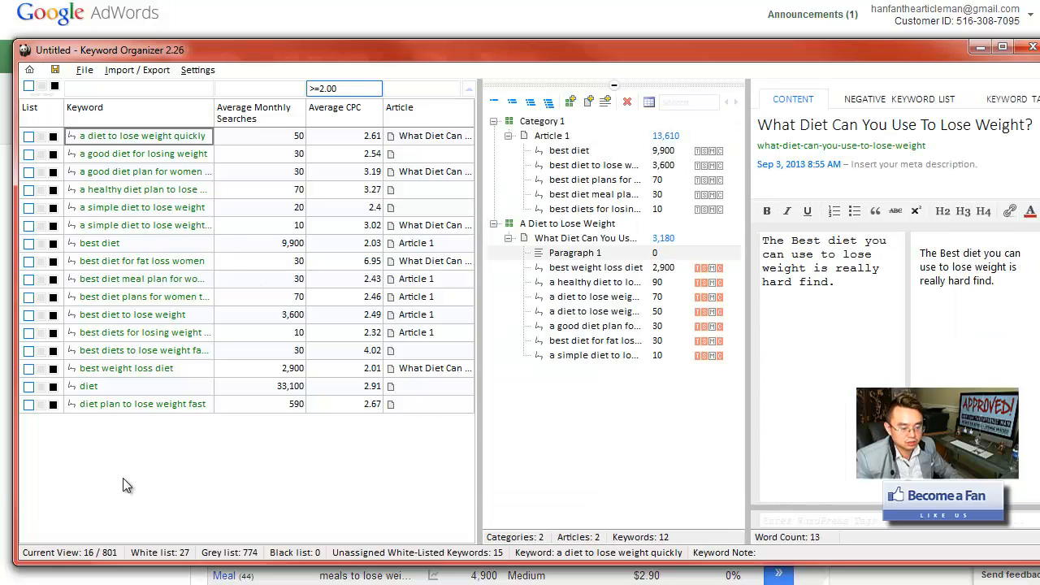
{"action": "mouse_move", "coordinate": [249, 351]}
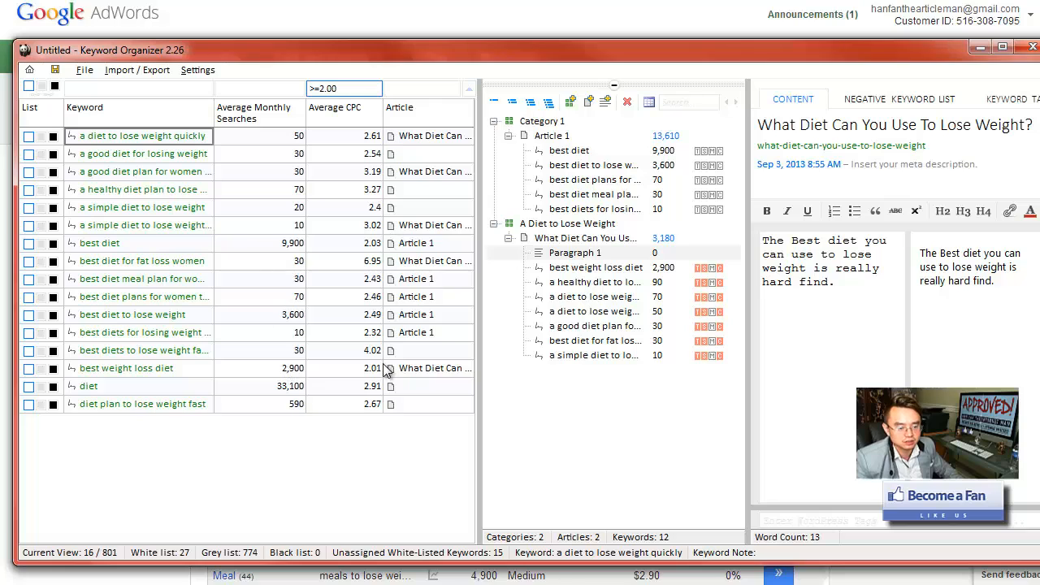
{"action": "mouse_move", "coordinate": [335, 282]}
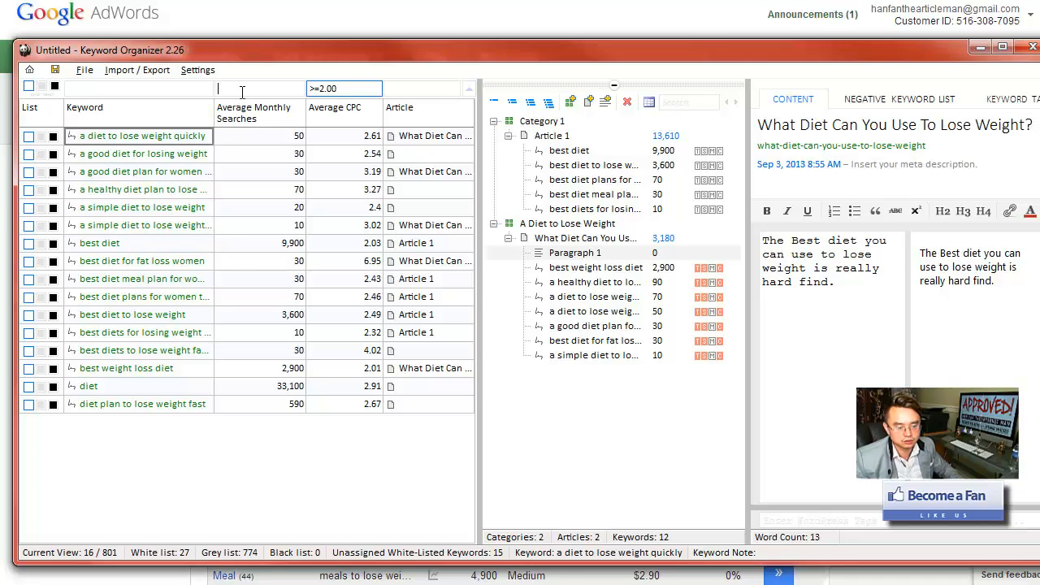
Step: Filter Average Monthly Searches to >=1000, then collapse Category 1 and 'A Diet to Lose Weight'
{"action": "type", "text": "1000"}
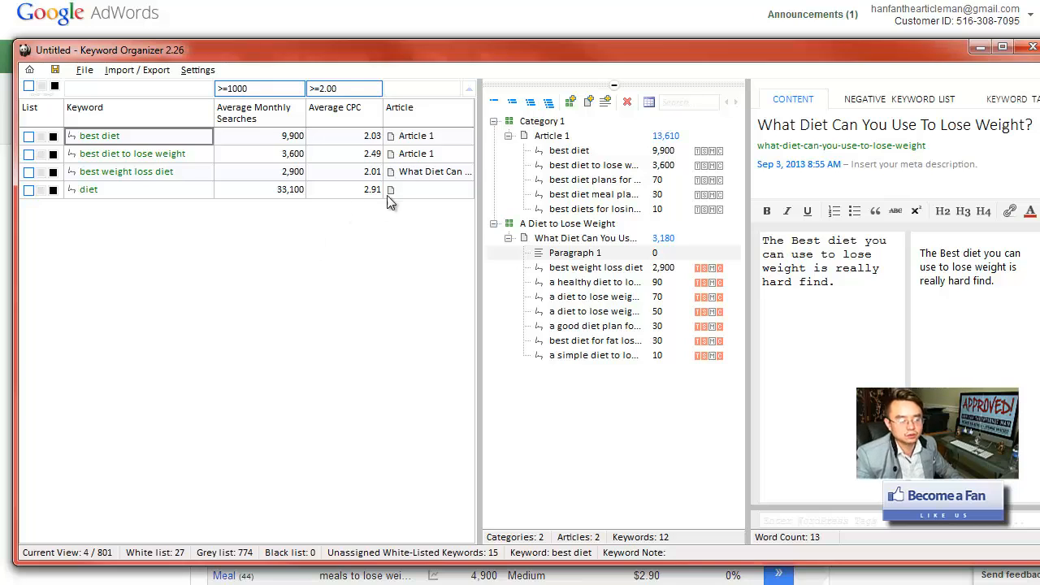
{"action": "mouse_move", "coordinate": [262, 87]}
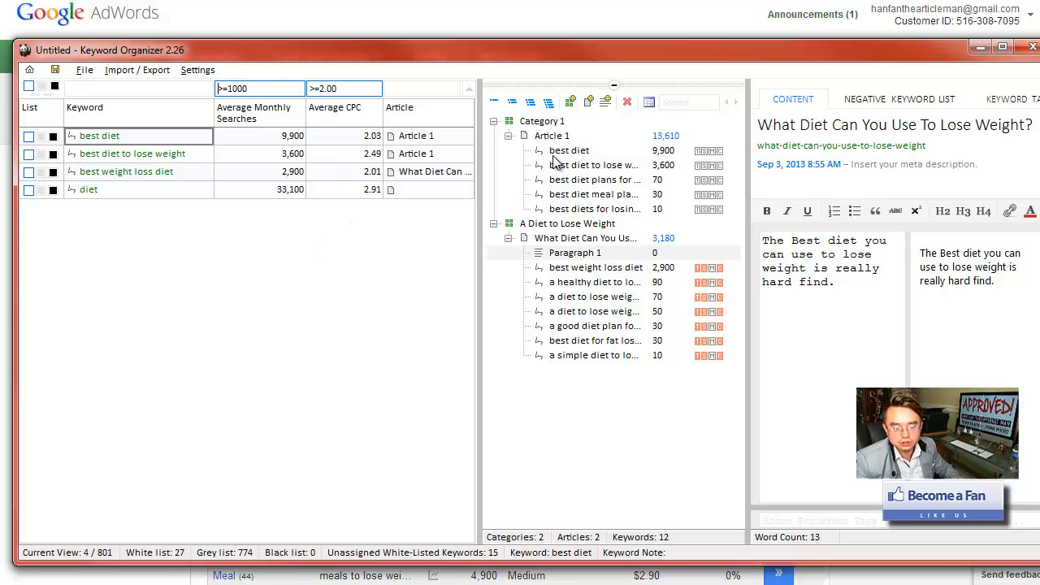
{"action": "left_click", "coordinate": [551, 136]}
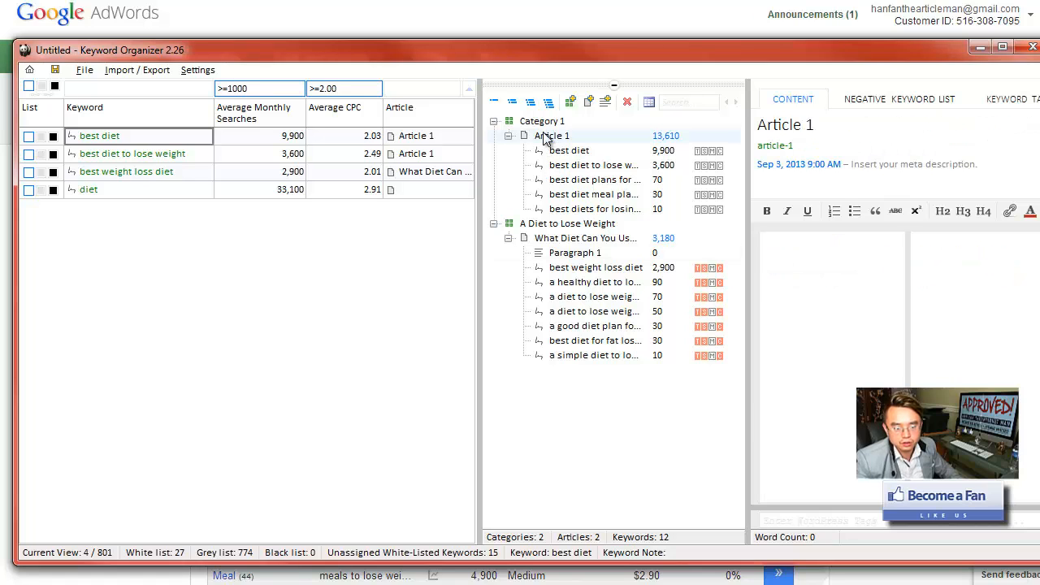
{"action": "left_click", "coordinate": [509, 135]}
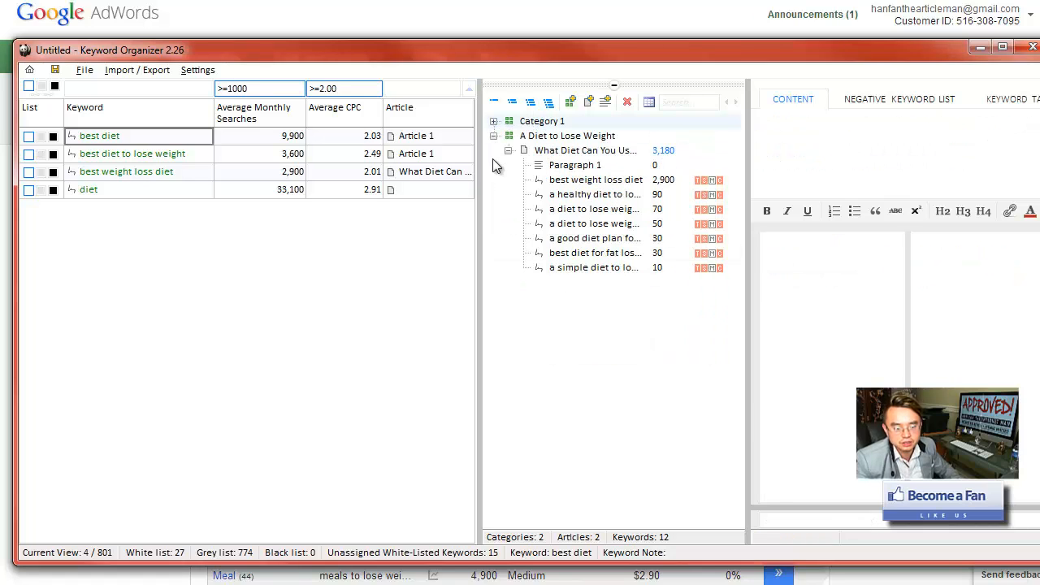
{"action": "left_click", "coordinate": [494, 136]}
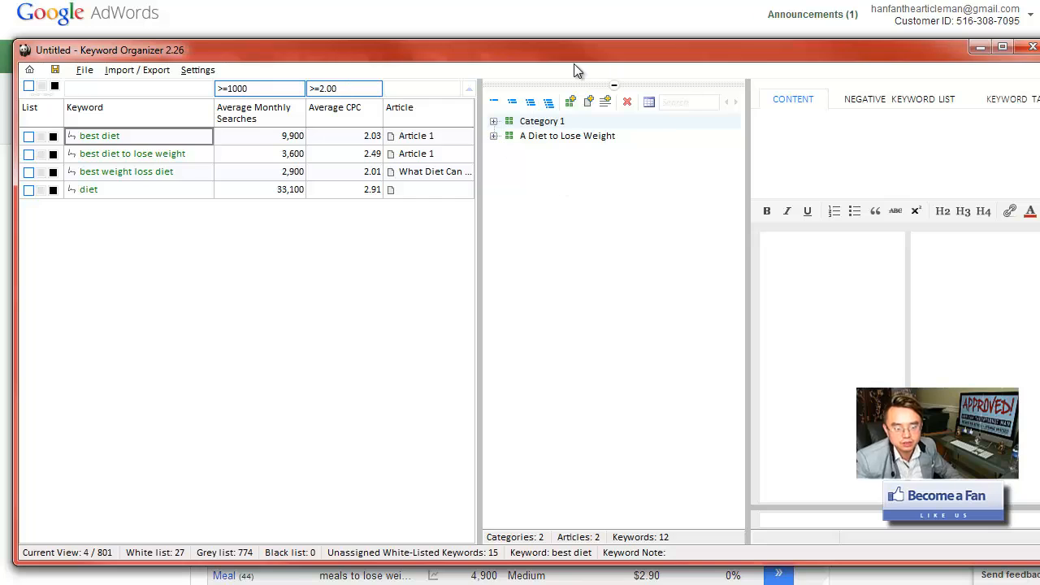
{"action": "mouse_move", "coordinate": [571, 101]}
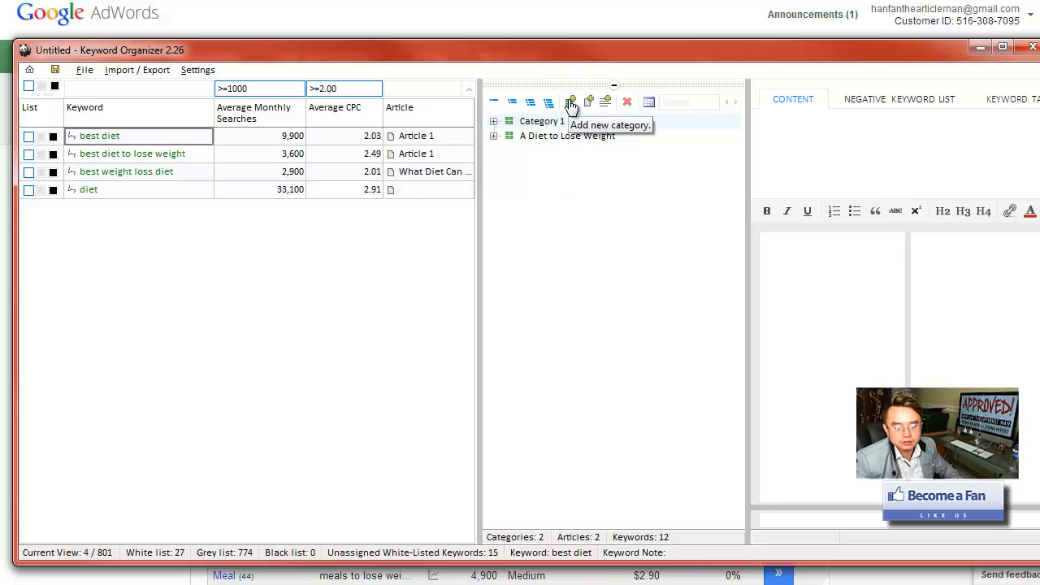
Step: Create the 'Best Diet' category with the article 'What is the Best Diet To lose Weight'
{"action": "left_click", "coordinate": [571, 101]}
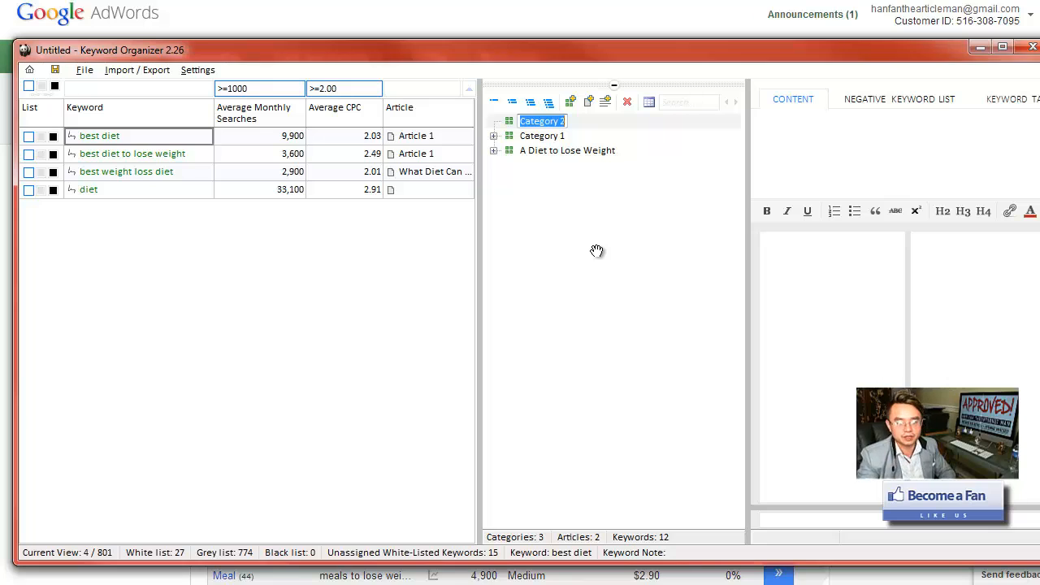
{"action": "type", "text": "Best Diet"}
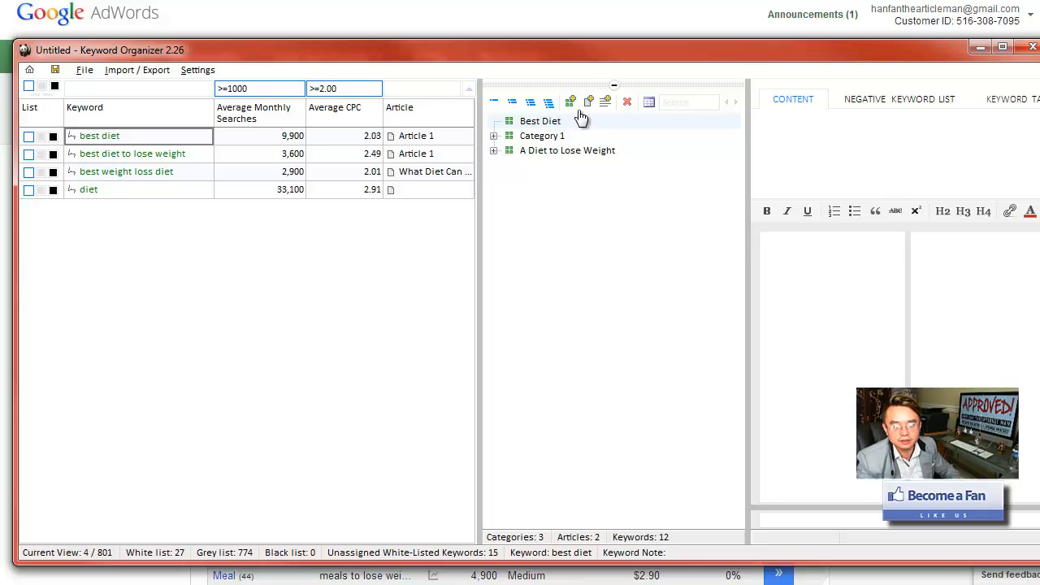
{"action": "left_click", "coordinate": [570, 102]}
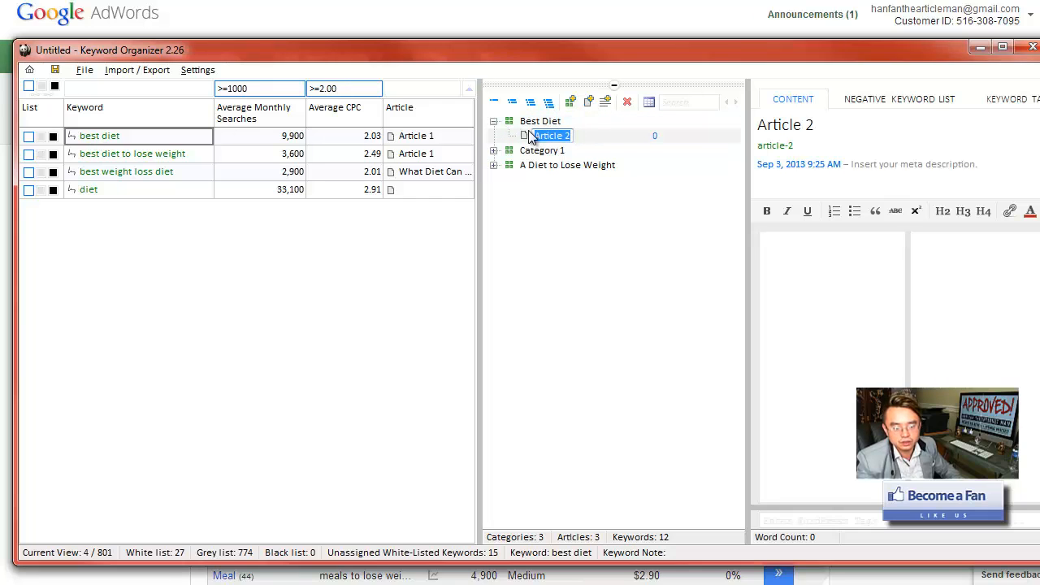
{"action": "mouse_move", "coordinate": [605, 147]}
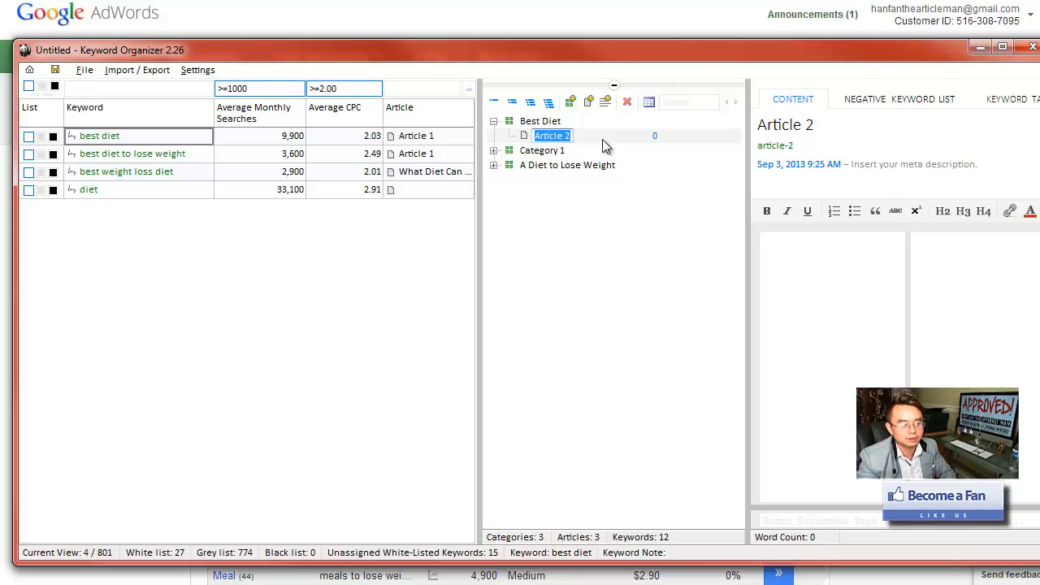
{"action": "type", "text": "Best Diet To lose Weight"}
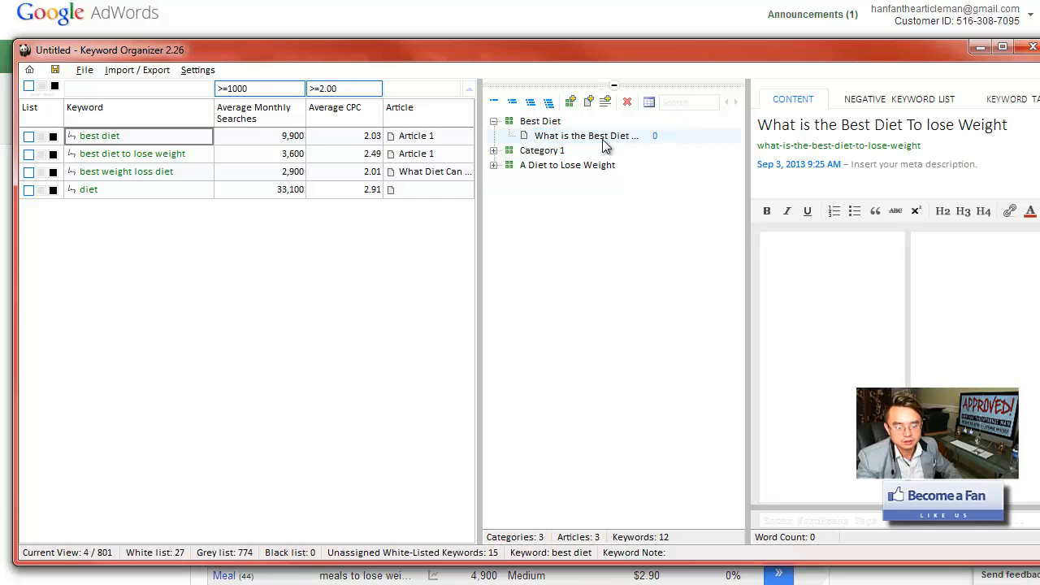
{"action": "mouse_move", "coordinate": [894, 209]}
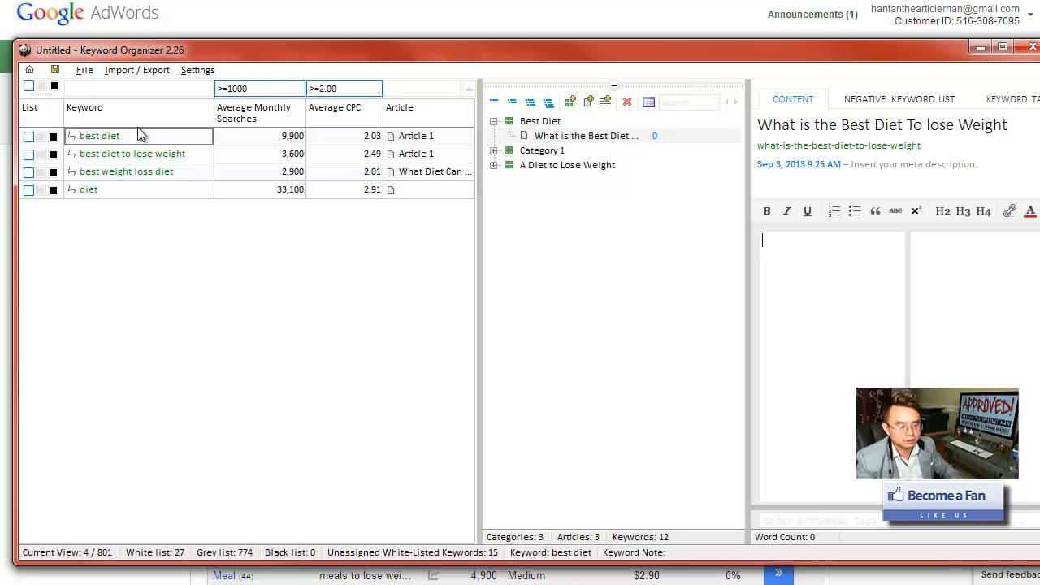
Step: Add best diet, best diet to lose weight, best weight loss diet and diet to the article
{"action": "left_click", "coordinate": [99, 135]}
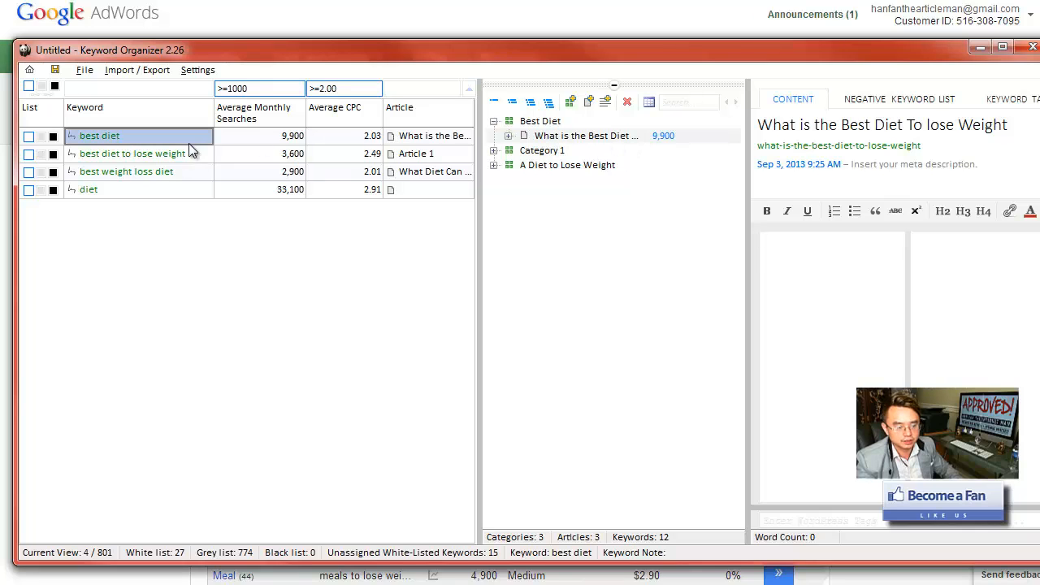
{"action": "left_click", "coordinate": [133, 153]}
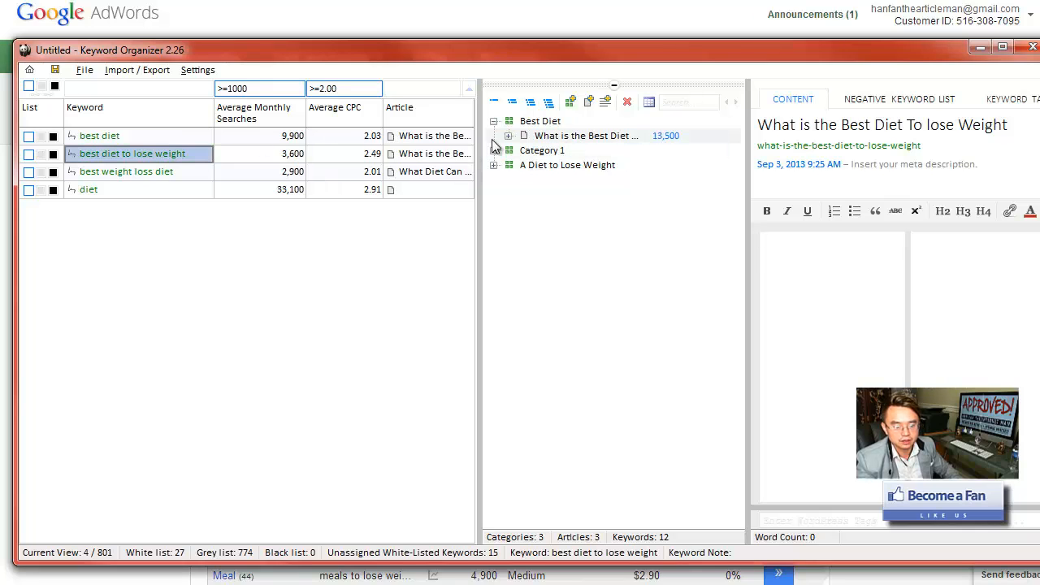
{"action": "left_click", "coordinate": [509, 135]}
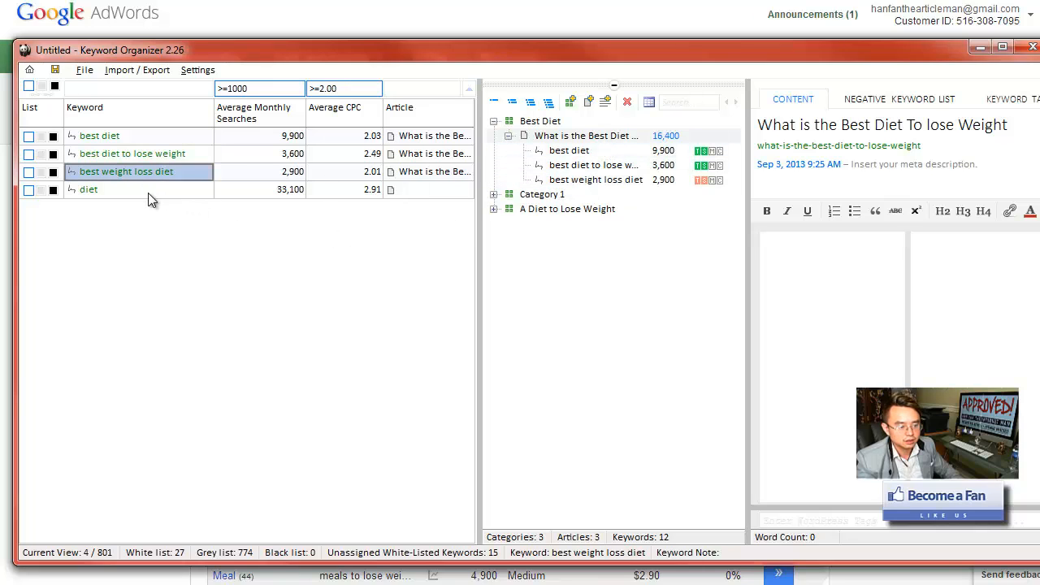
{"action": "left_click", "coordinate": [89, 190]}
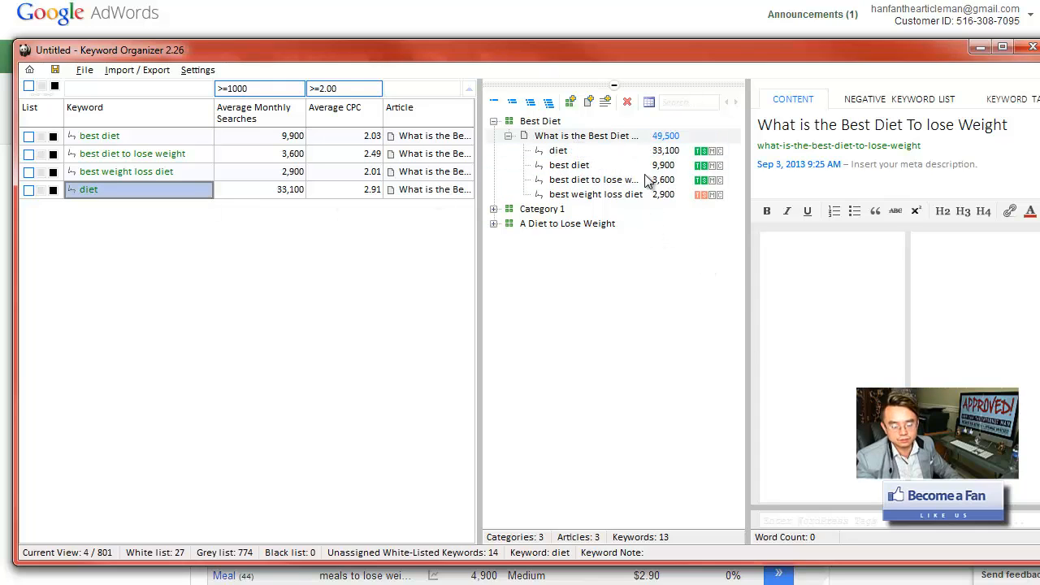
{"action": "mouse_move", "coordinate": [682, 180]}
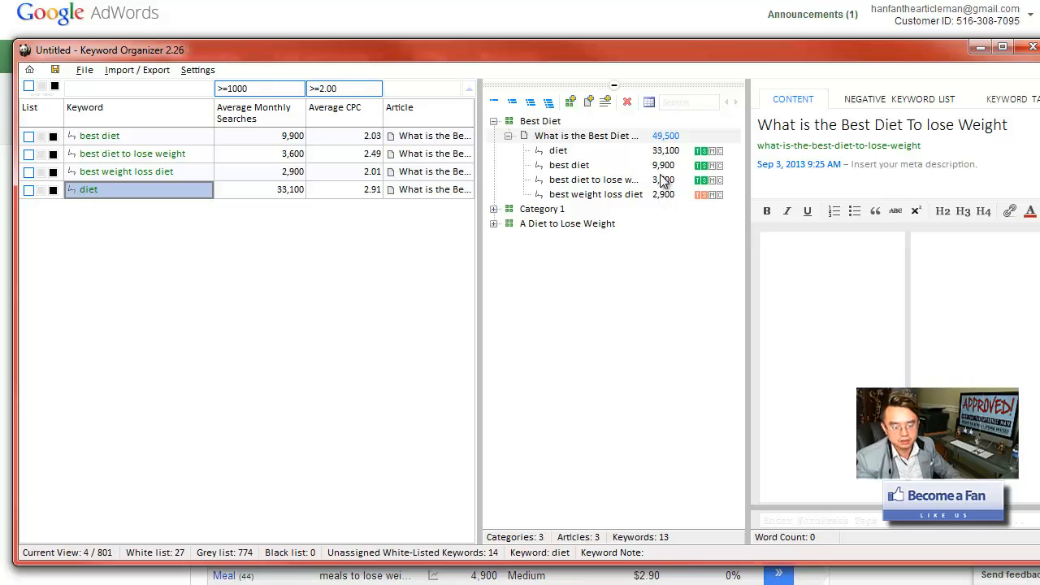
{"action": "mouse_move", "coordinate": [658, 174]}
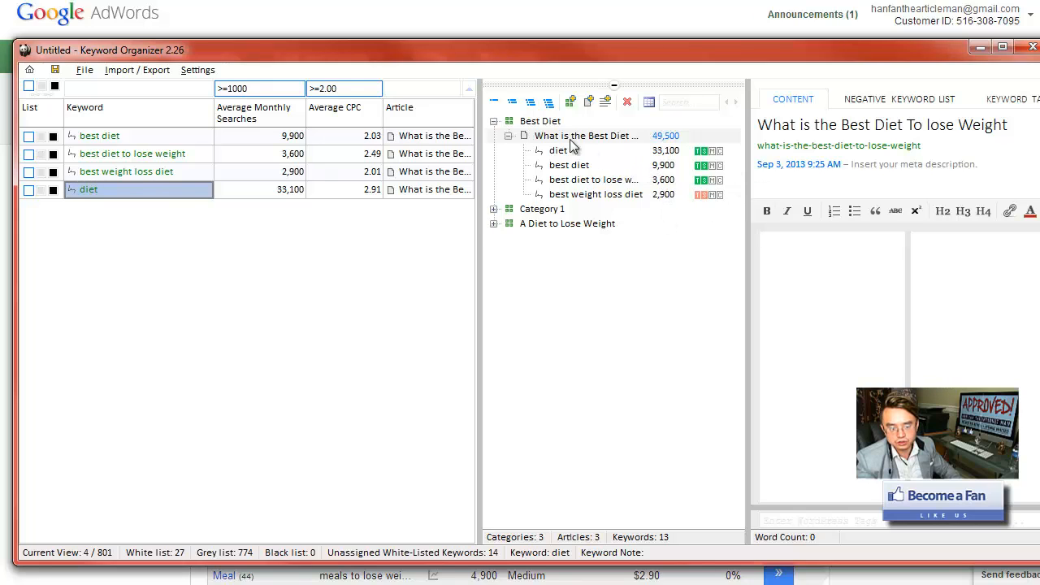
{"action": "mouse_move", "coordinate": [701, 154]}
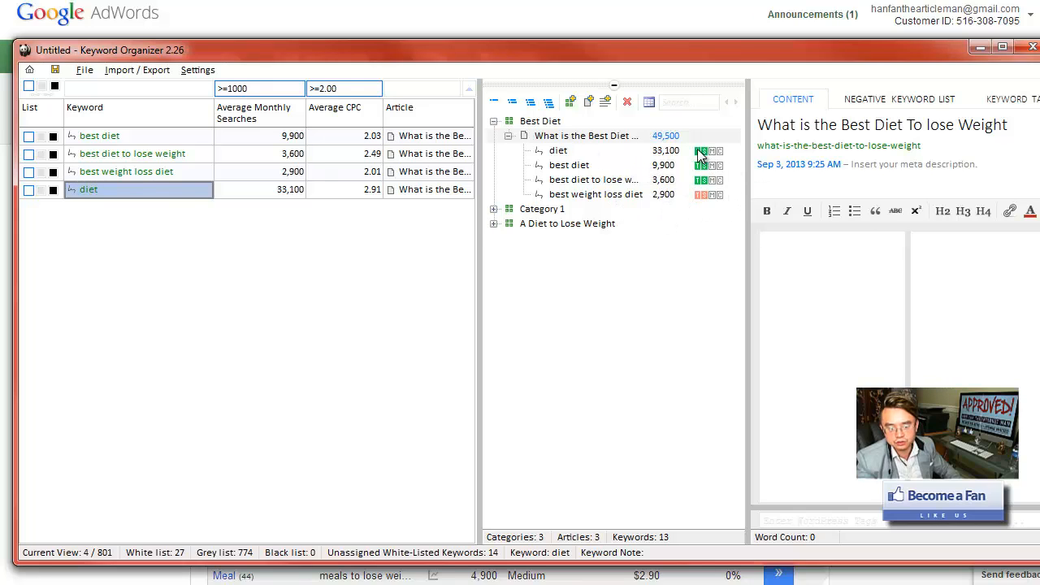
{"action": "mouse_move", "coordinate": [703, 155]}
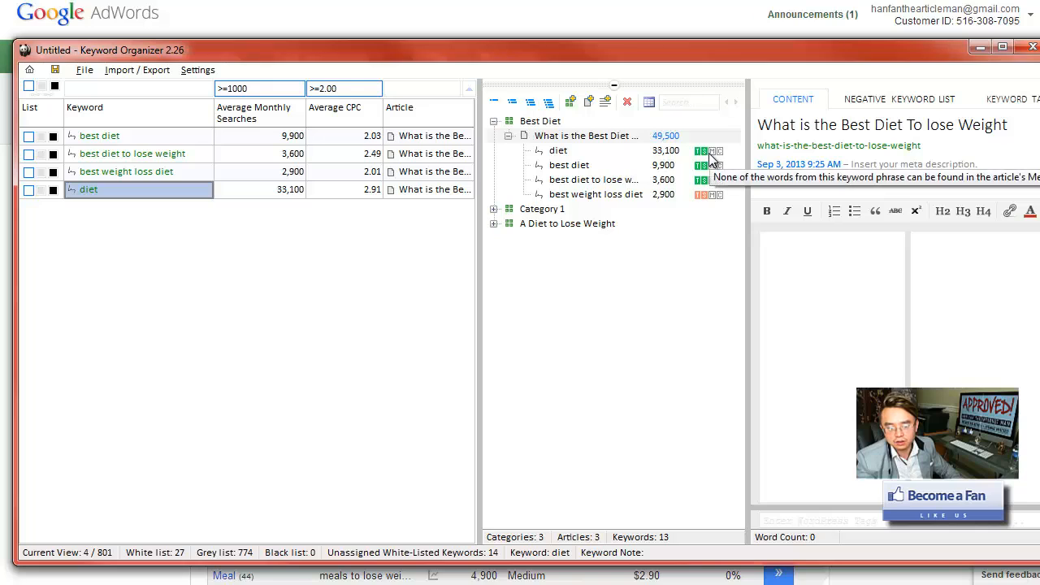
{"action": "mouse_move", "coordinate": [740, 174]}
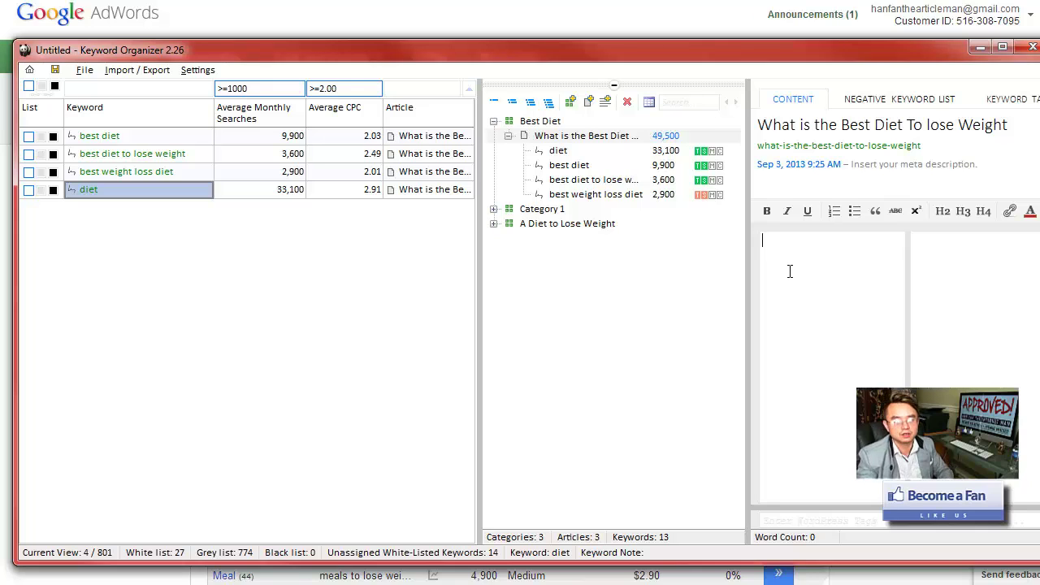
{"action": "type", "text": "What is t"}
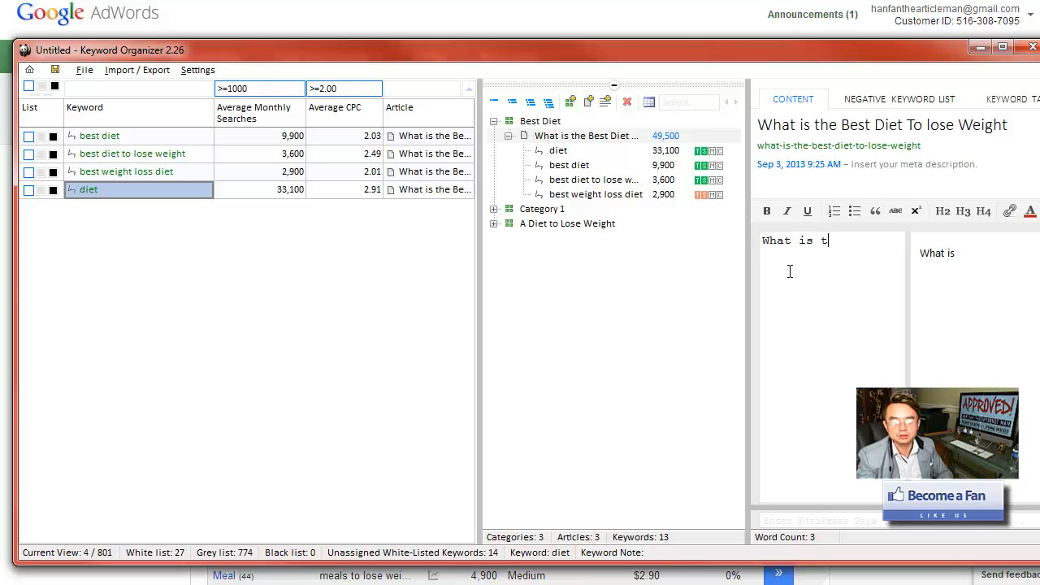
{"action": "type", "text": "he best"}
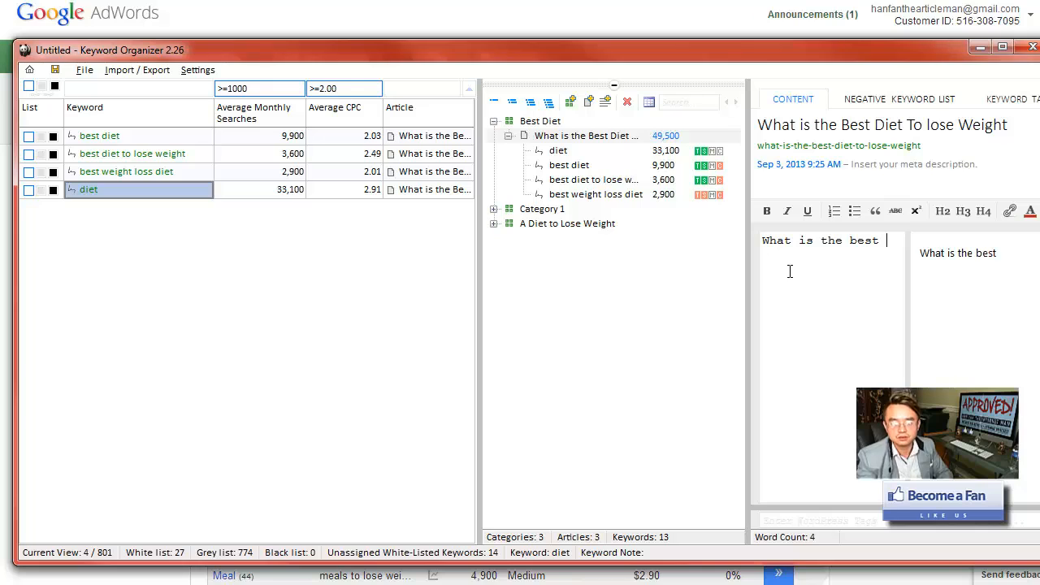
{"action": "type", "text": "Diet to Los"}
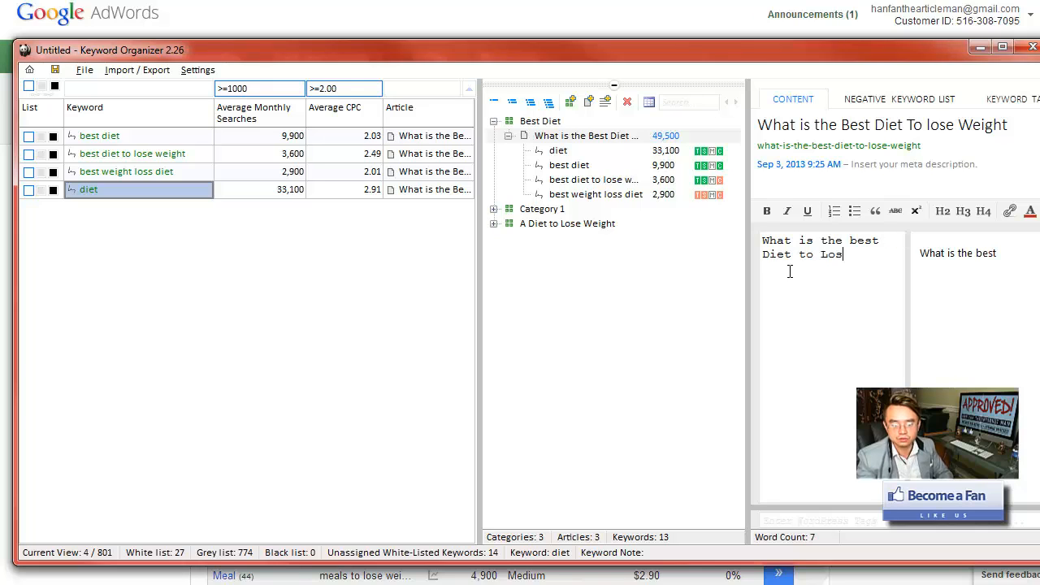
{"action": "type", "text": "e Weight?"}
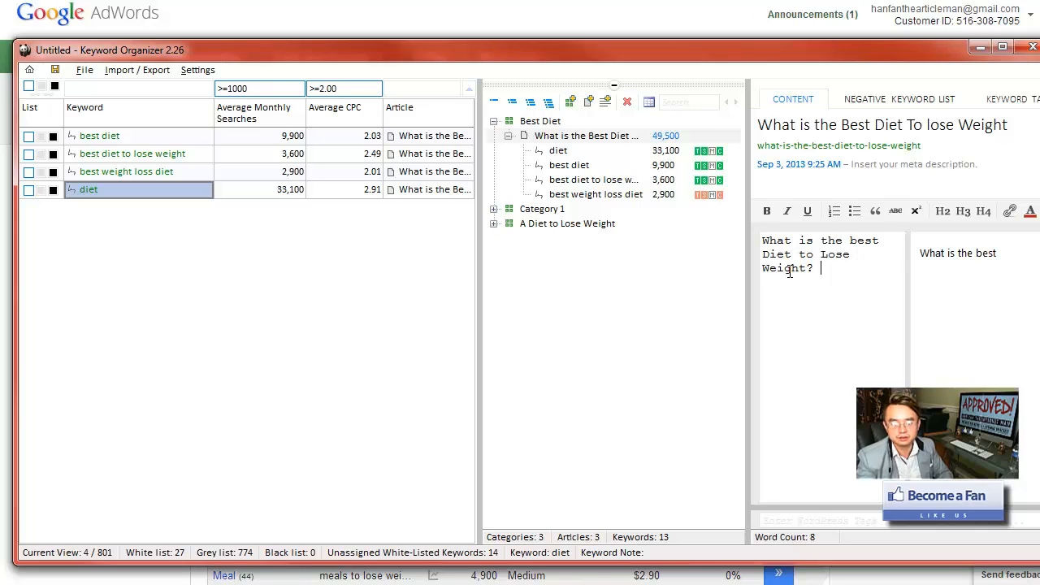
{"action": "type", "text": "Do you k"}
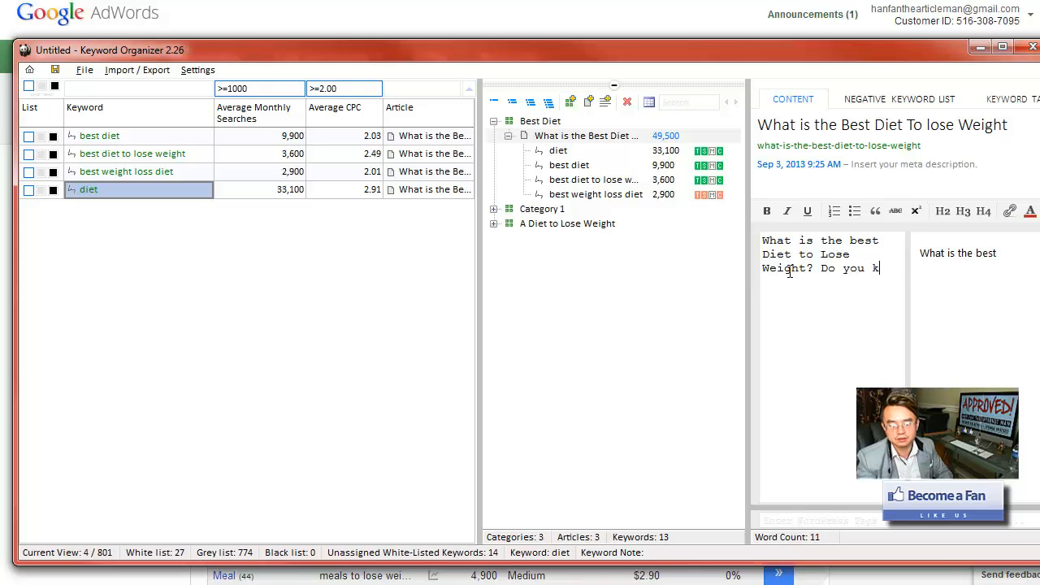
{"action": "type", "text": "now that?"}
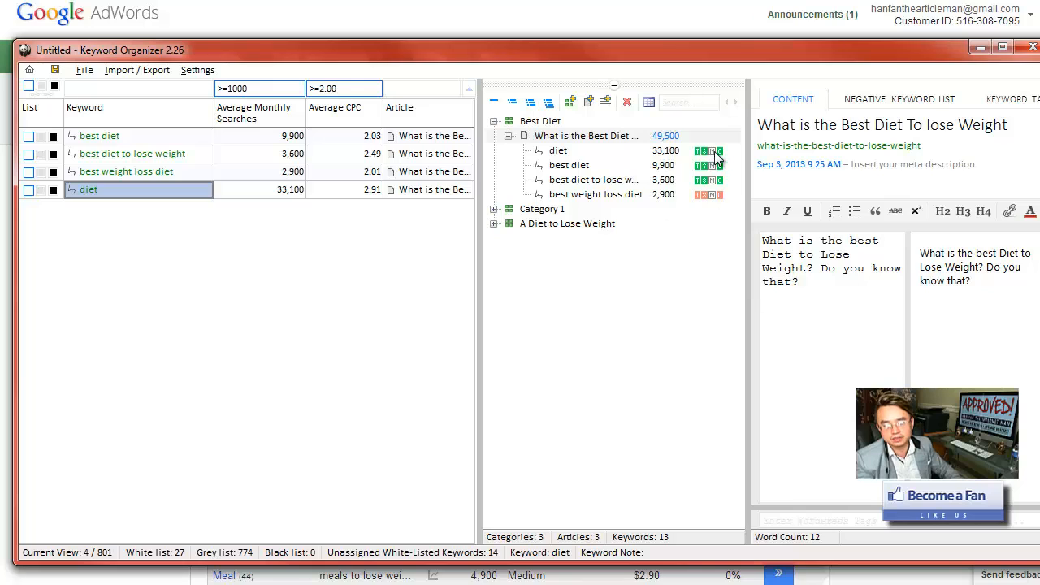
{"action": "mouse_move", "coordinate": [722, 180]}
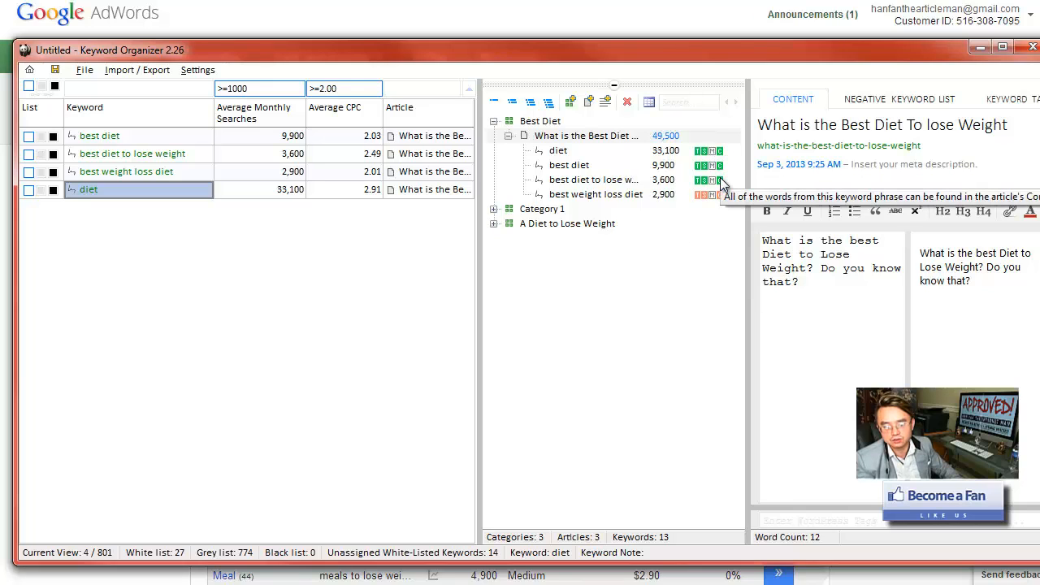
{"action": "mouse_move", "coordinate": [703, 195]}
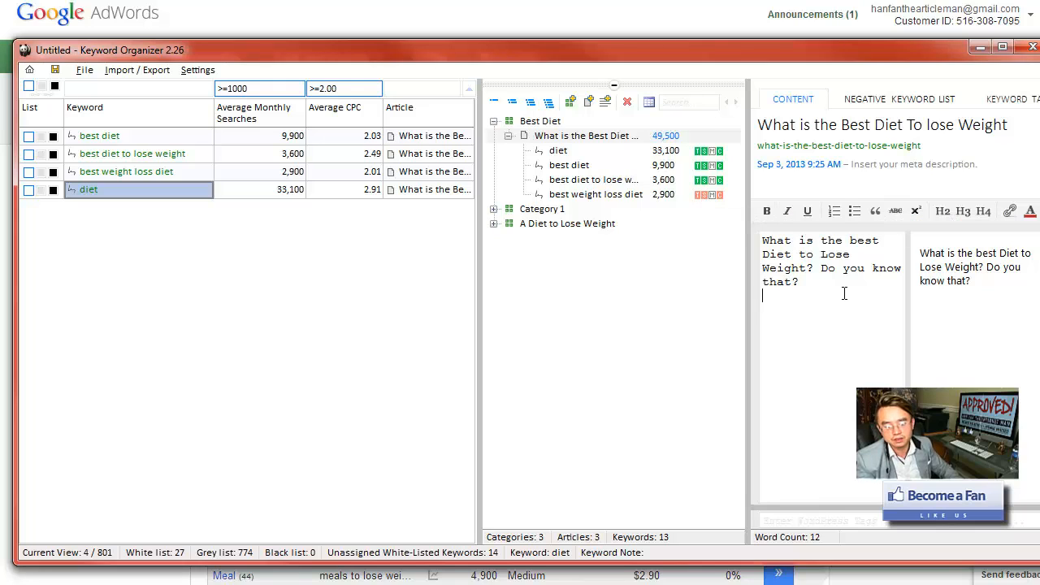
{"action": "type", "text": "Best Weight Loss diet"}
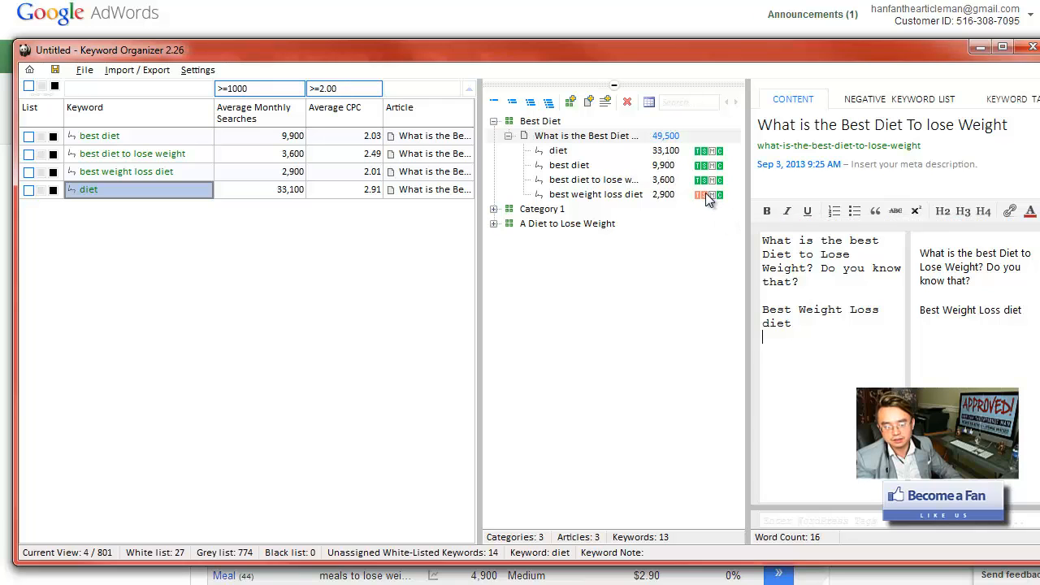
{"action": "mouse_move", "coordinate": [709, 195]}
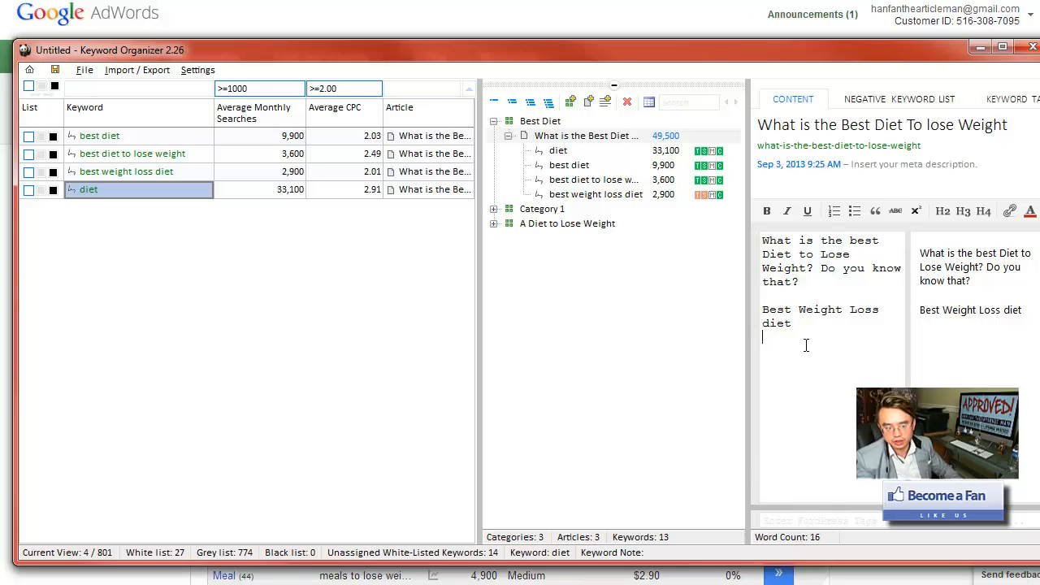
{"action": "mouse_move", "coordinate": [137, 70]}
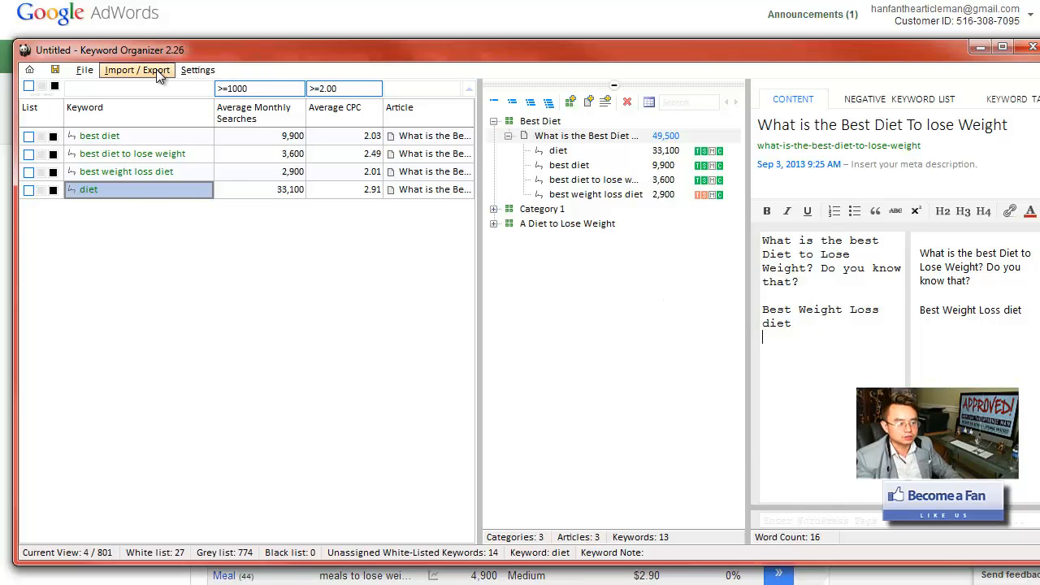
Step: Check the Import/Export options, then widen the article editor over the preview
{"action": "left_click", "coordinate": [137, 70]}
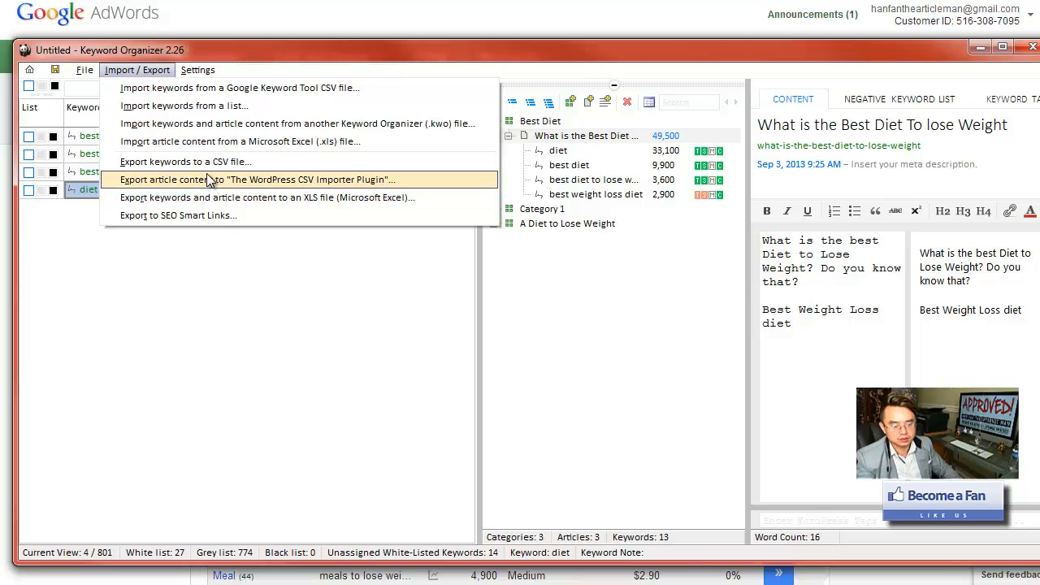
{"action": "mouse_move", "coordinate": [293, 193]}
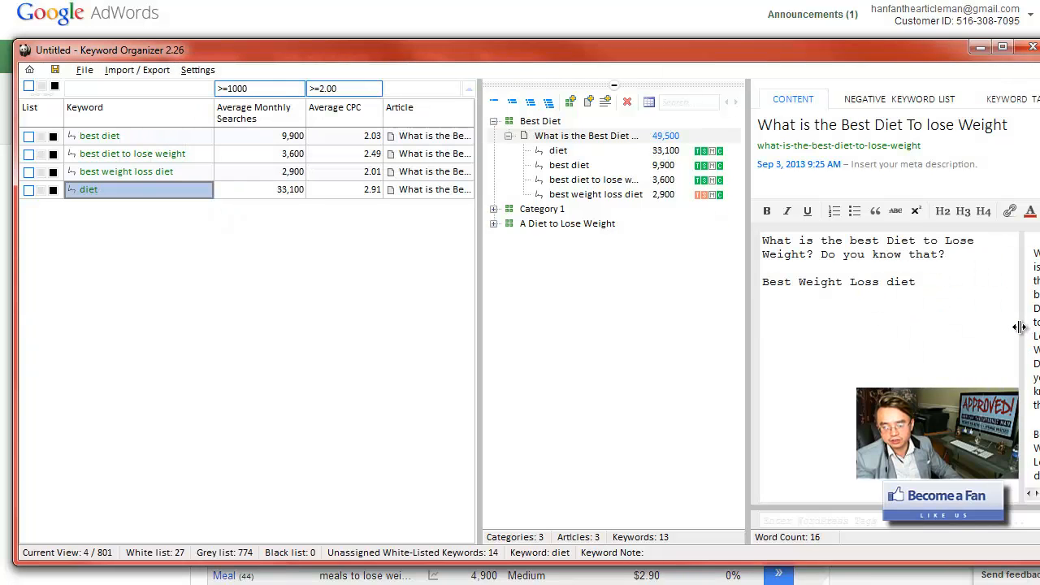
{"action": "left_click_drag", "start_coordinate": [1020, 328], "coordinate": [897, 327]}
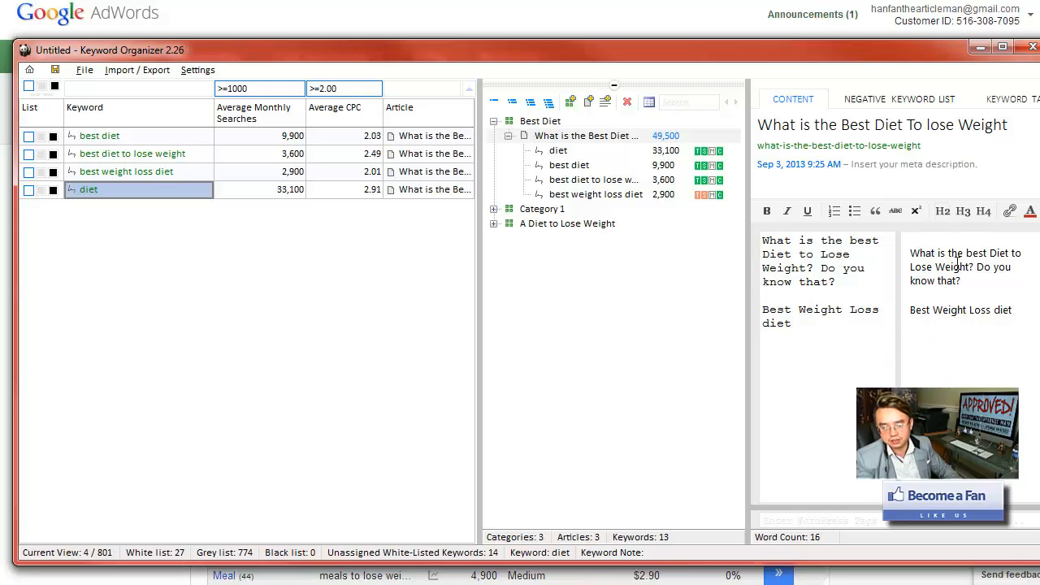
{"action": "mouse_move", "coordinate": [971, 340]}
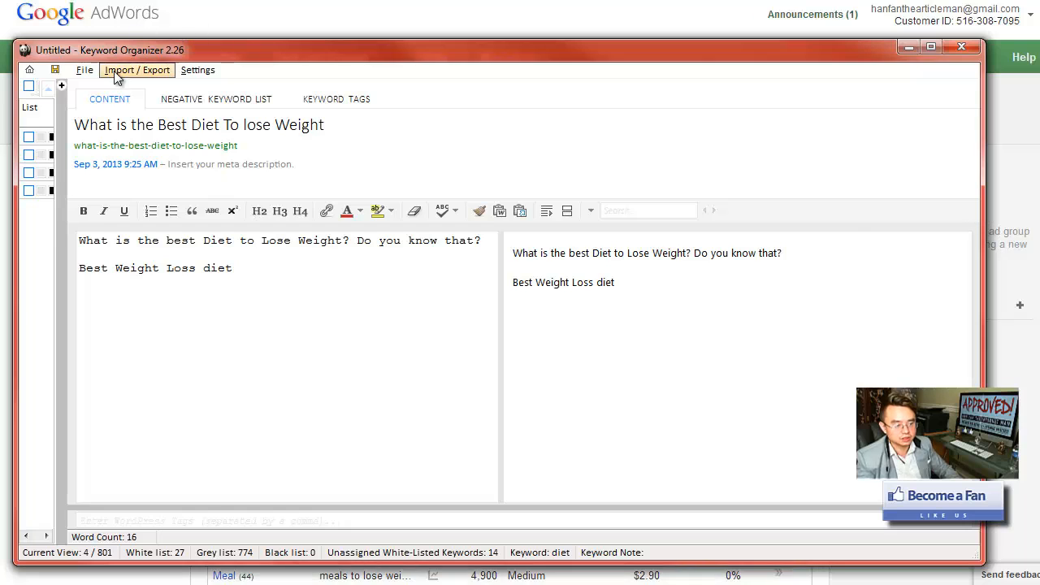
{"action": "mouse_move", "coordinate": [97, 92]}
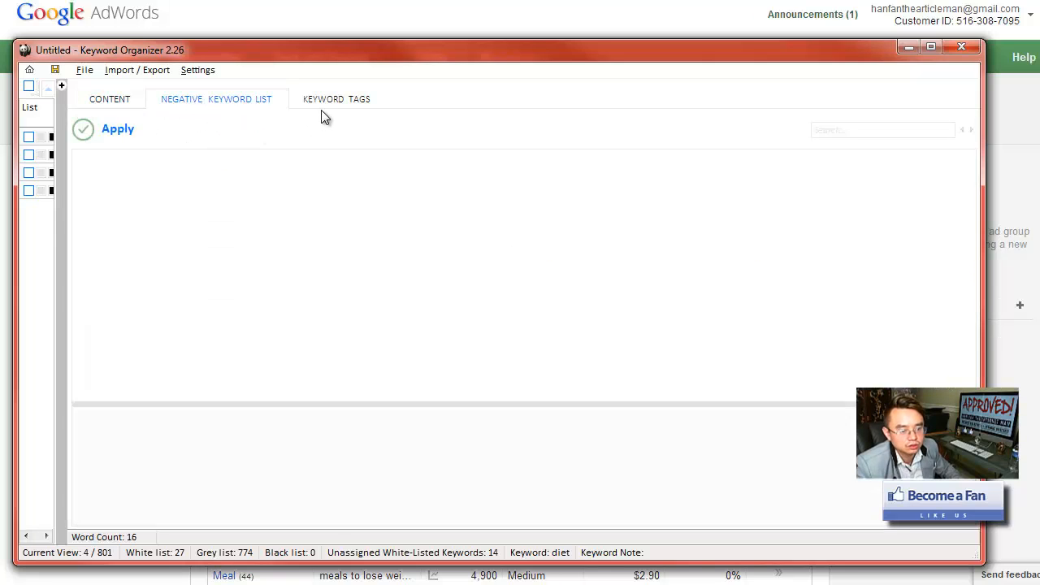
Step: Show the article's Keyword Tags tab and briefly check the Import/Export options
{"action": "left_click", "coordinate": [337, 98]}
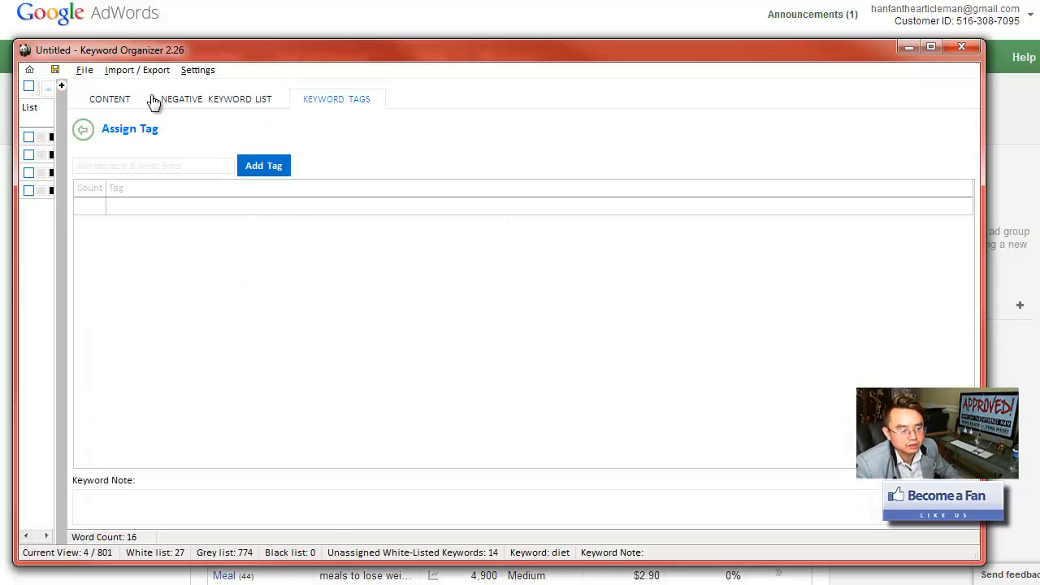
{"action": "left_click", "coordinate": [138, 70]}
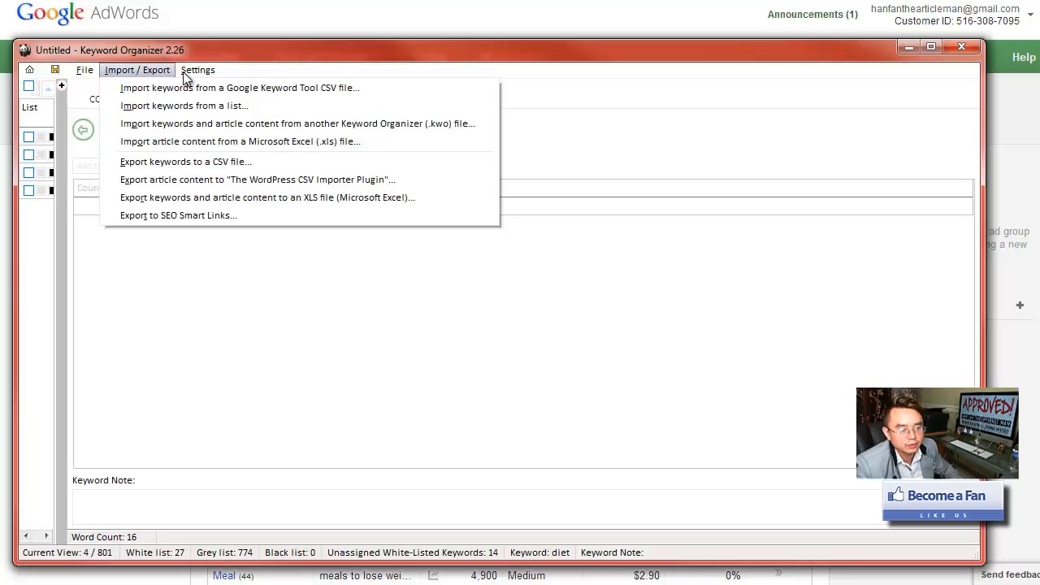
{"action": "left_click", "coordinate": [84, 70]}
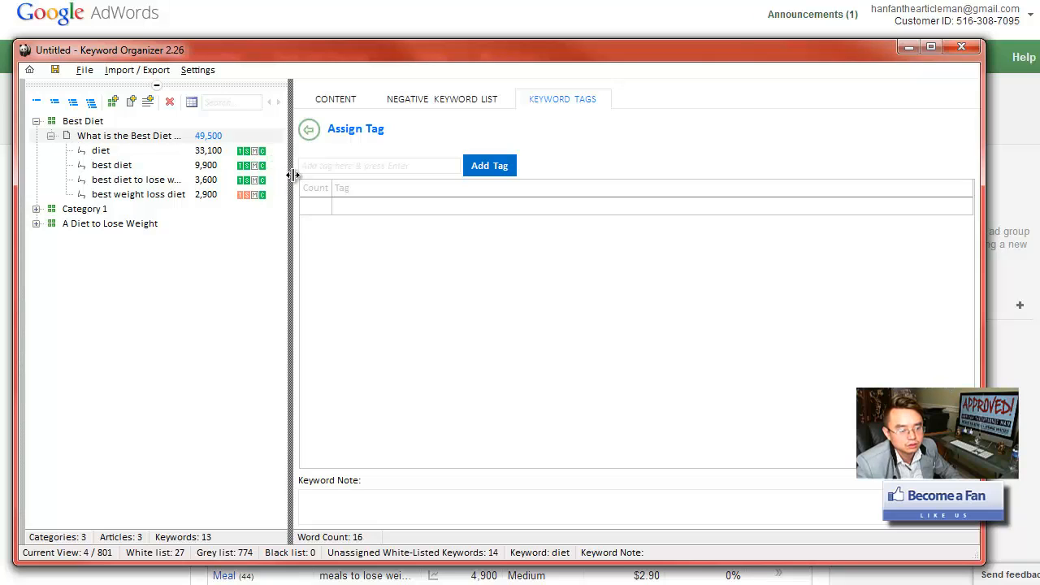
Step: Restore the keyword grid and article tree, and show the article's Content tab
{"action": "left_click_drag", "start_coordinate": [293, 175], "coordinate": [585, 175]}
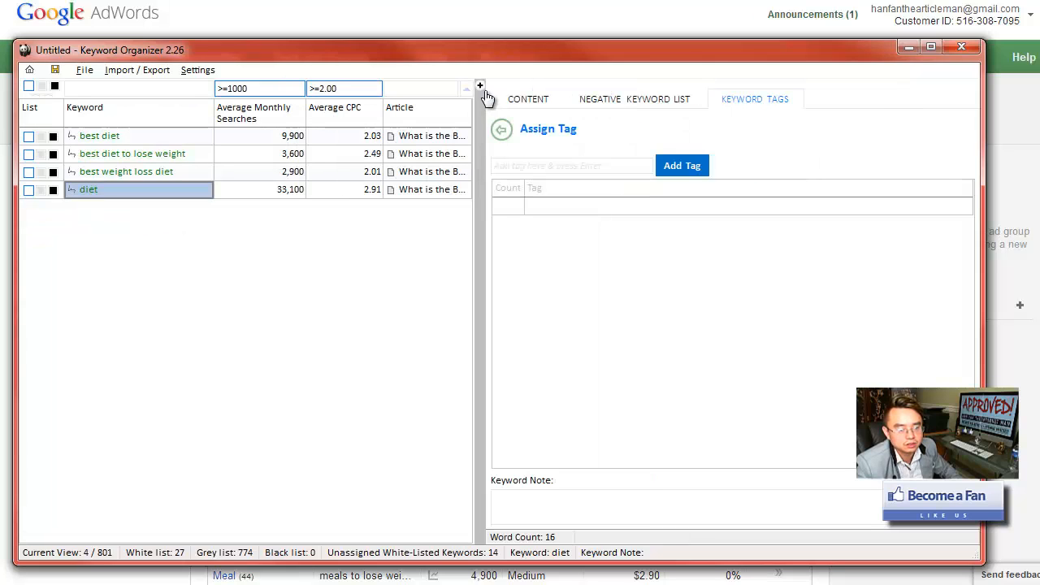
{"action": "mouse_move", "coordinate": [484, 93]}
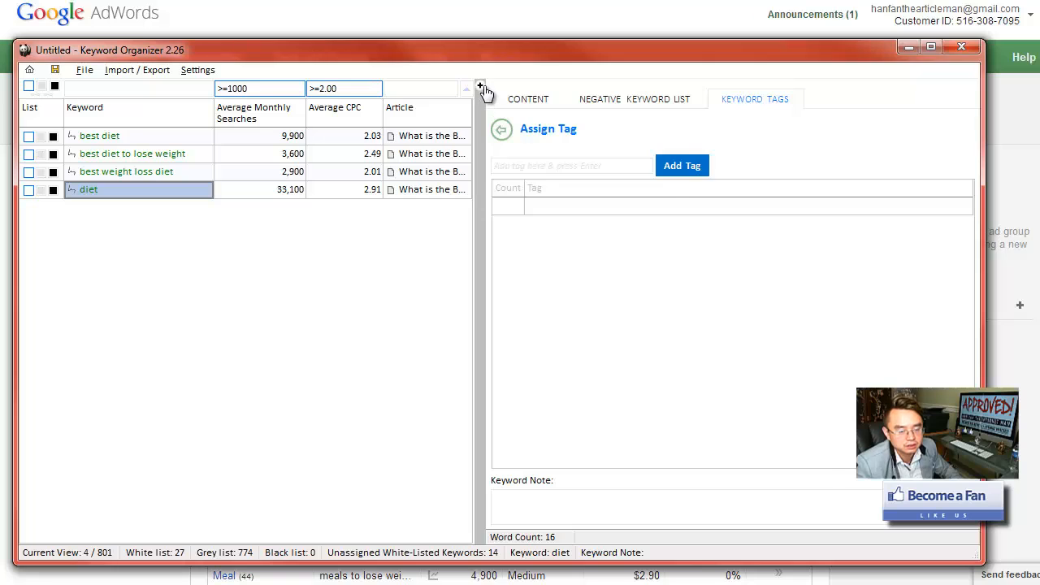
{"action": "left_click", "coordinate": [480, 88]}
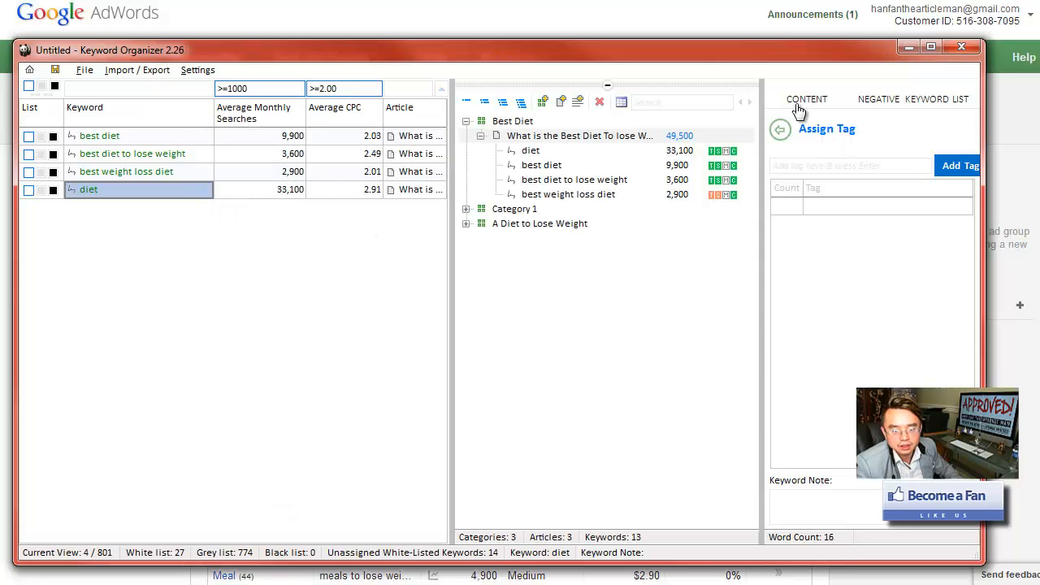
{"action": "left_click", "coordinate": [806, 99]}
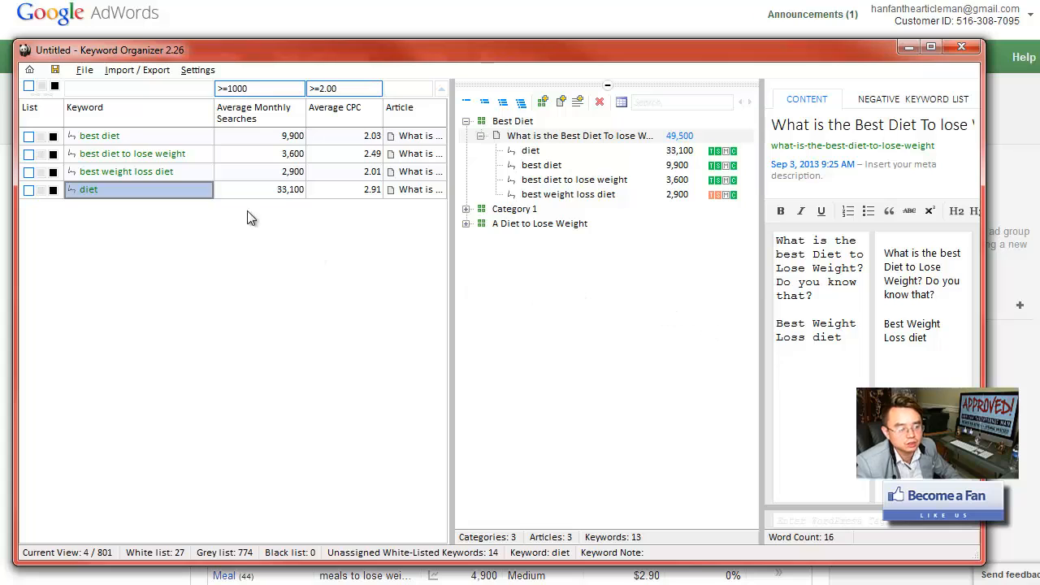
{"action": "mouse_move", "coordinate": [585, 256]}
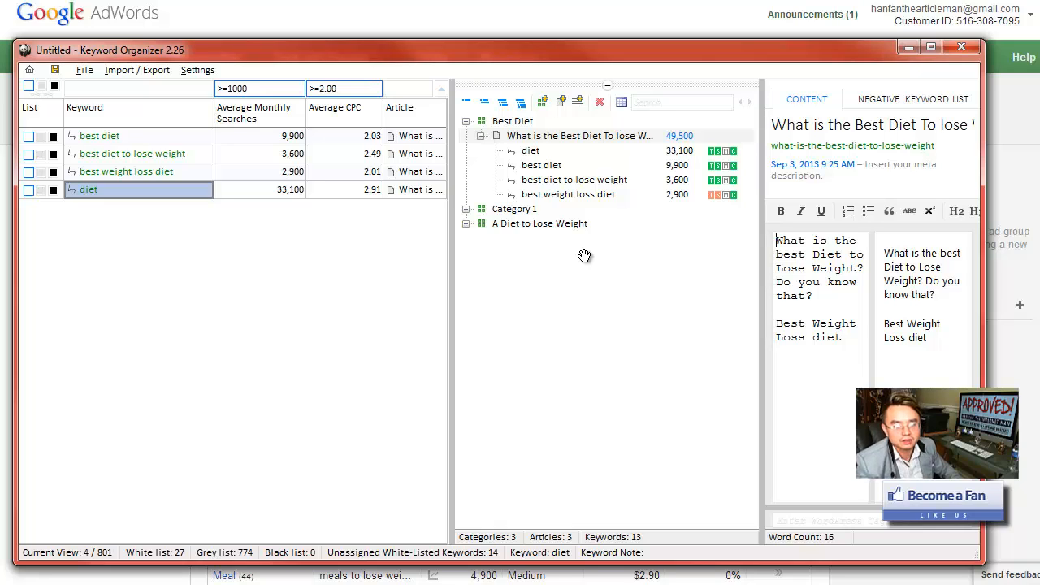
{"action": "mouse_move", "coordinate": [406, 238]}
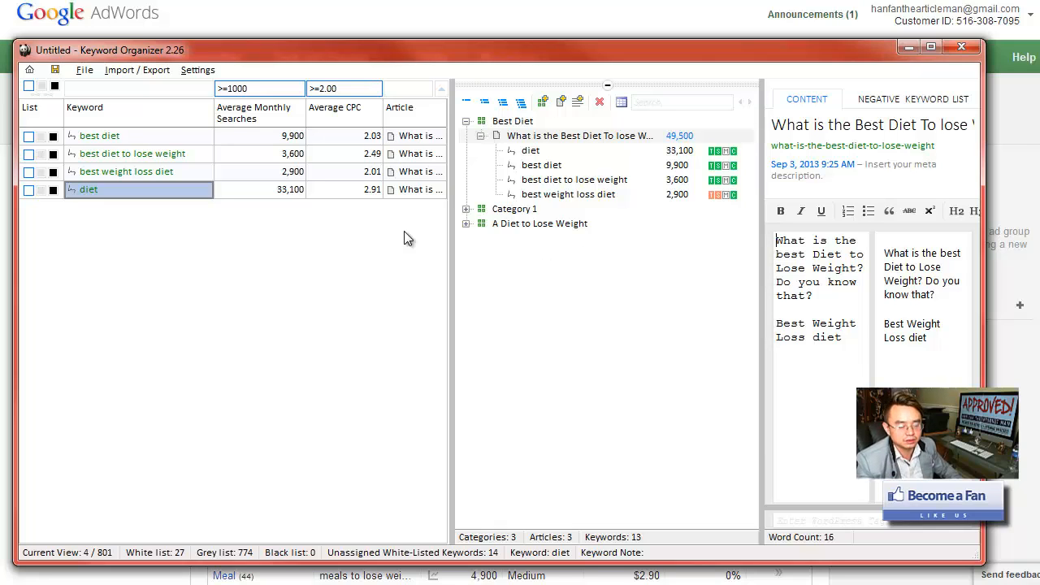
{"action": "mouse_move", "coordinate": [97, 439]}
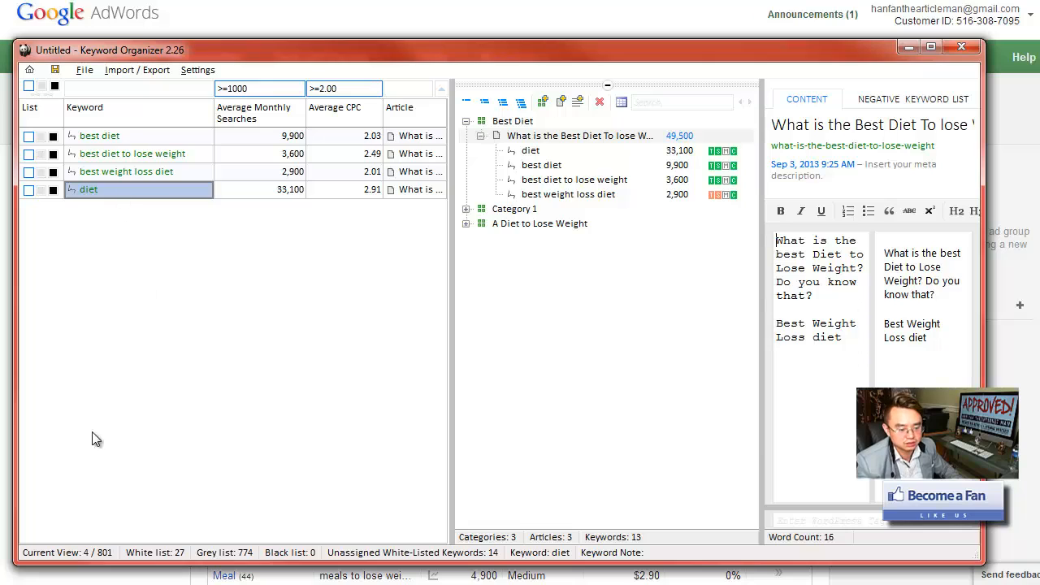
{"action": "mouse_move", "coordinate": [658, 425]}
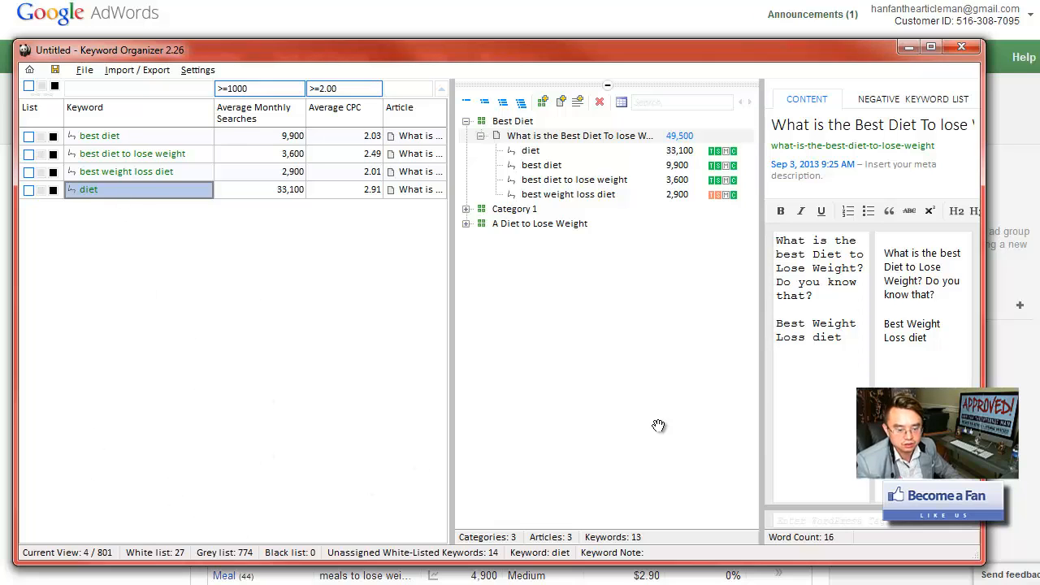
{"action": "mouse_move", "coordinate": [670, 347]}
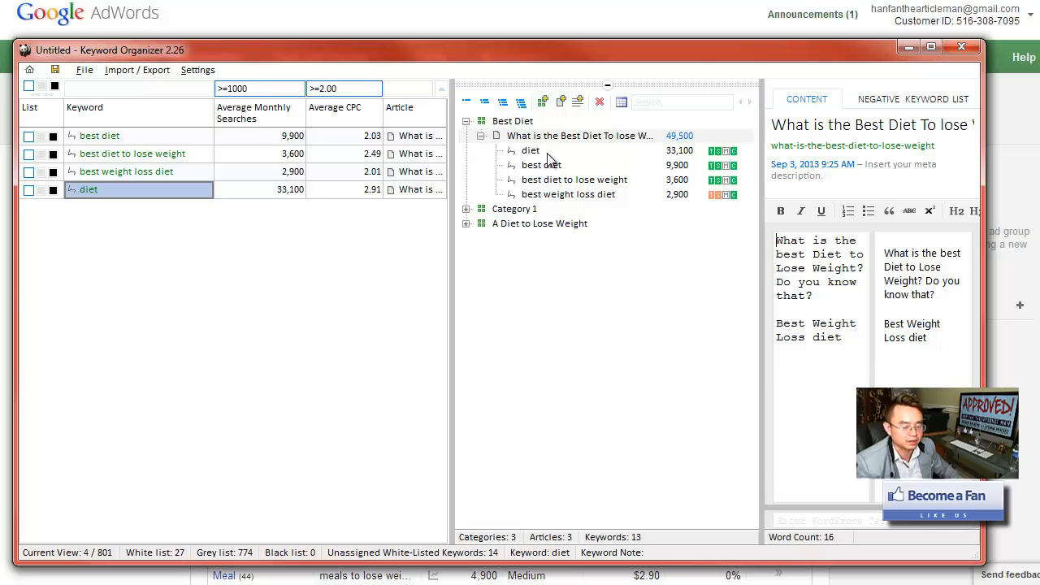
{"action": "mouse_move", "coordinate": [618, 199]}
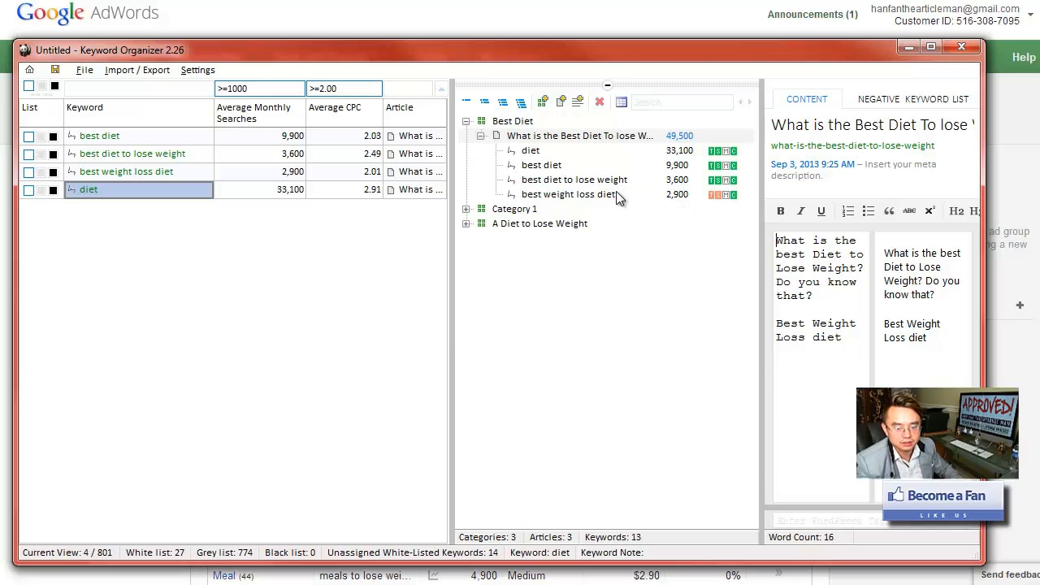
{"action": "mouse_move", "coordinate": [430, 205]}
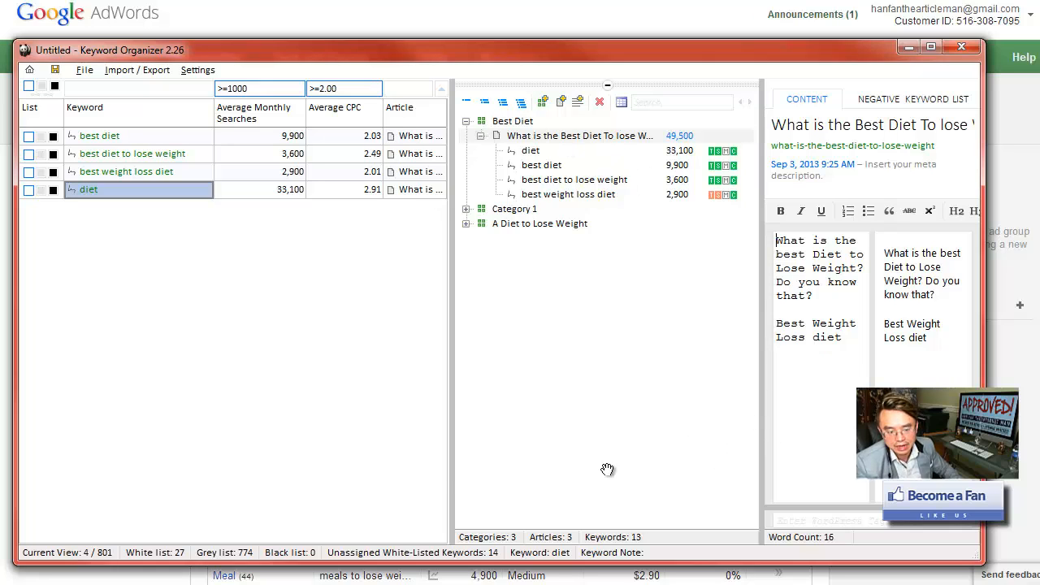
{"action": "mouse_move", "coordinate": [267, 456]}
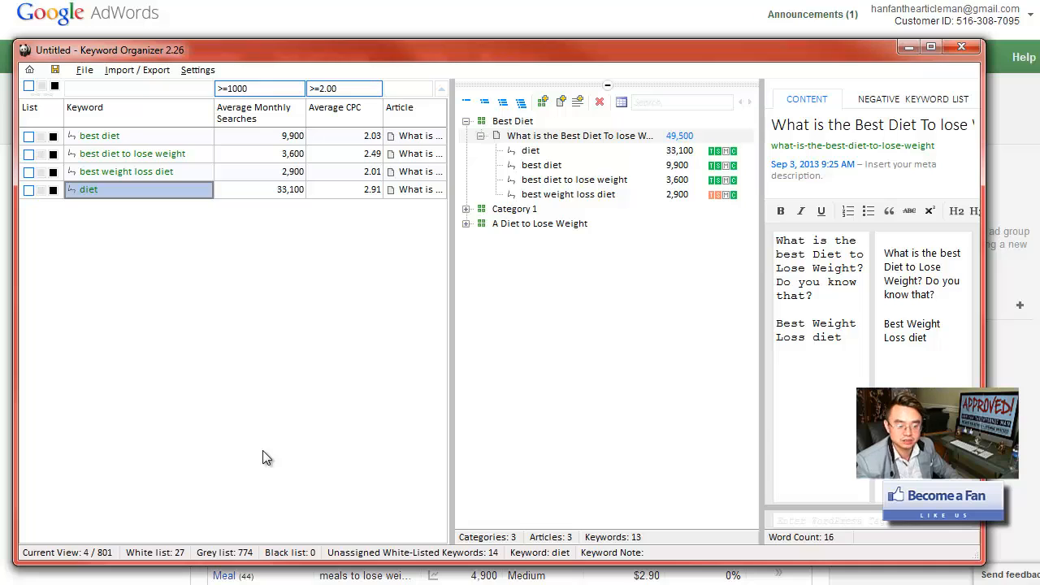
{"action": "mouse_move", "coordinate": [275, 455]}
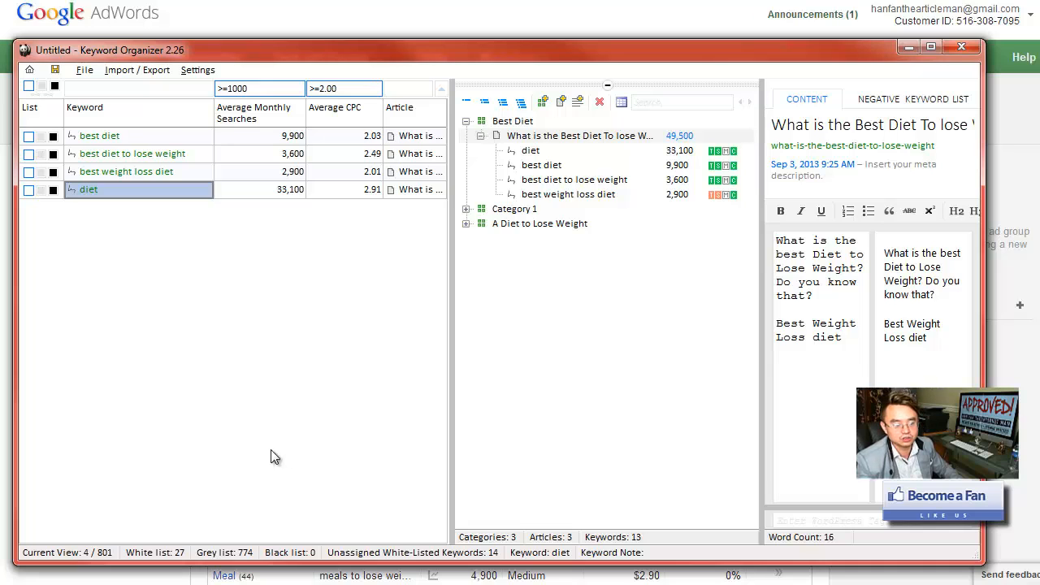
{"action": "mouse_move", "coordinate": [482, 269]}
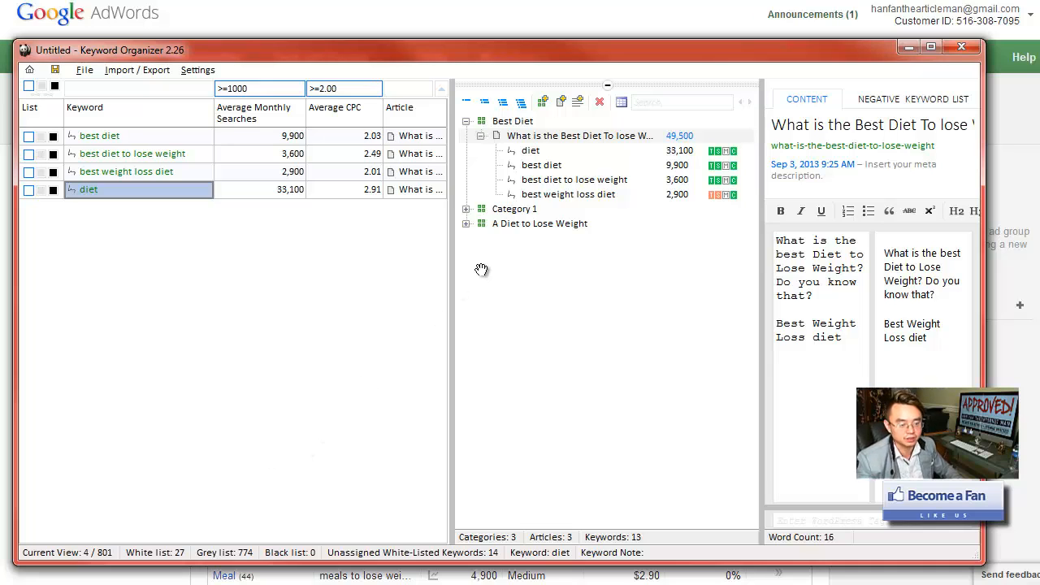
{"action": "mouse_move", "coordinate": [490, 267]}
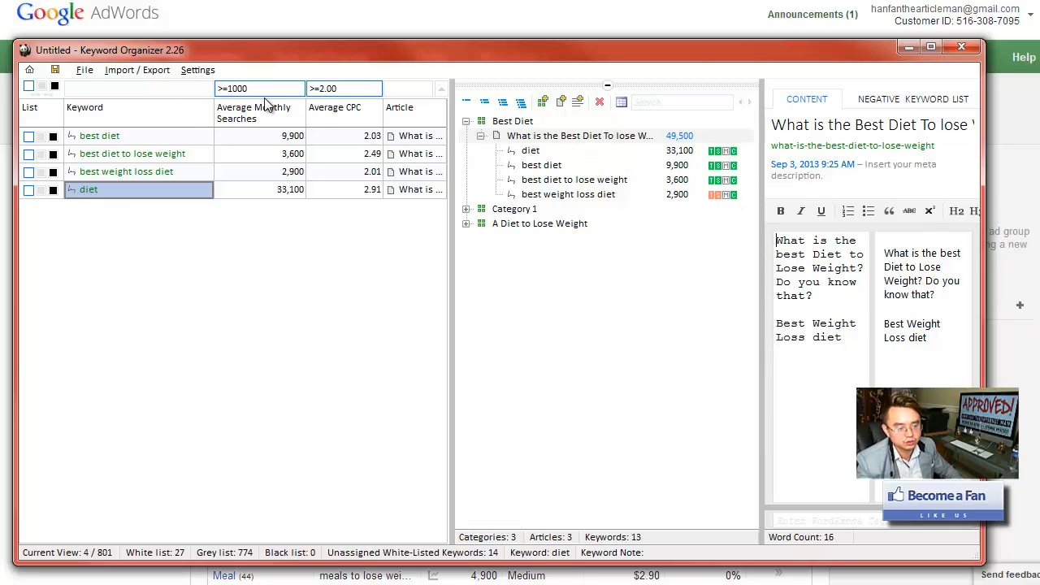
{"action": "mouse_move", "coordinate": [111, 135]}
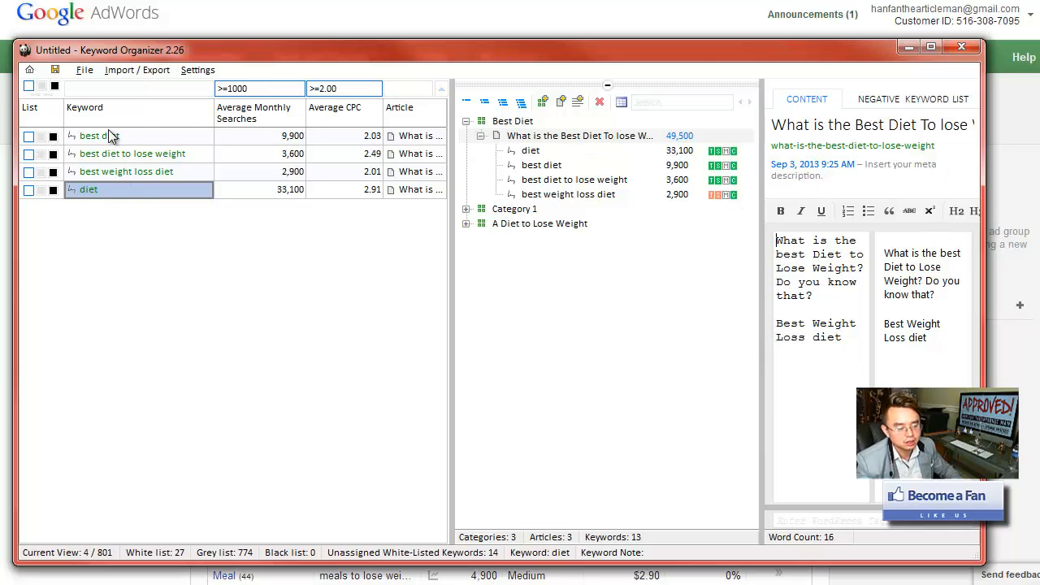
{"action": "mouse_move", "coordinate": [148, 203]}
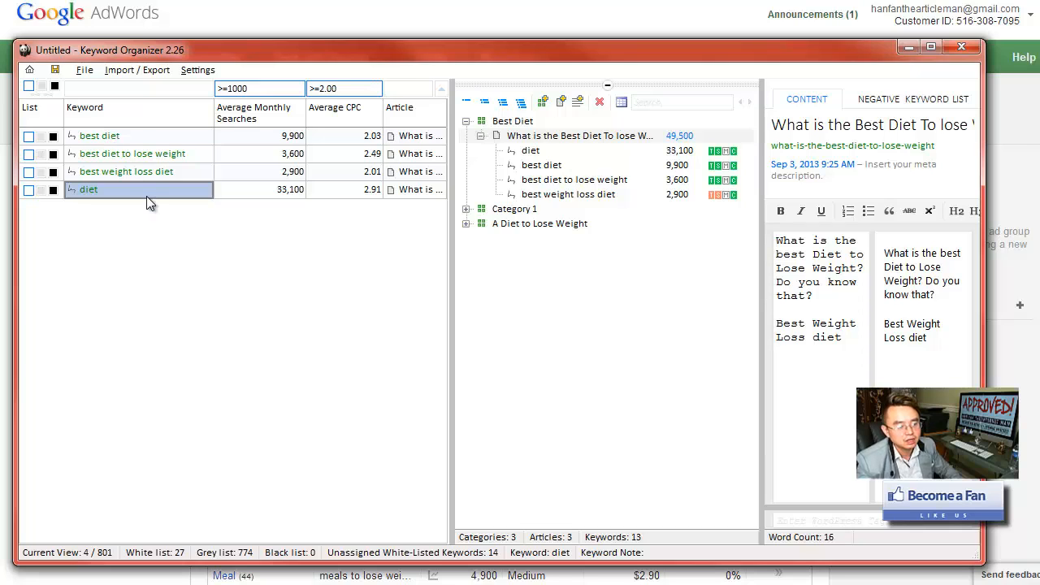
{"action": "mouse_move", "coordinate": [149, 222]}
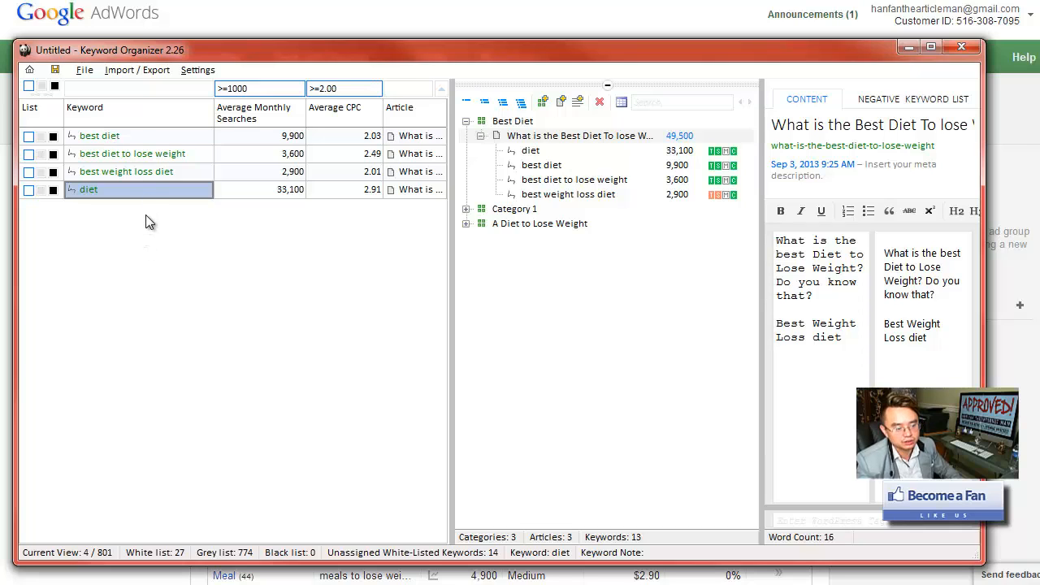
{"action": "mouse_move", "coordinate": [225, 259]}
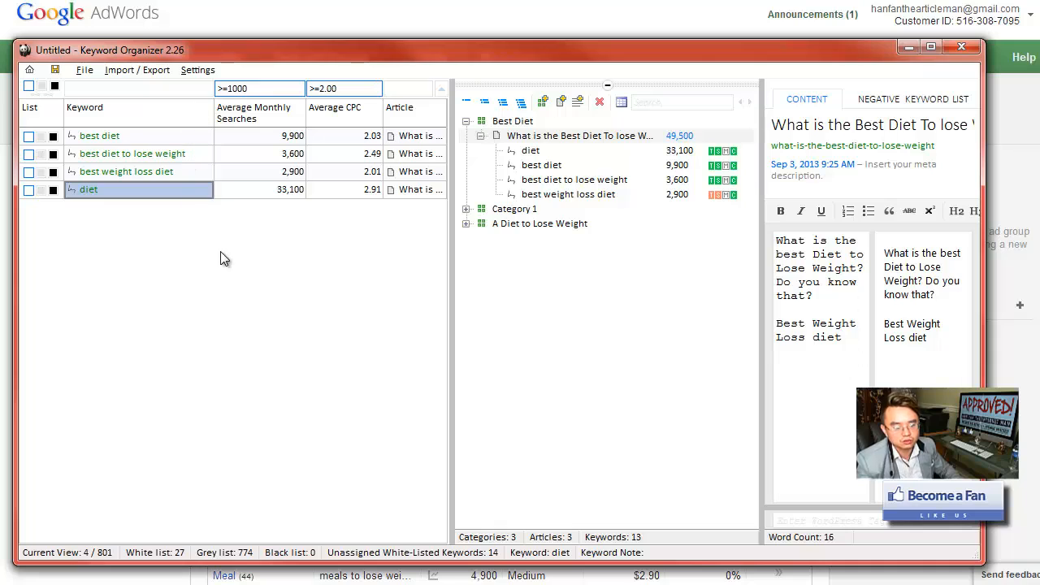
{"action": "mouse_move", "coordinate": [304, 214]}
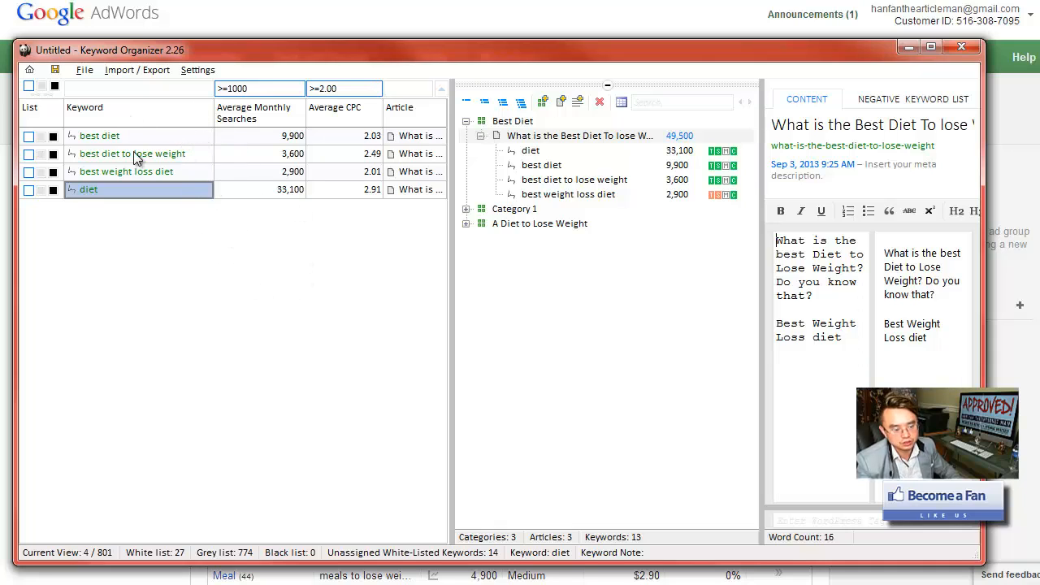
{"action": "mouse_move", "coordinate": [235, 179]}
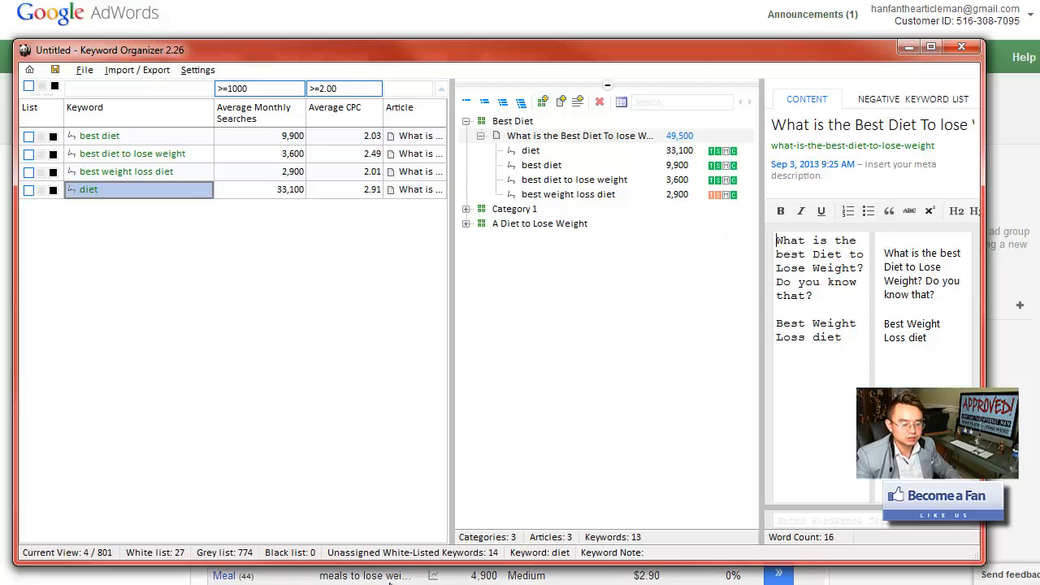
{"action": "mouse_move", "coordinate": [396, 496]}
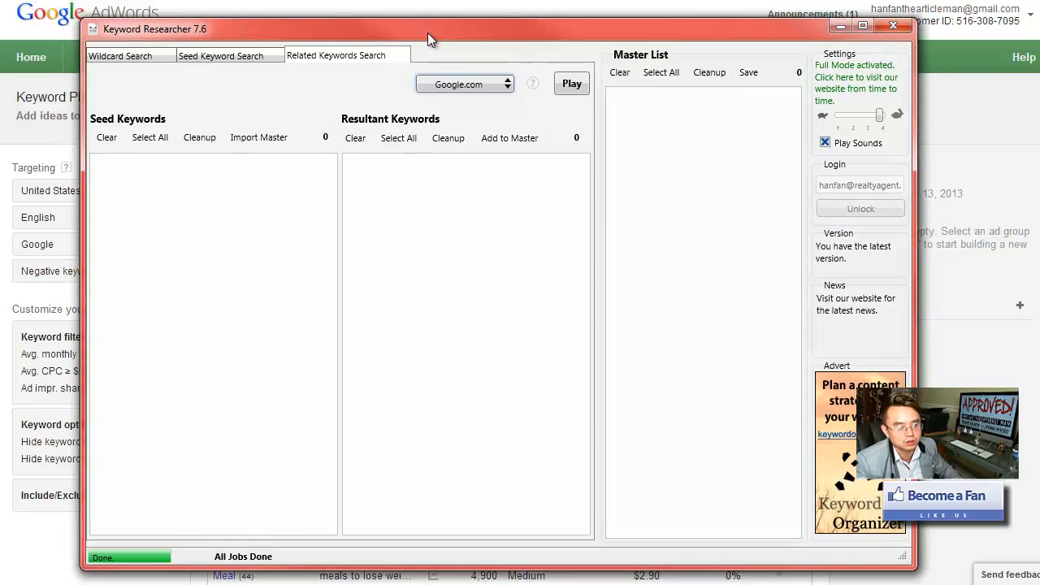
Step: View the camera seed keyword results, then browse the Wildcard Search camera templates
{"action": "left_click", "coordinate": [220, 55]}
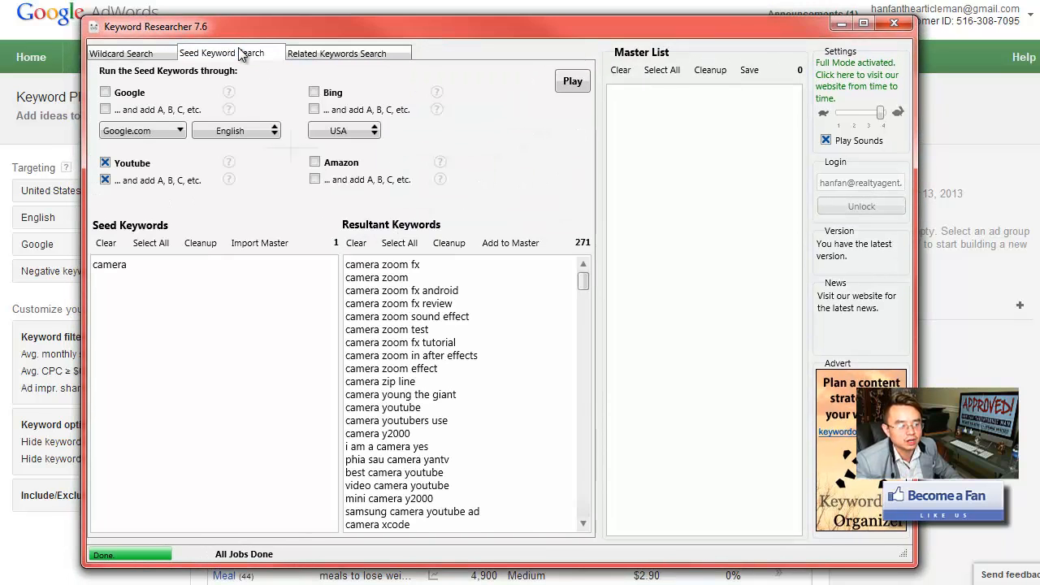
{"action": "left_click", "coordinate": [121, 52]}
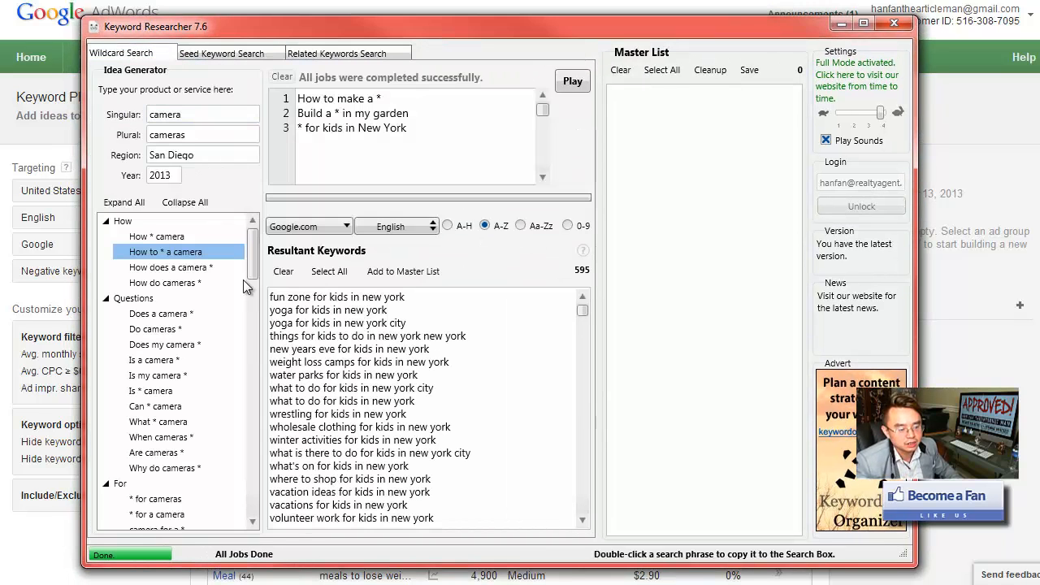
{"action": "scroll", "scroll_direction": "down", "scroll_amount": 3}
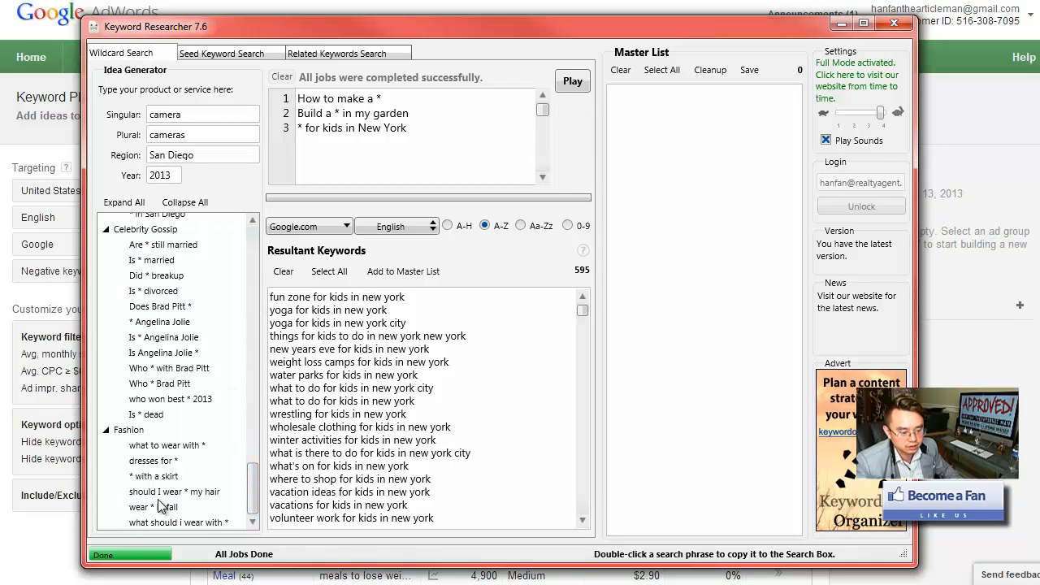
{"action": "mouse_move", "coordinate": [153, 234]}
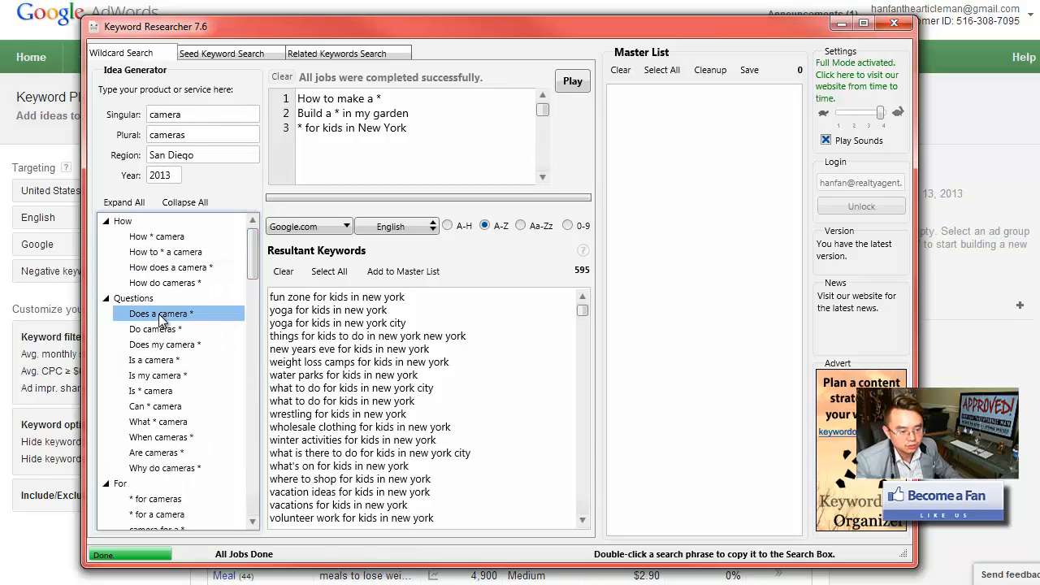
{"action": "mouse_move", "coordinate": [158, 355]}
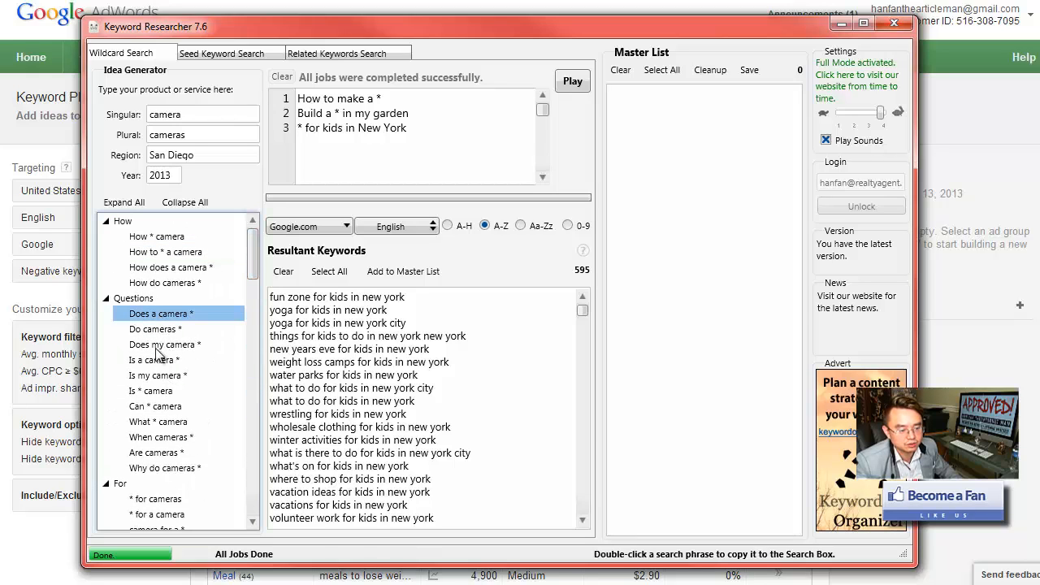
{"action": "mouse_move", "coordinate": [155, 479]}
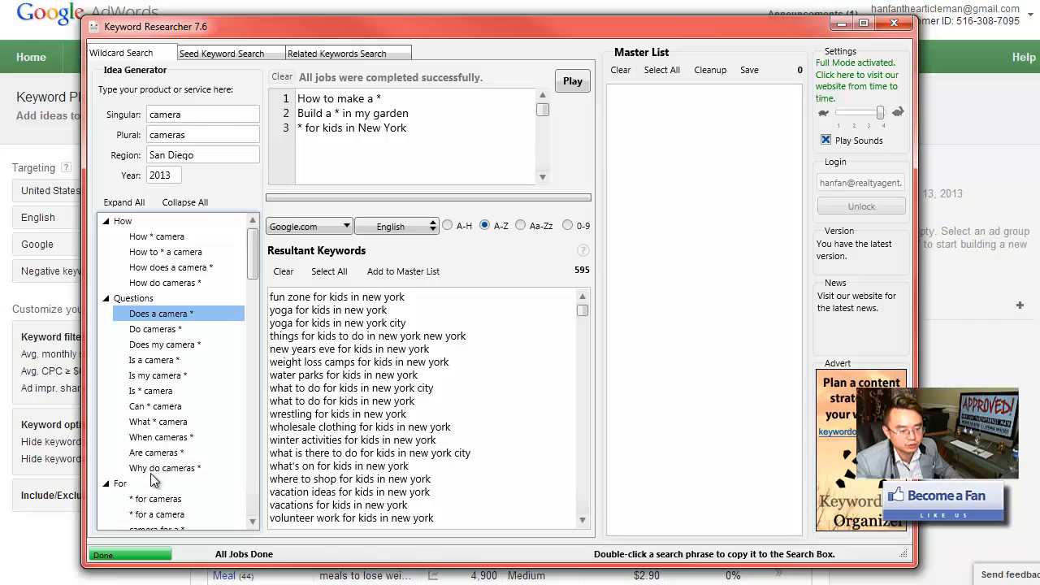
{"action": "mouse_move", "coordinate": [154, 469]}
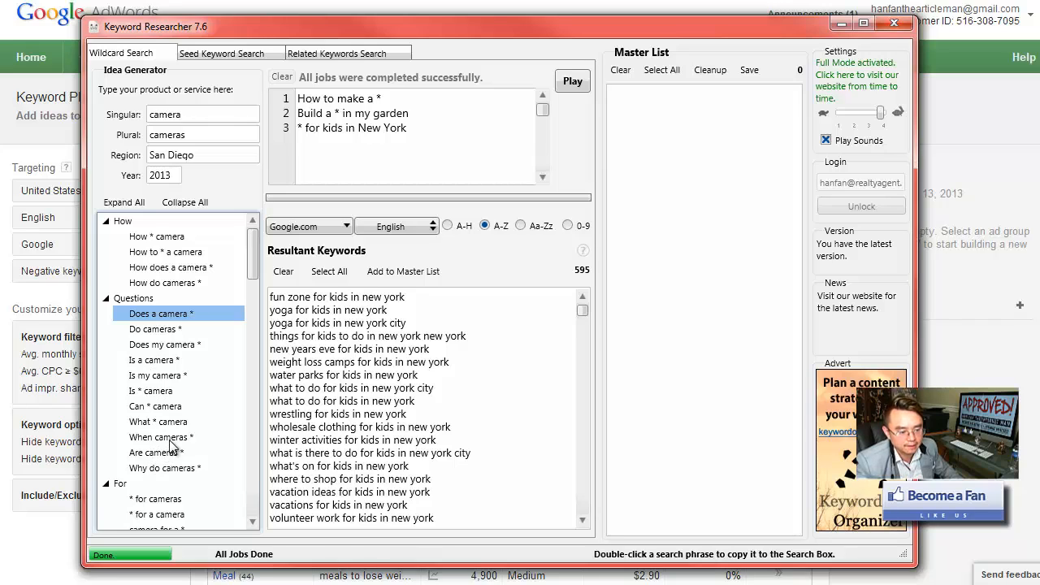
{"action": "mouse_move", "coordinate": [260, 252]}
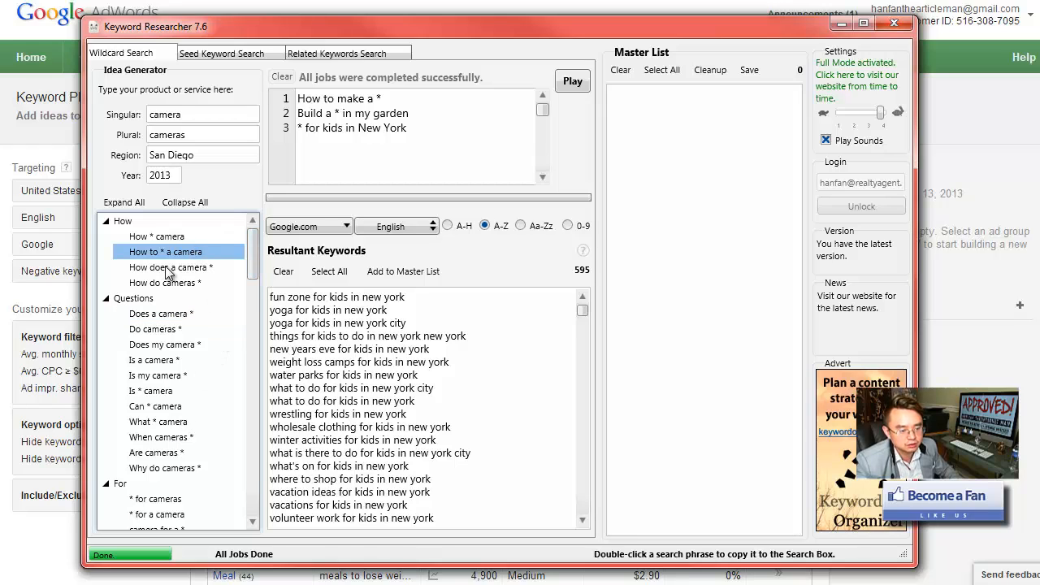
{"action": "scroll", "scroll_direction": "down", "scroll_amount": 3}
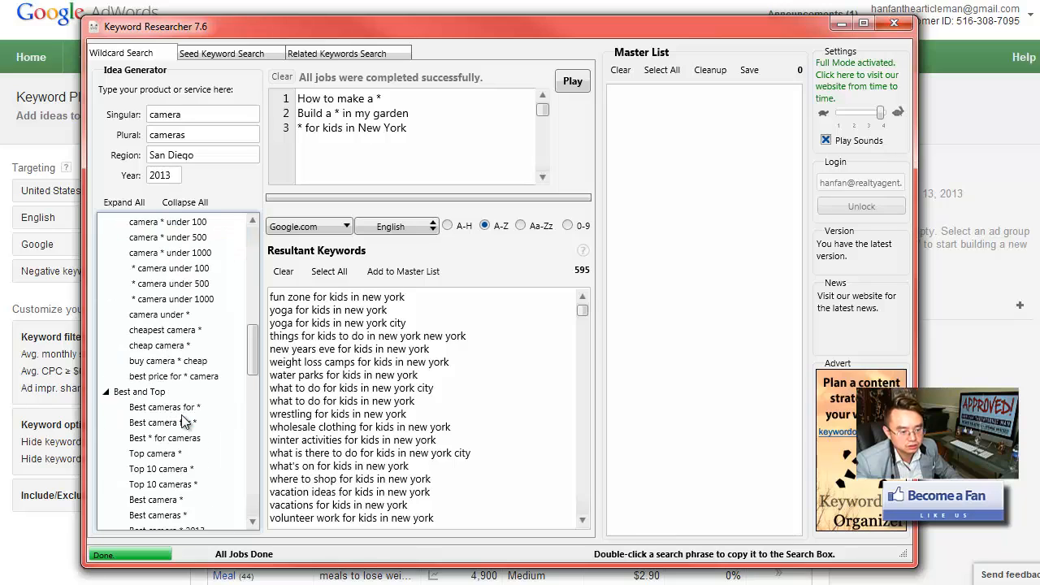
{"action": "left_click", "coordinate": [170, 268]}
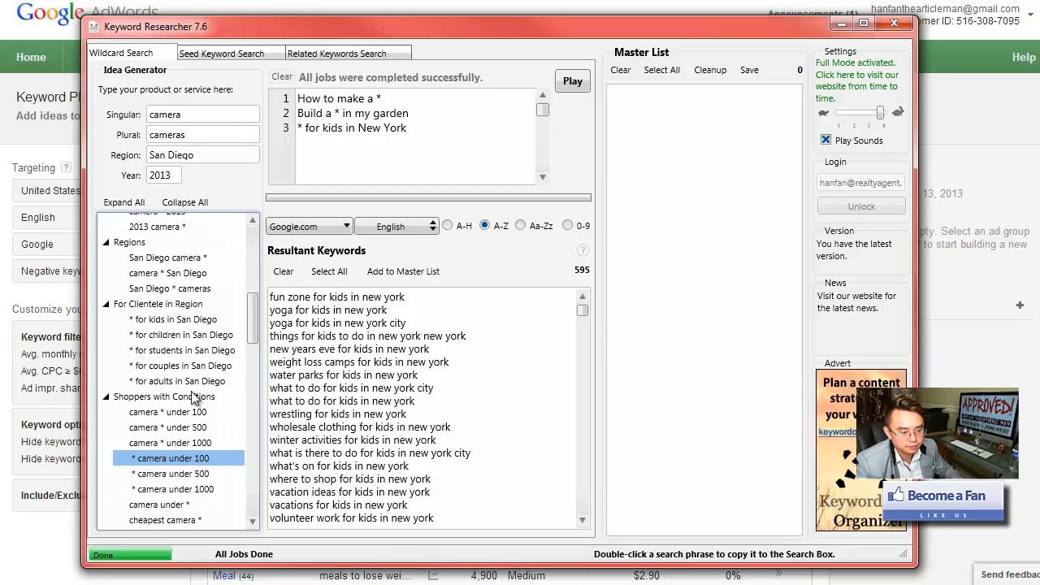
{"action": "left_click", "coordinate": [167, 411]}
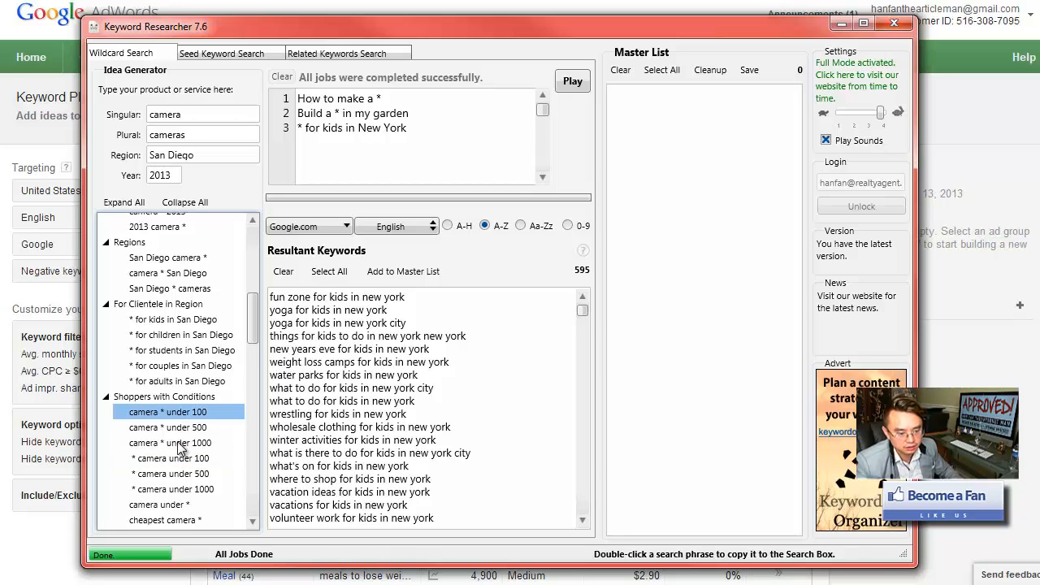
{"action": "left_click", "coordinate": [173, 489]}
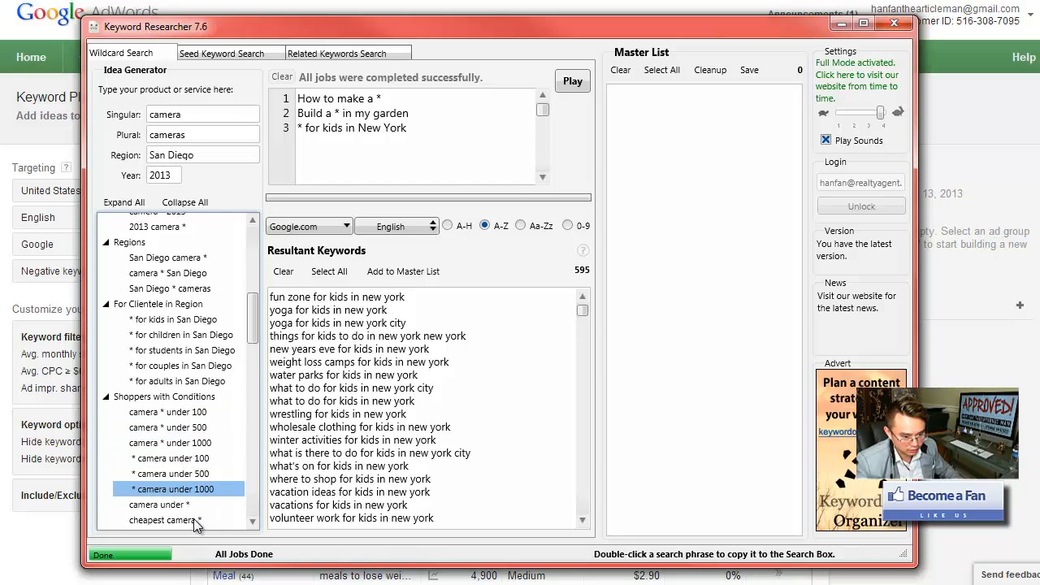
{"action": "mouse_move", "coordinate": [195, 477]}
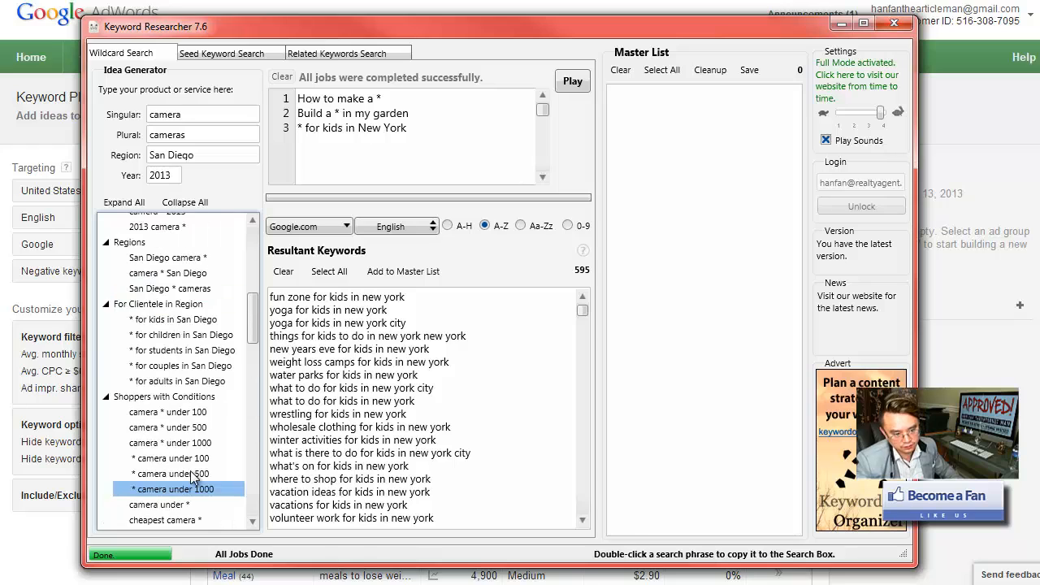
{"action": "scroll", "scroll_direction": "down", "scroll_amount": 3}
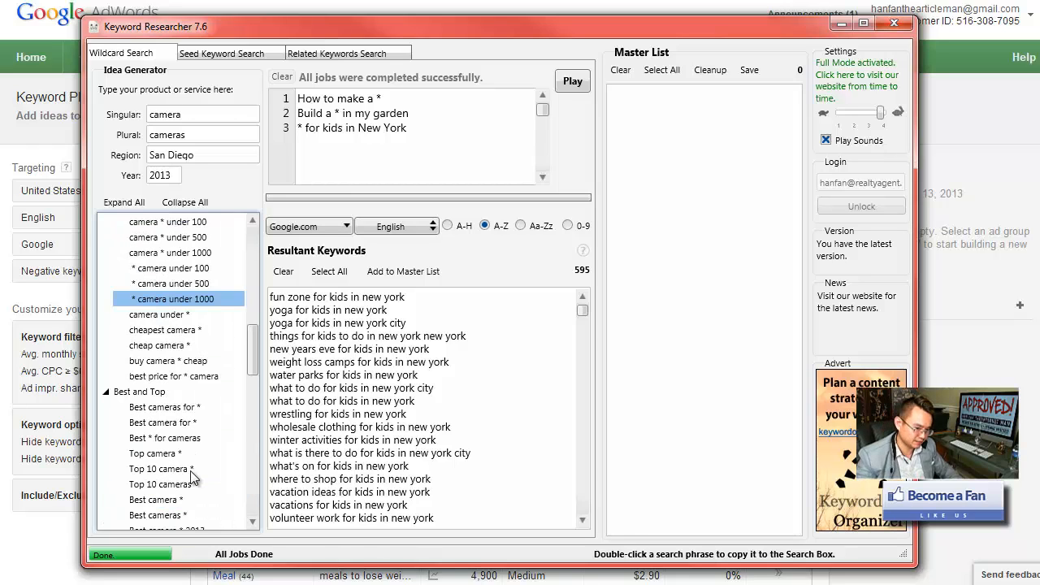
{"action": "mouse_move", "coordinate": [207, 464]}
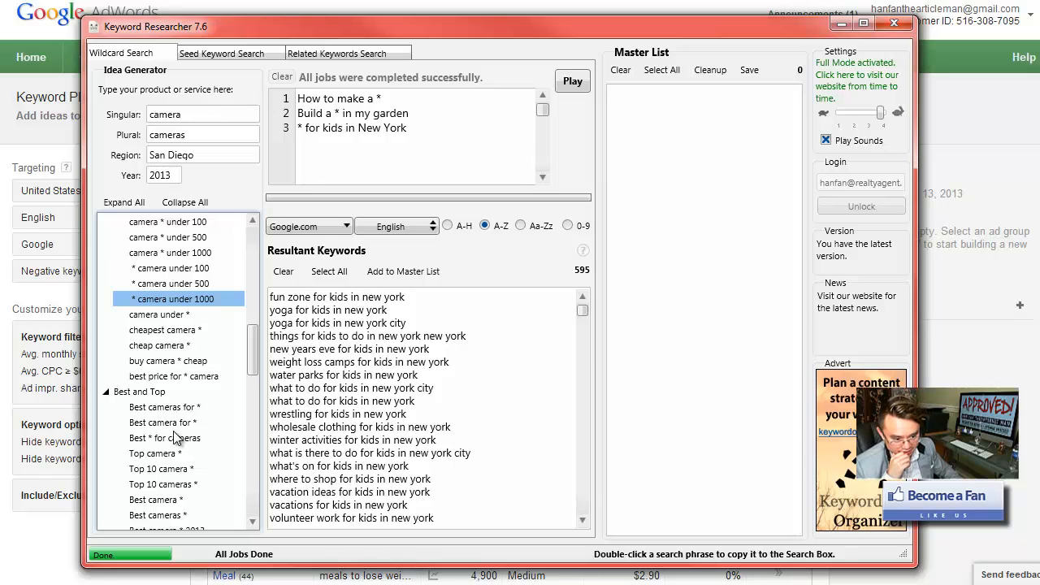
{"action": "scroll", "scroll_direction": "down", "scroll_amount": 3}
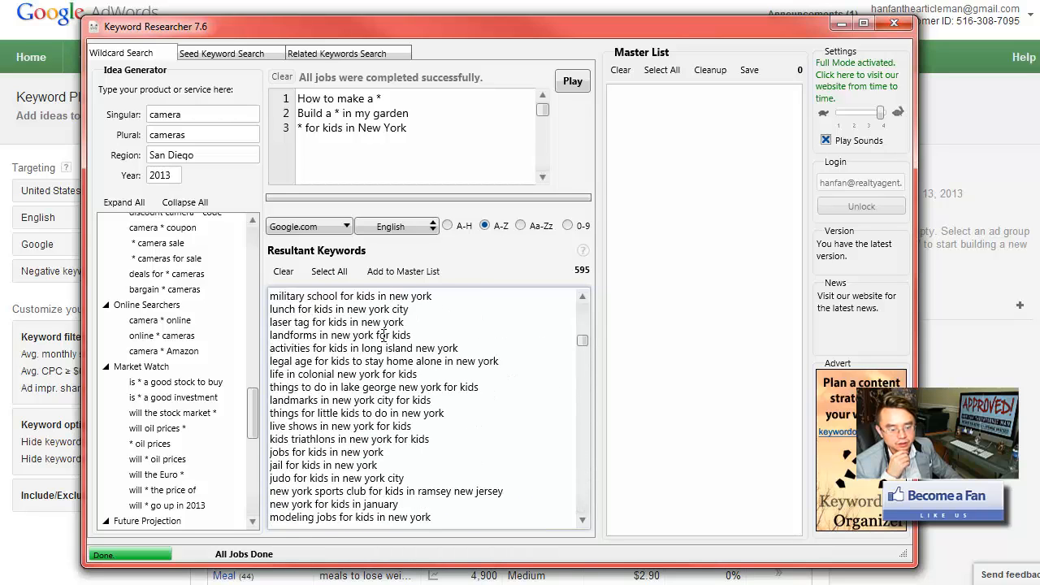
{"action": "scroll", "scroll_direction": "down", "scroll_amount": 3}
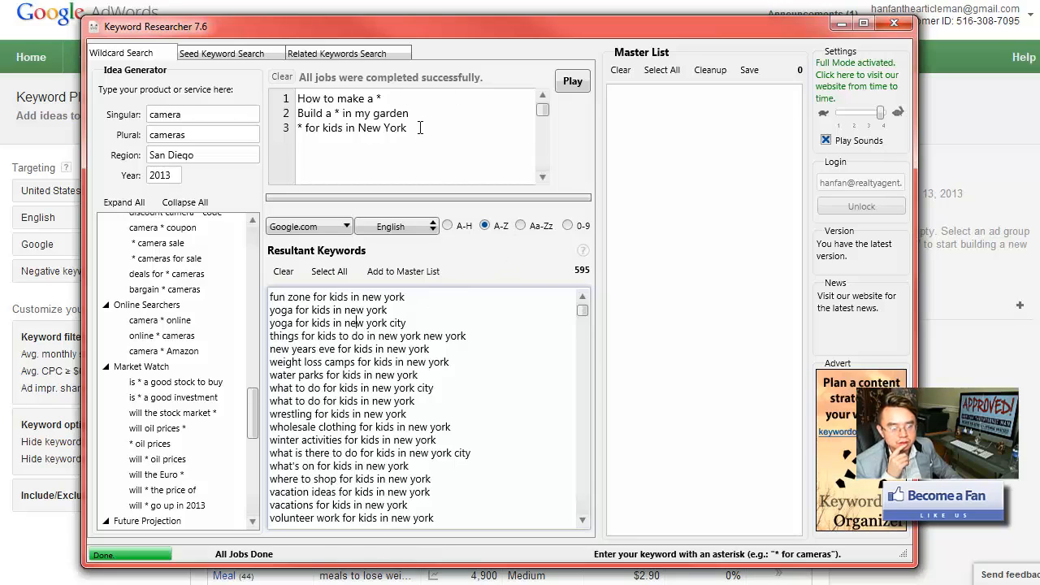
{"action": "mouse_move", "coordinate": [409, 152]}
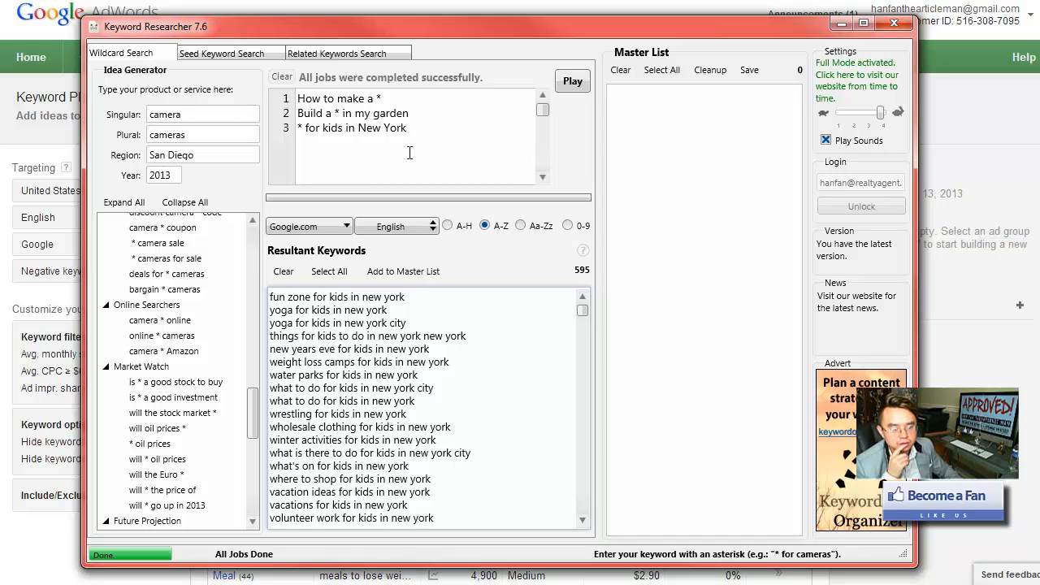
{"action": "left_click", "coordinate": [165, 258]}
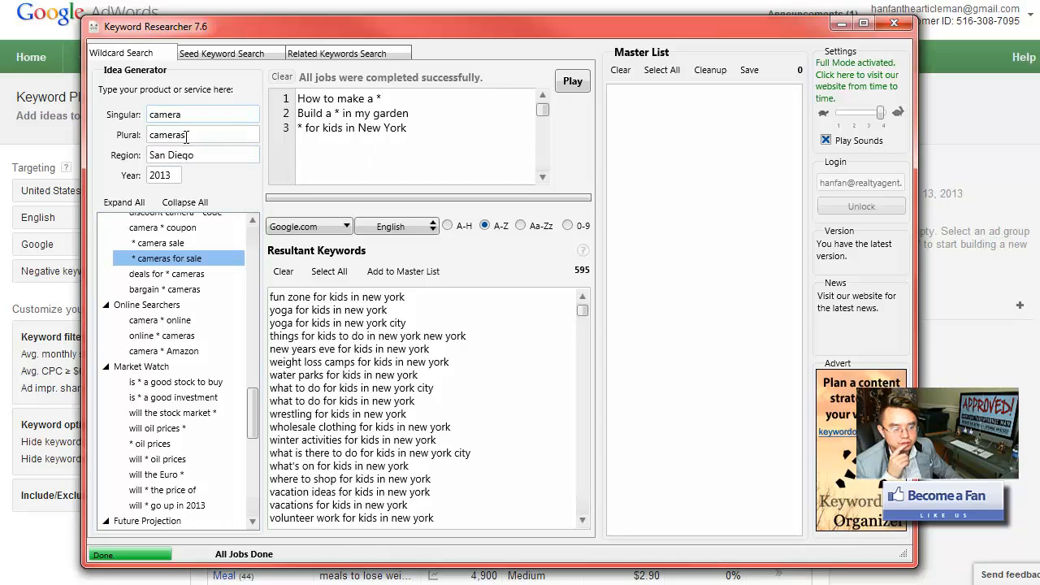
Step: Revisit the Seed, Related and Wildcard search tabs, then minimize Keyword Researcher
{"action": "left_click", "coordinate": [221, 52]}
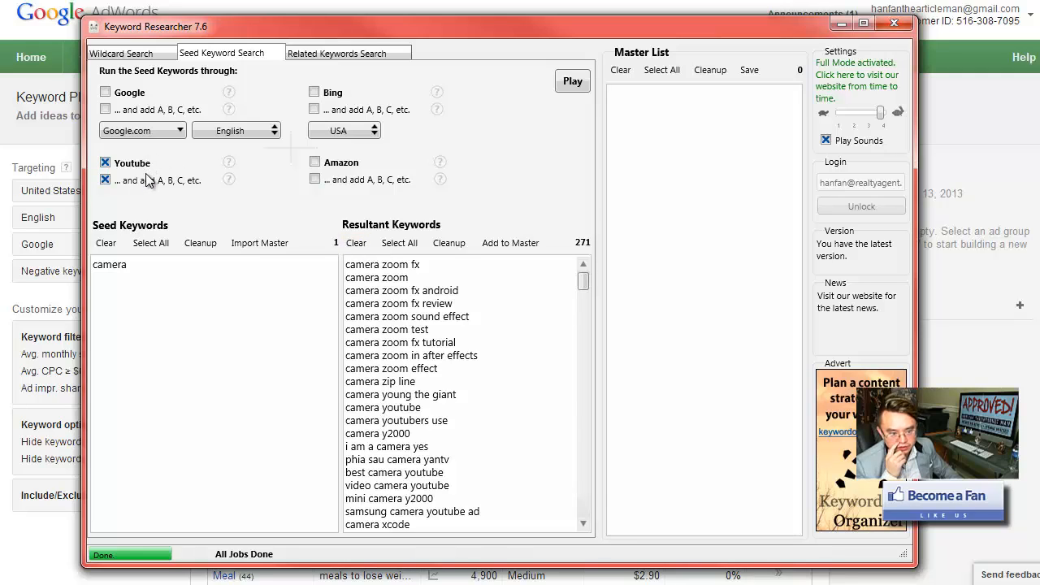
{"action": "mouse_move", "coordinate": [134, 237]}
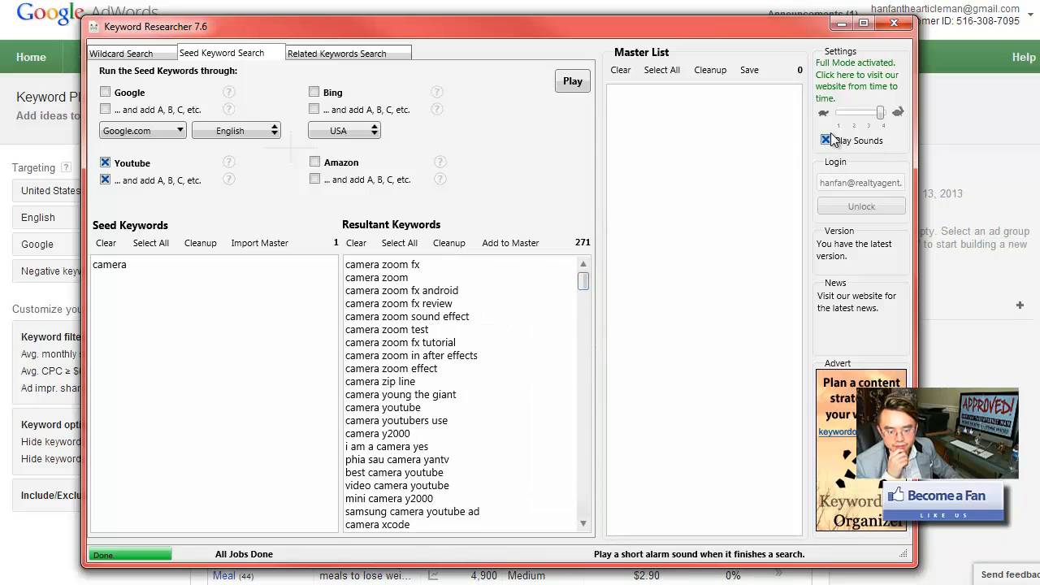
{"action": "left_click", "coordinate": [347, 52]}
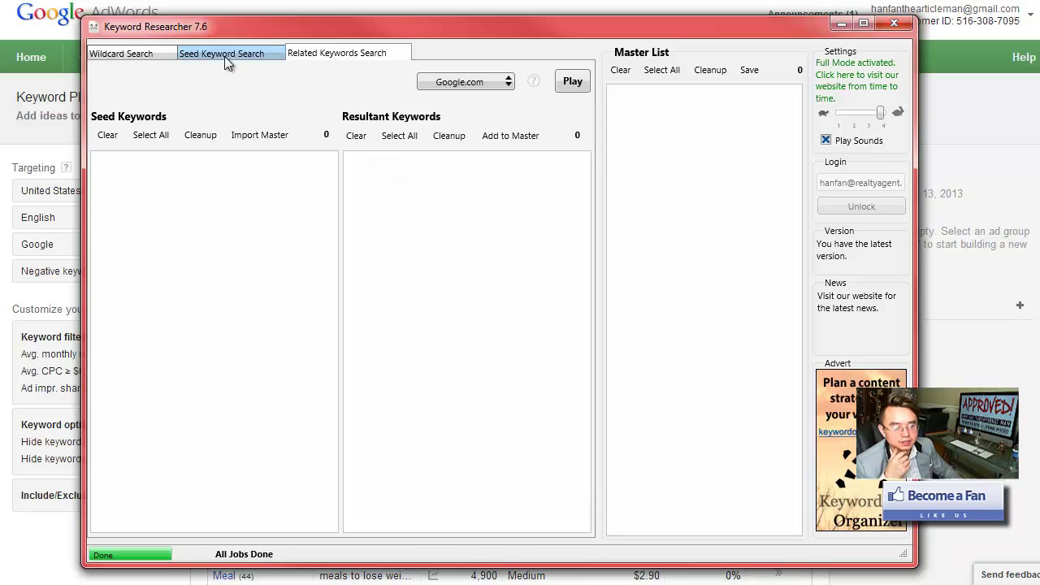
{"action": "left_click", "coordinate": [121, 53]}
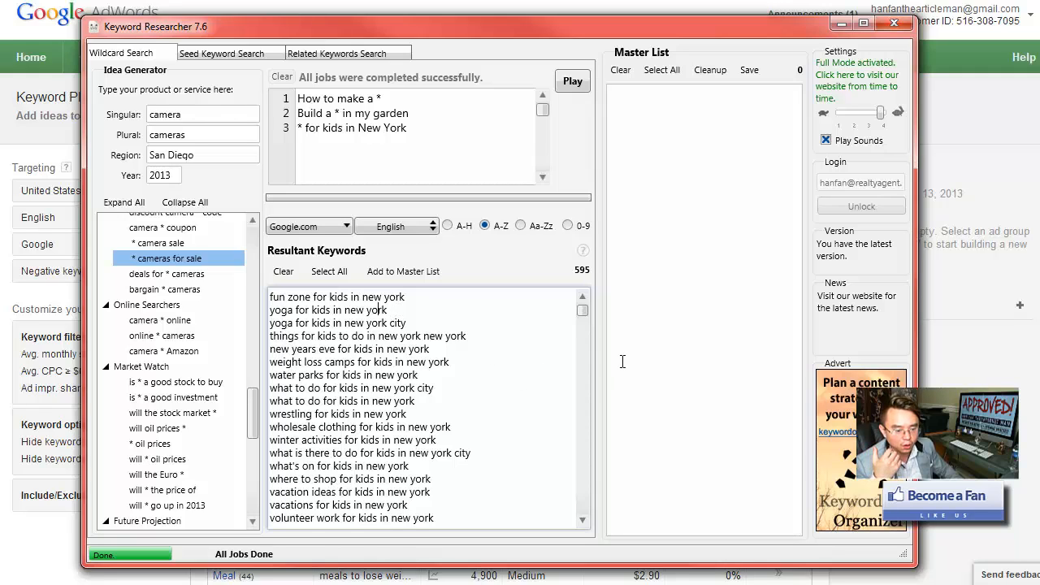
{"action": "mouse_move", "coordinate": [540, 361]}
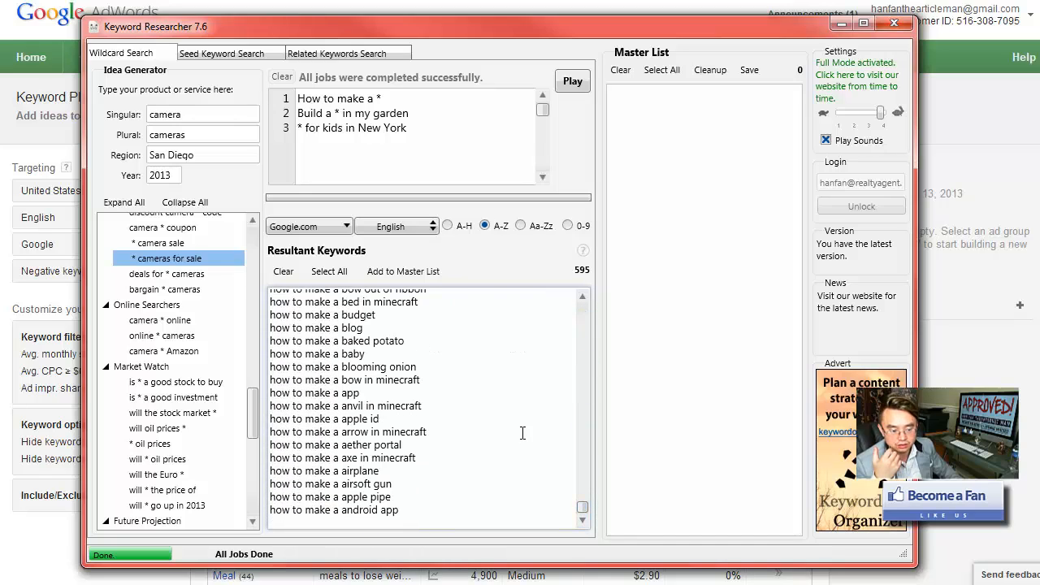
{"action": "scroll", "scroll_direction": "down", "scroll_amount": 3}
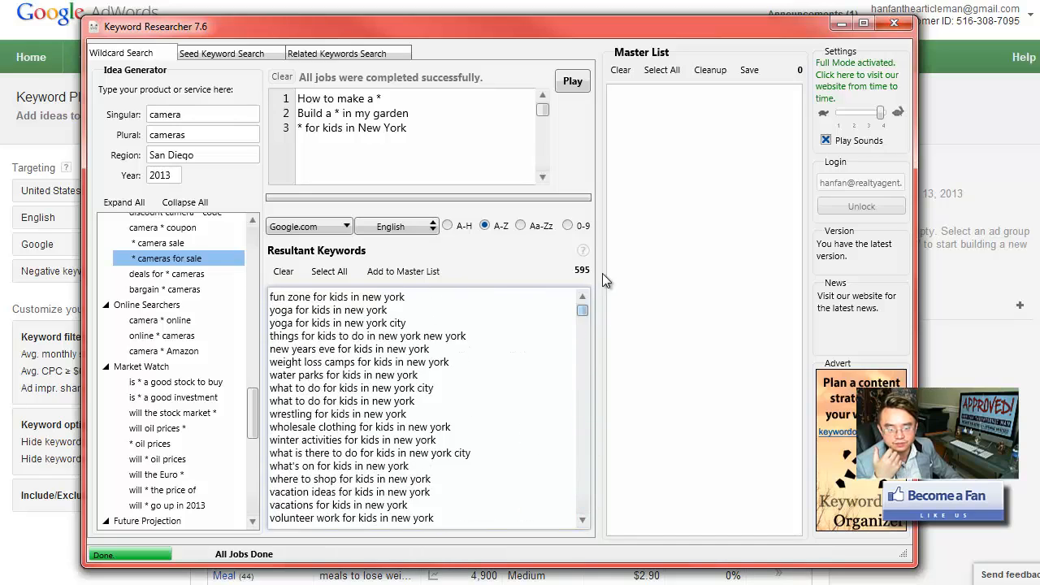
{"action": "mouse_move", "coordinate": [766, 89]}
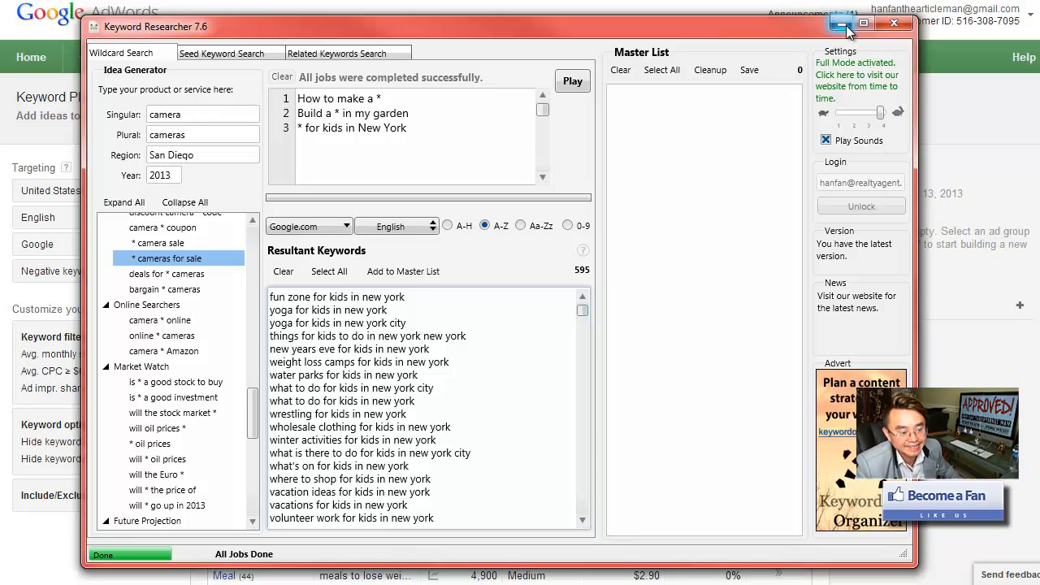
{"action": "mouse_move", "coordinate": [841, 23]}
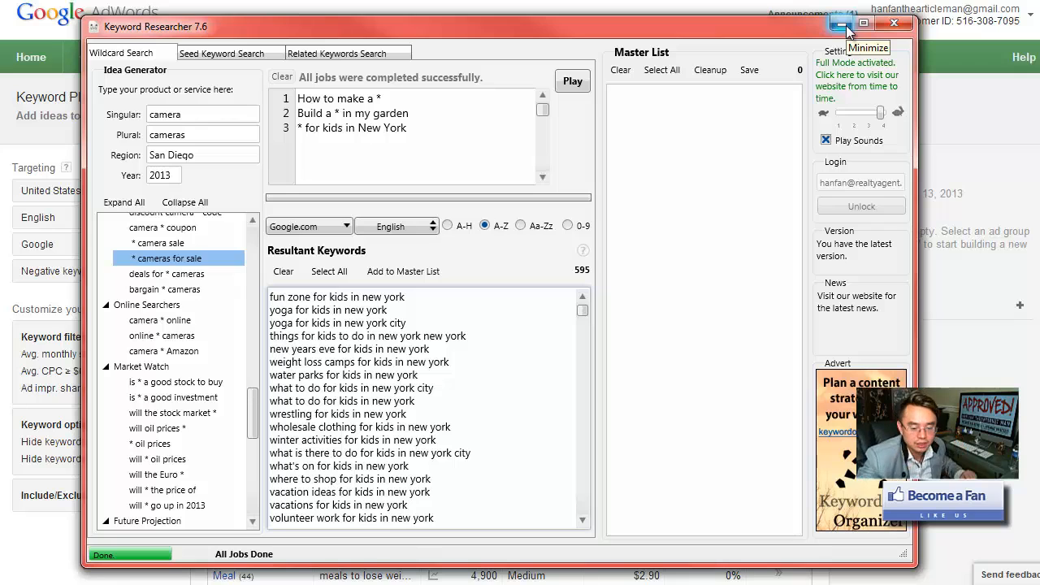
{"action": "left_click", "coordinate": [841, 23]}
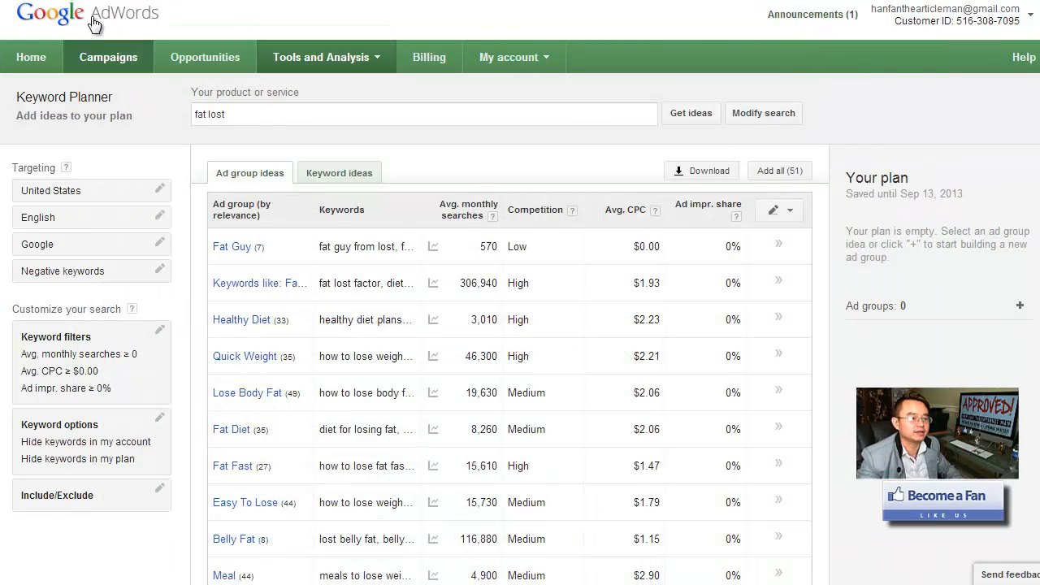